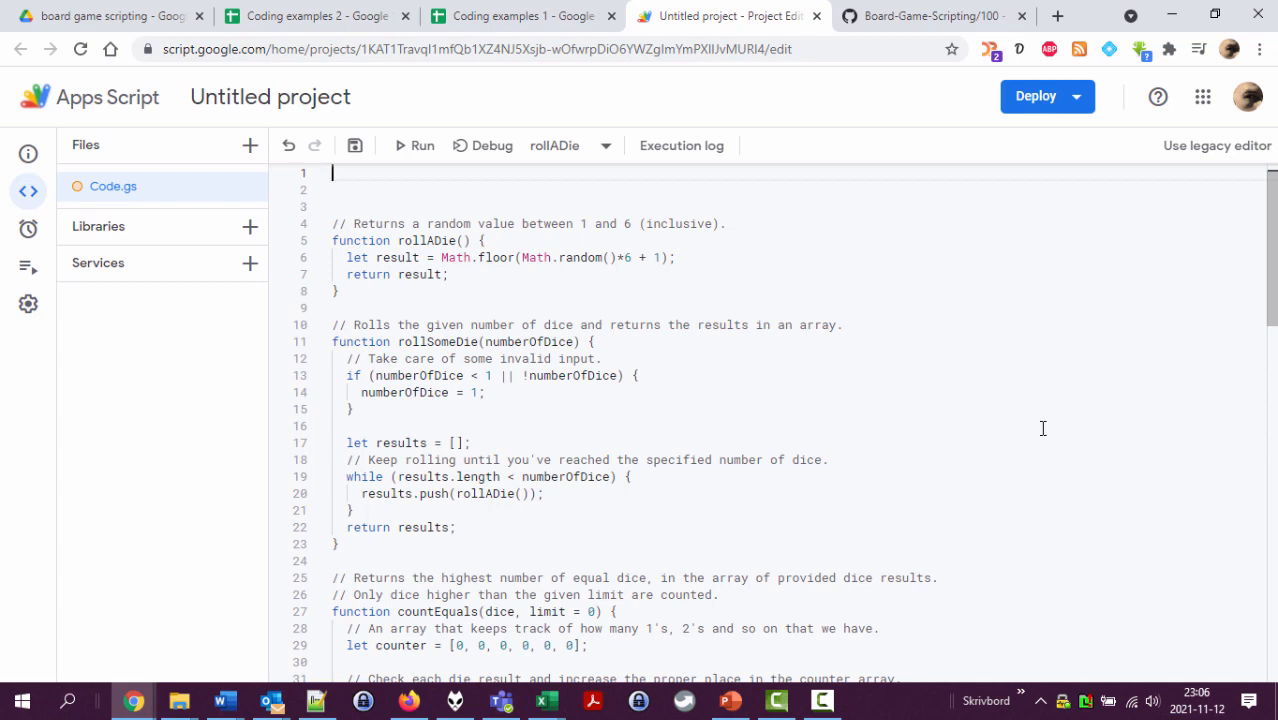
# Step: Paste a copy of the rollADie function at the top of the file for renaming to rollASpecialDie
pyautogui.write('func')
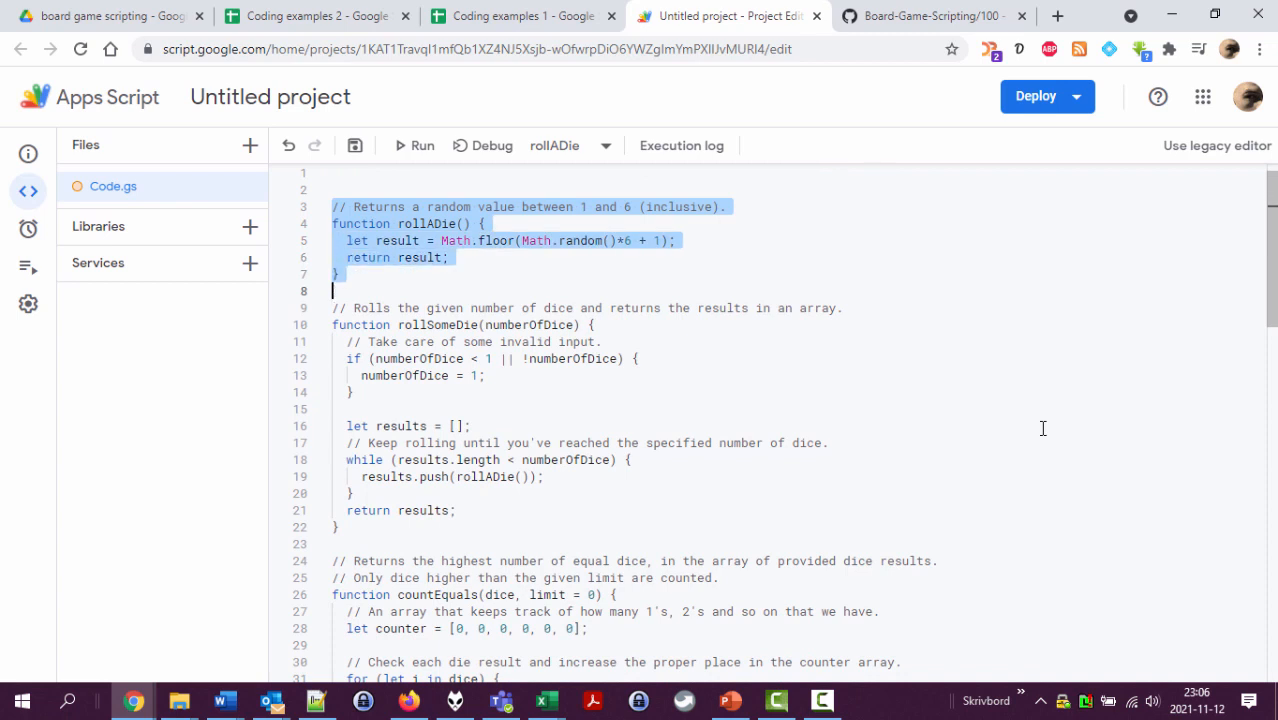
pyautogui.press('ctrl+v')
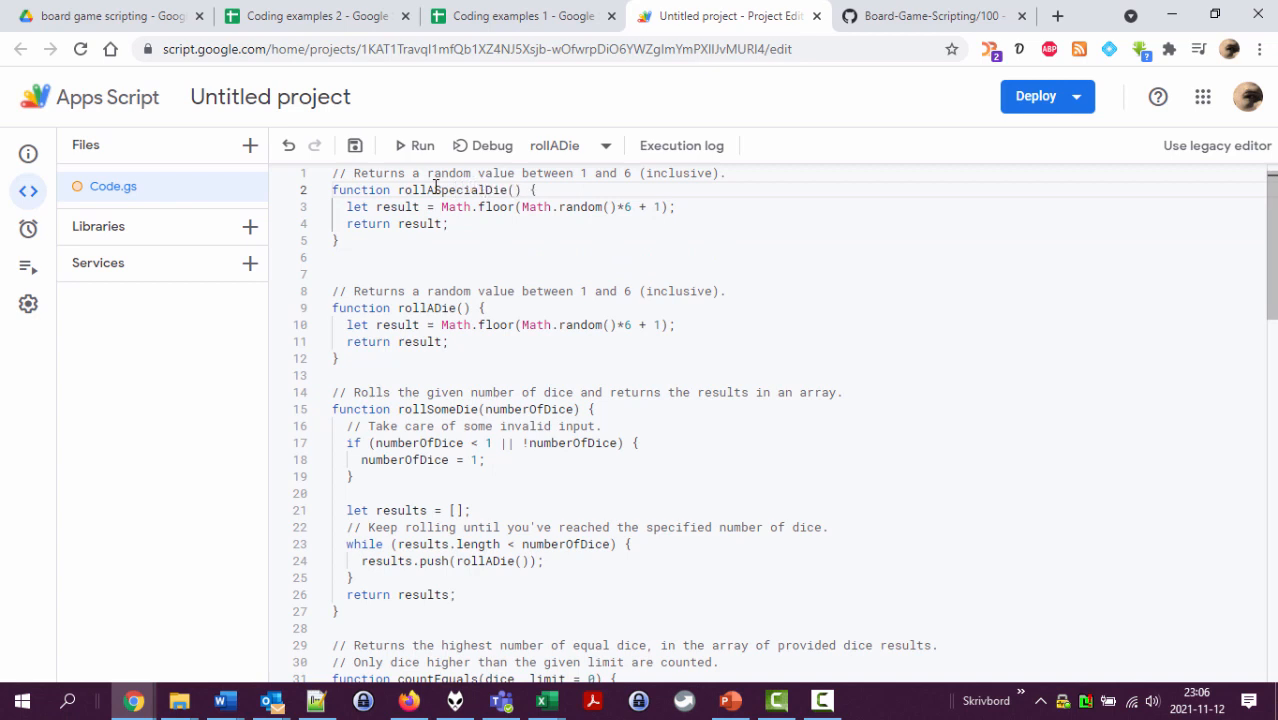
# Step: Change the multiplier to 10 and return -1 when the result is 1
pyautogui.doubleClick(396, 206)
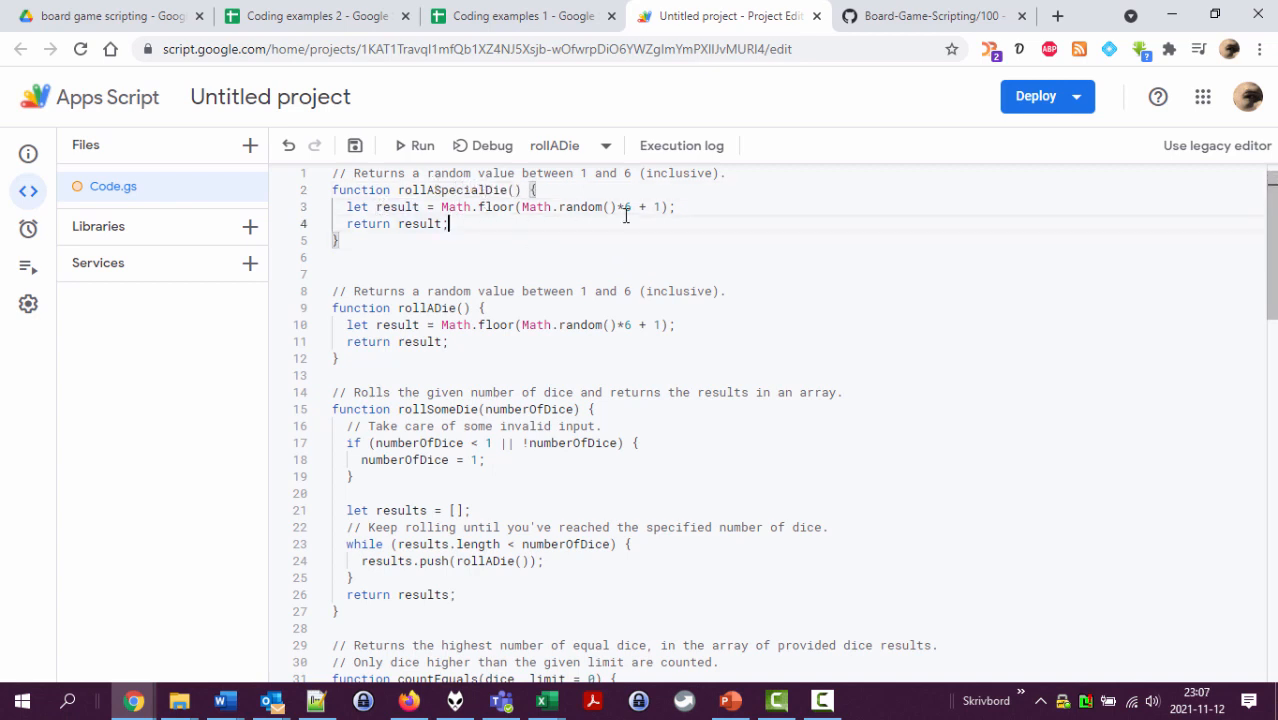
pyautogui.click(632, 206)
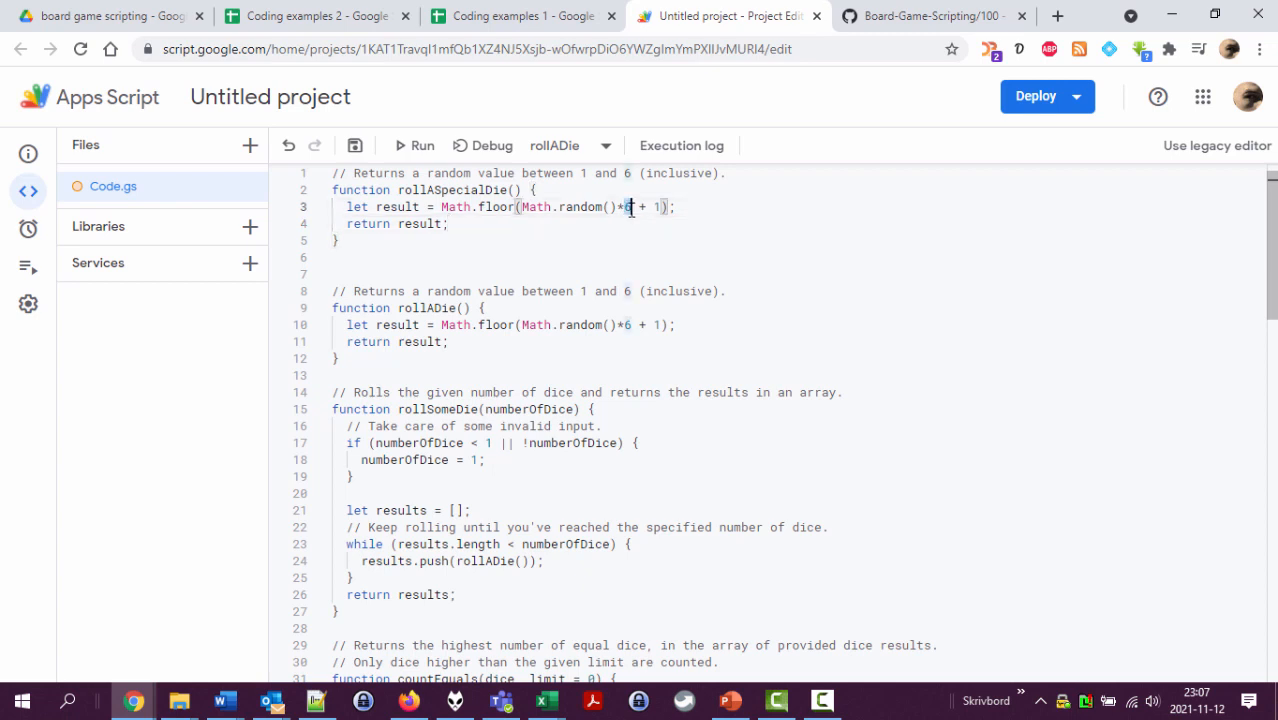
pyautogui.write('0')
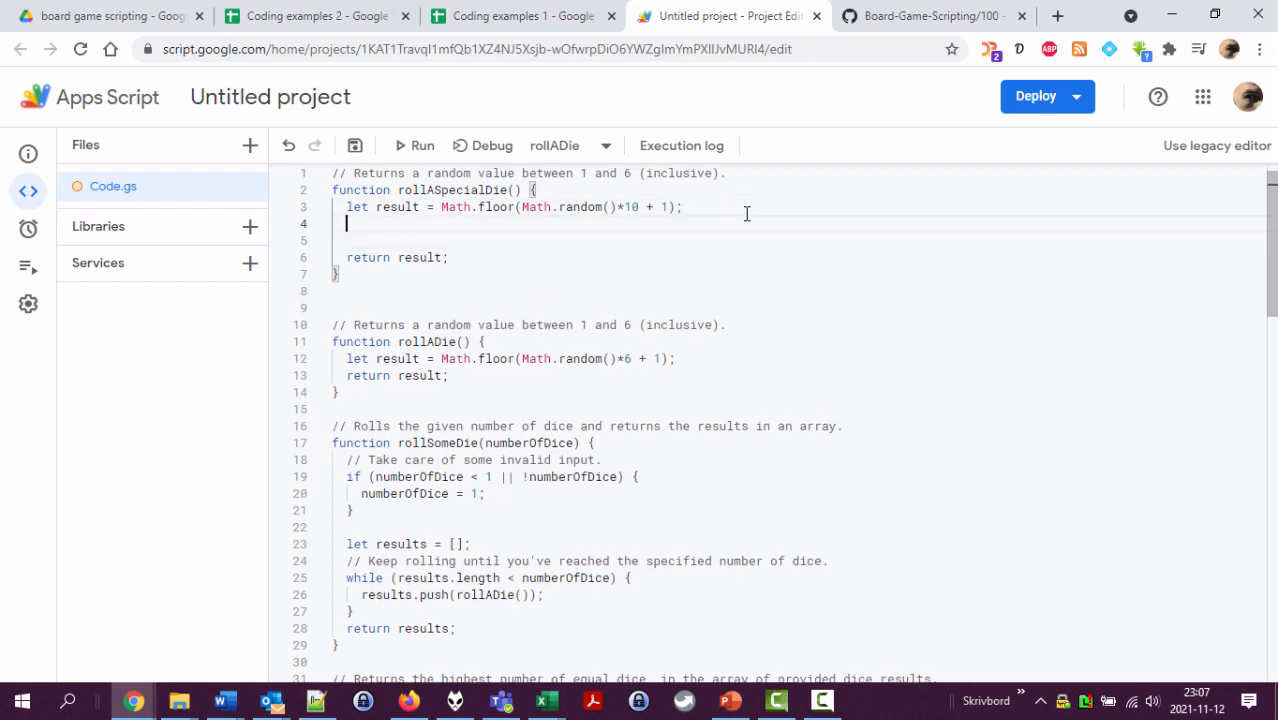
pyautogui.write('if (result == 1')
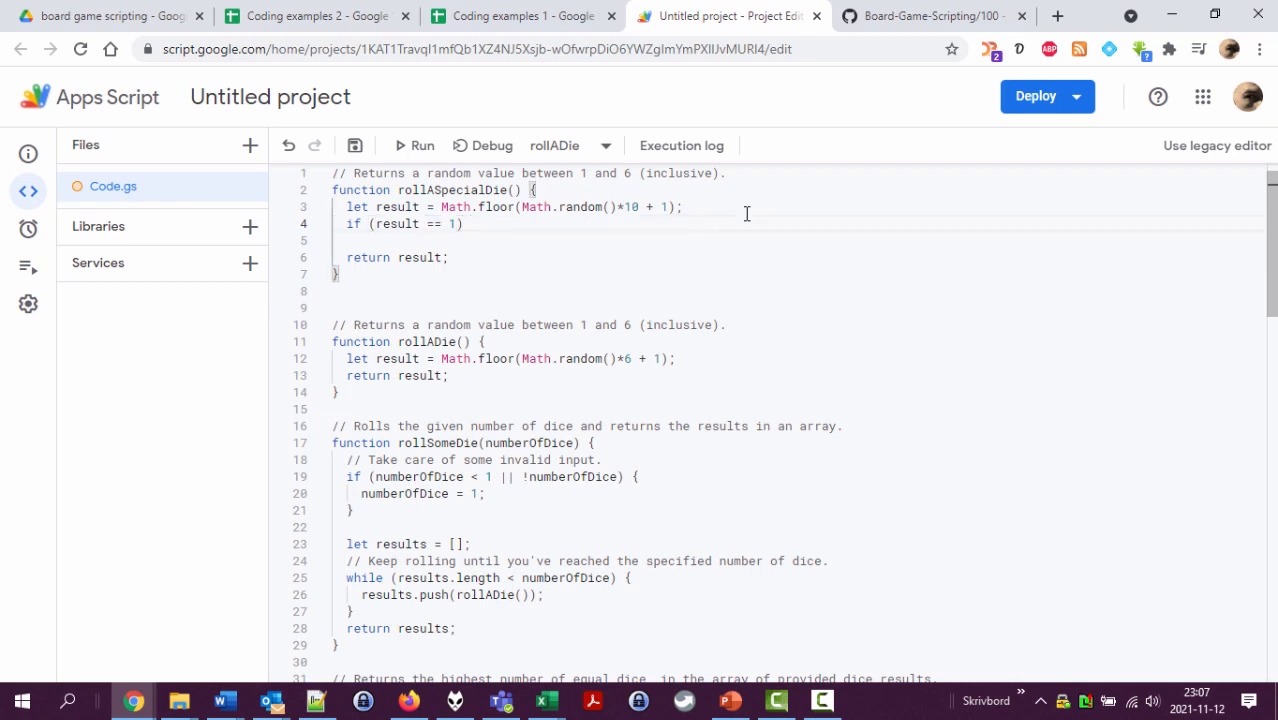
pyautogui.write('{')
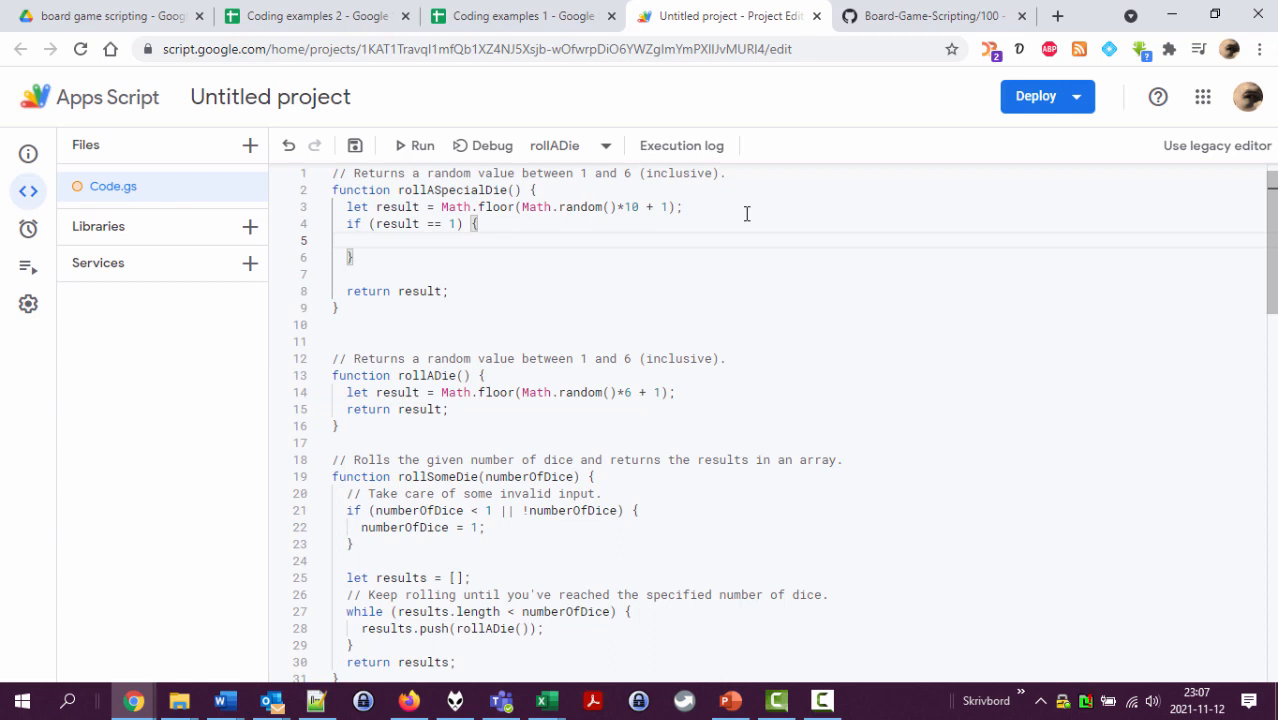
pyautogui.write('result = -1;')
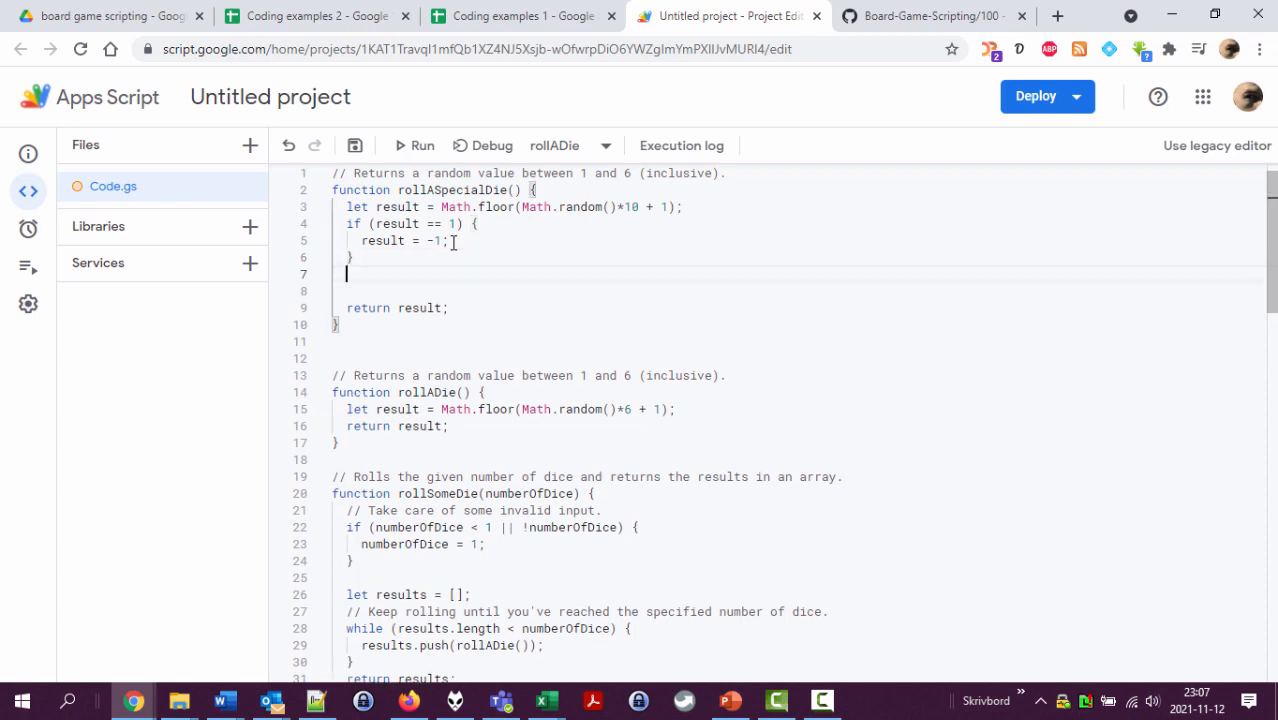
# Step: When the result is 10, add another recursive rollASpecialDie() to it
pyautogui.write('if (result == 10) {')
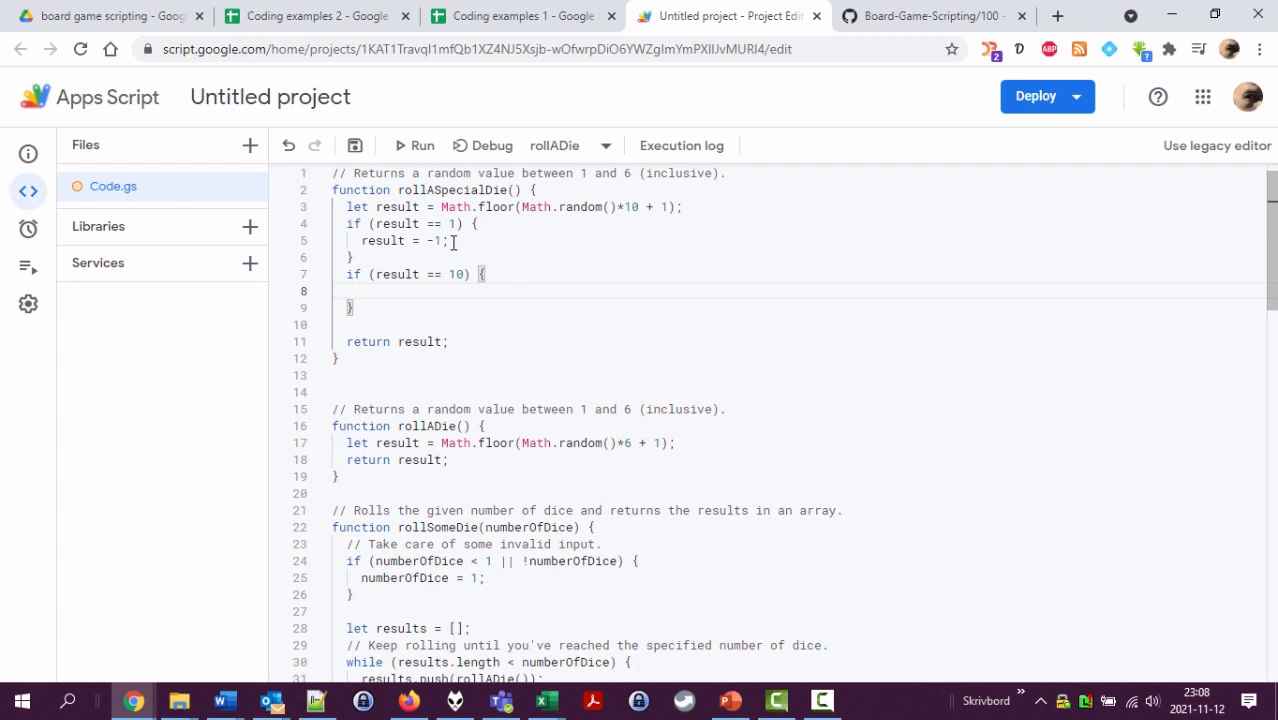
pyautogui.write('result = r')
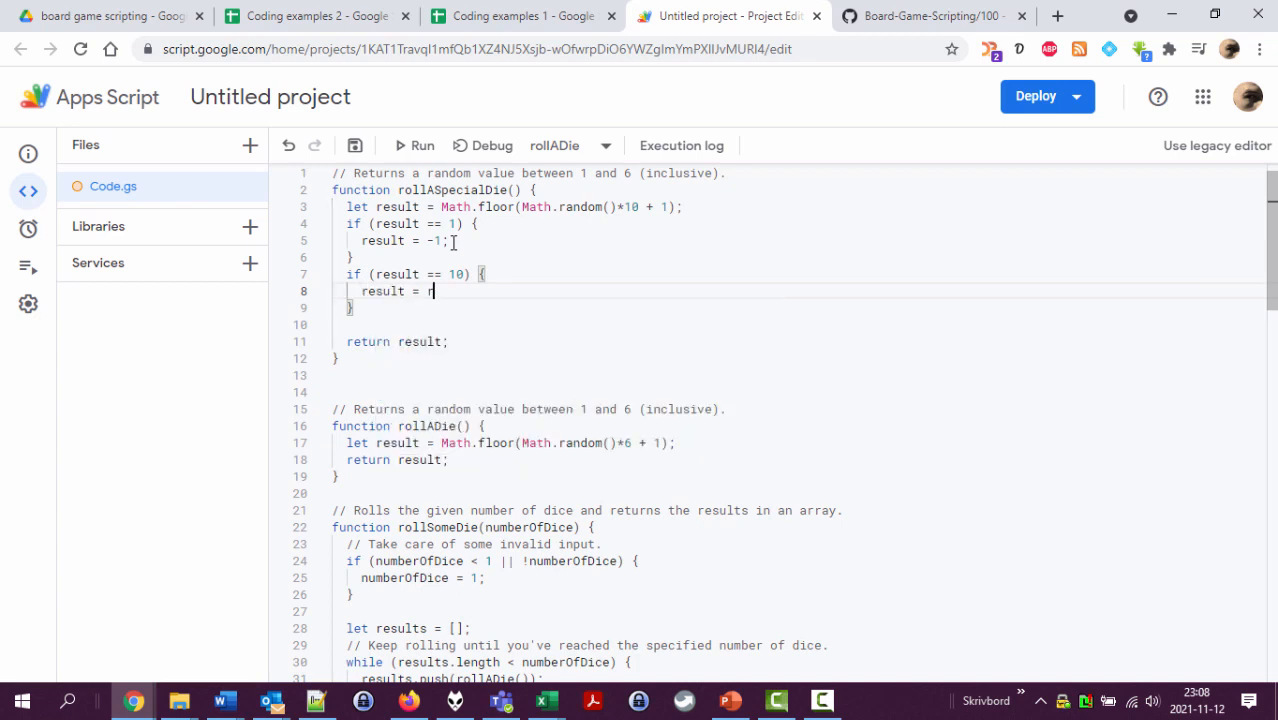
pyautogui.write('esult +')
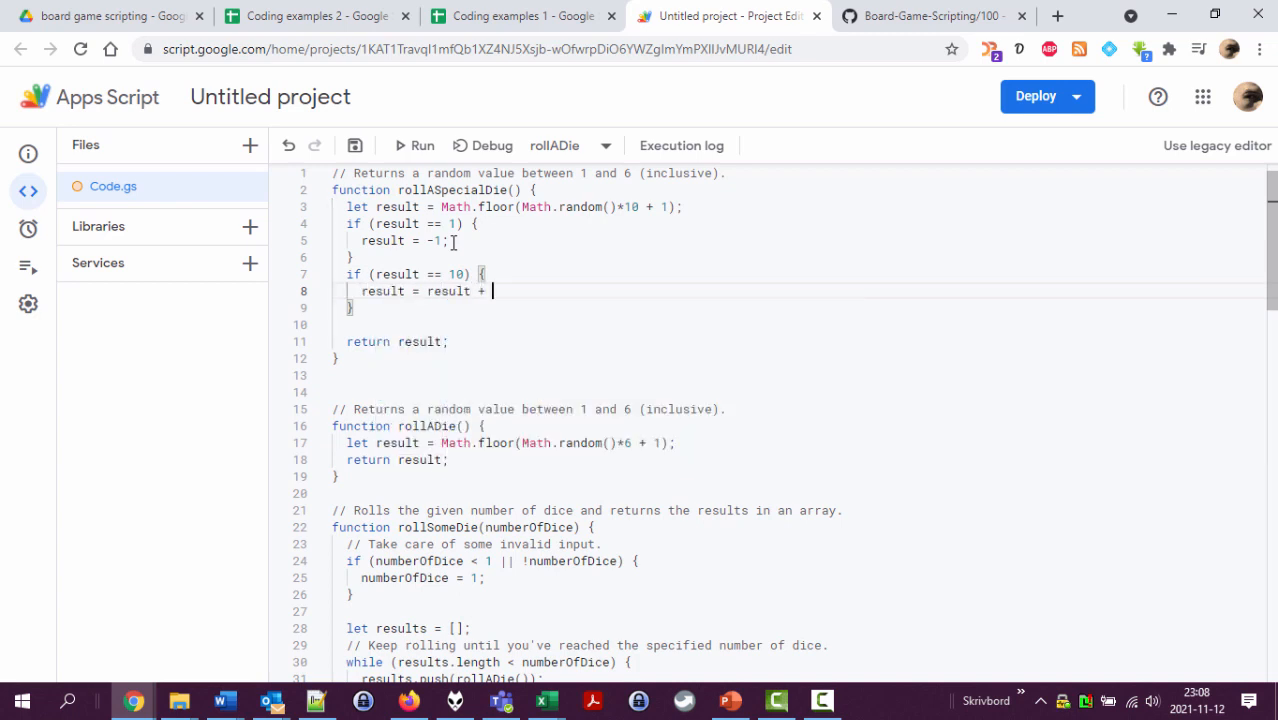
pyautogui.write('rollASpecialDie();')
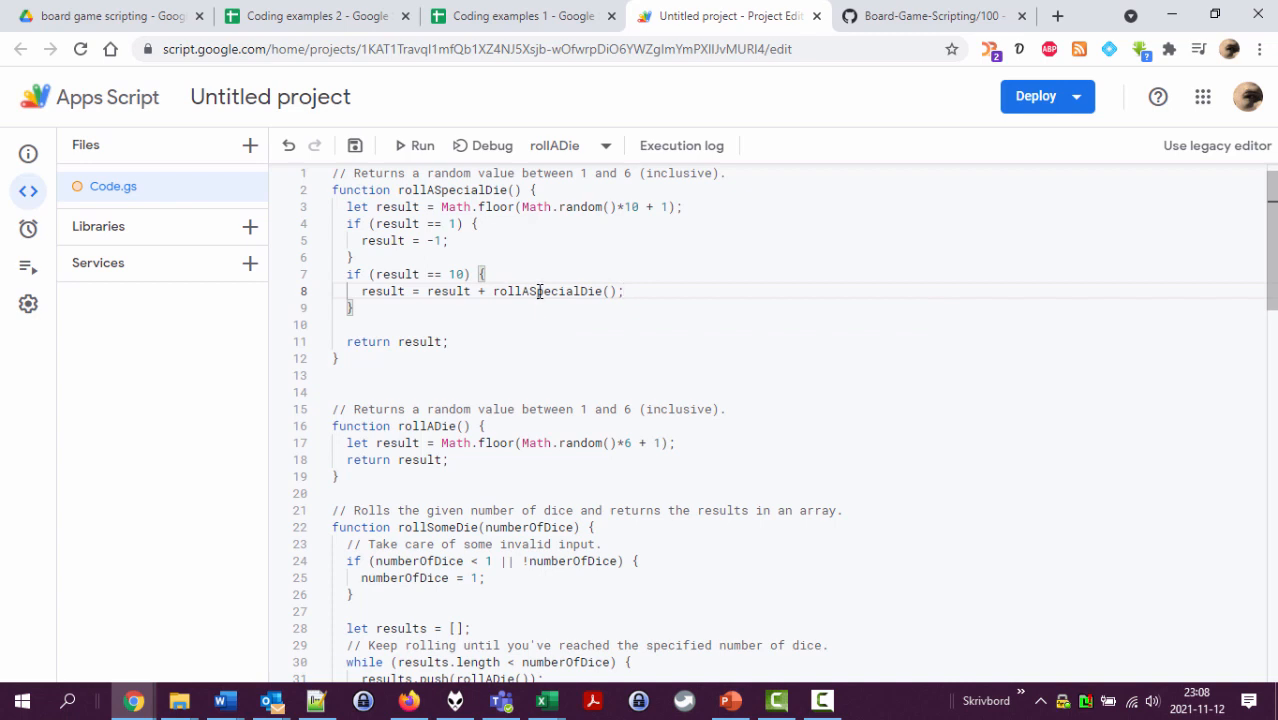
pyautogui.moveTo(548, 334)
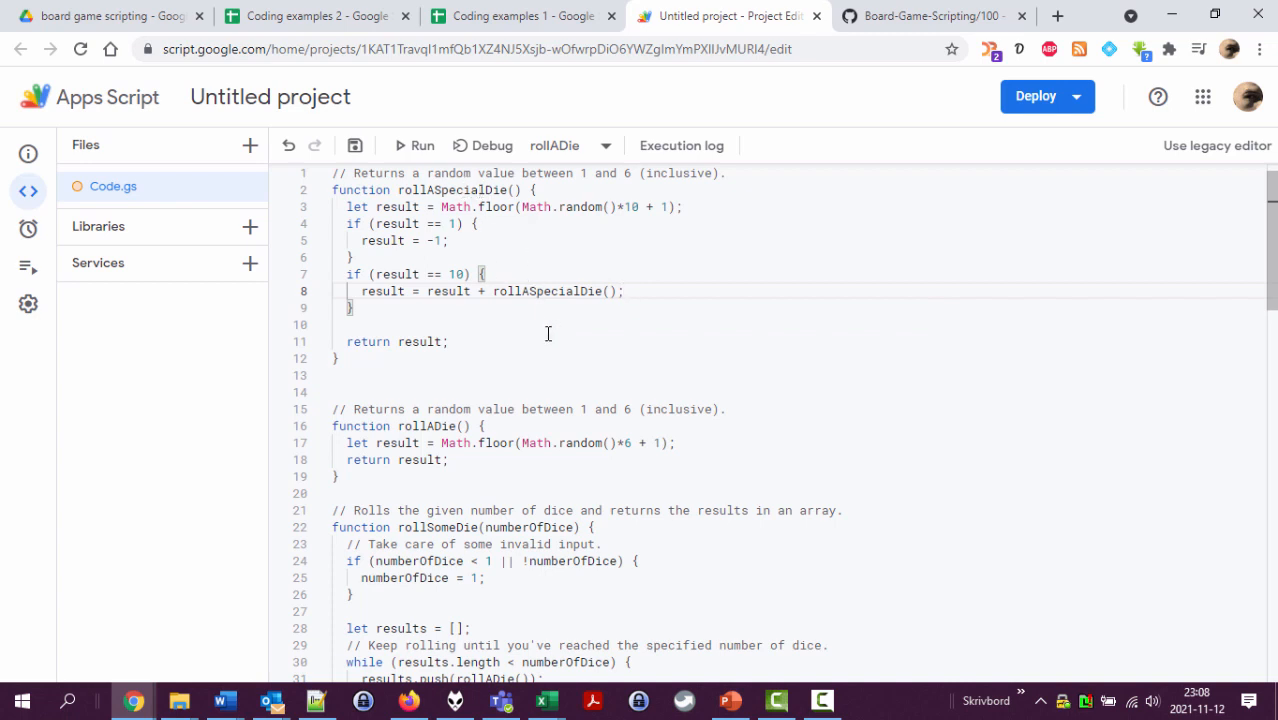
pyautogui.moveTo(544, 252)
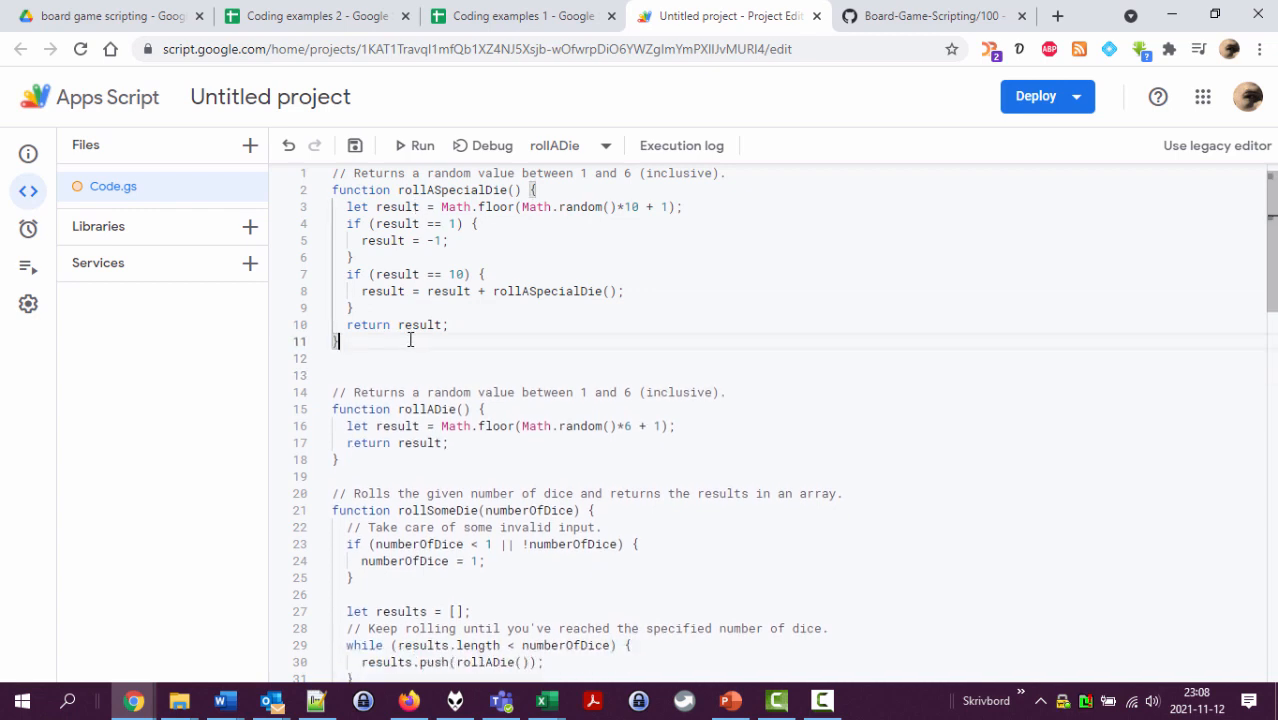
# Step: Write tmp below rollASpecialDie with the body Logger.log(rollASpecialDie());
pyautogui.scroll(-3)
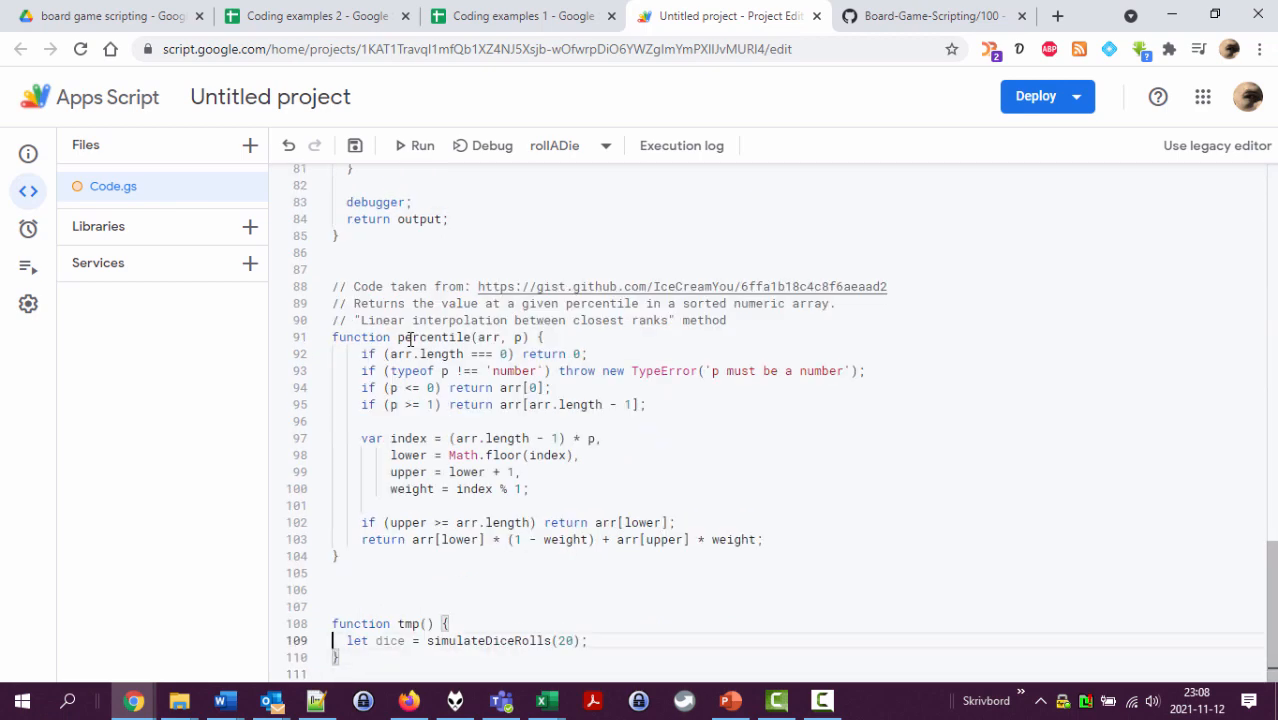
pyautogui.scroll(3)
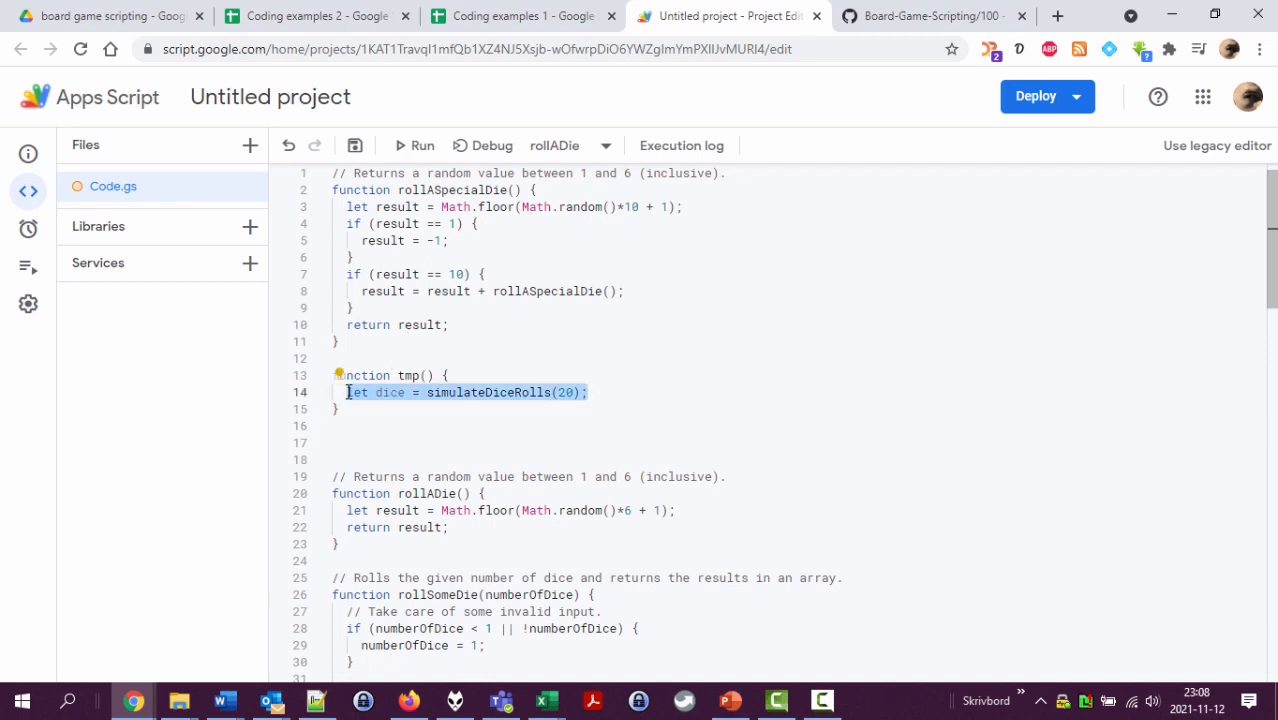
pyautogui.write('Logger.log(ro')
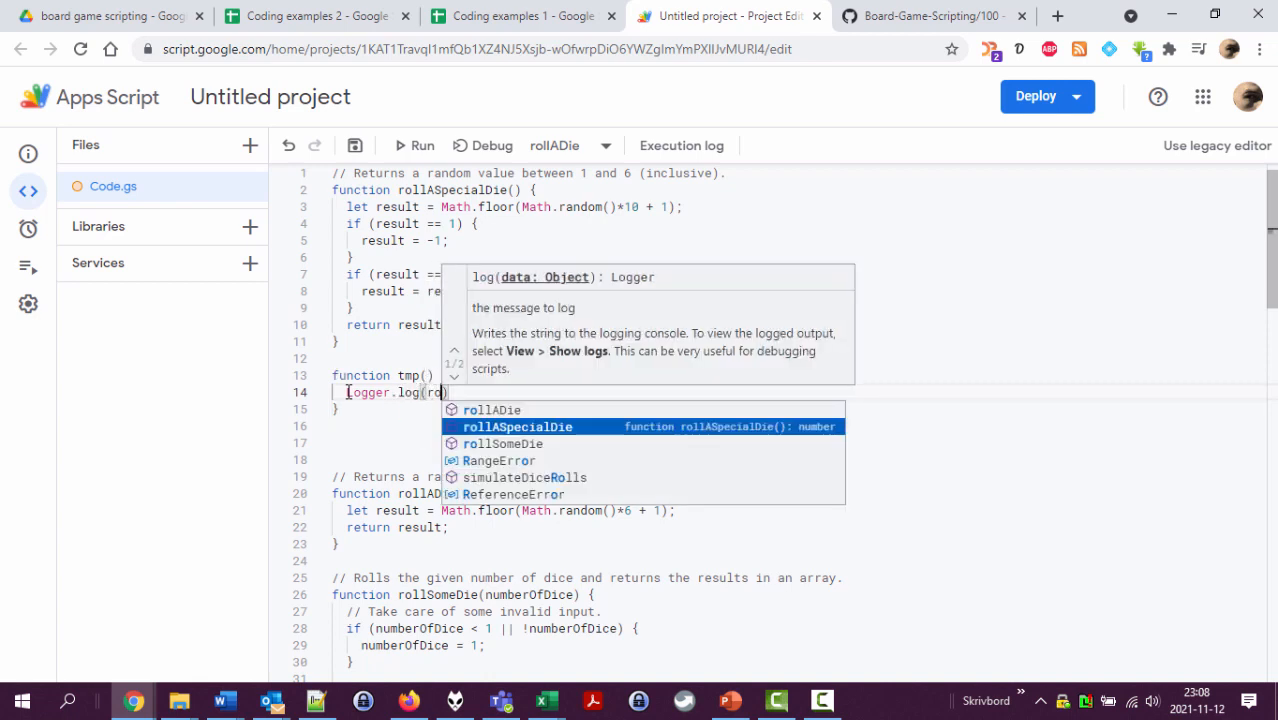
pyautogui.click(516, 426)
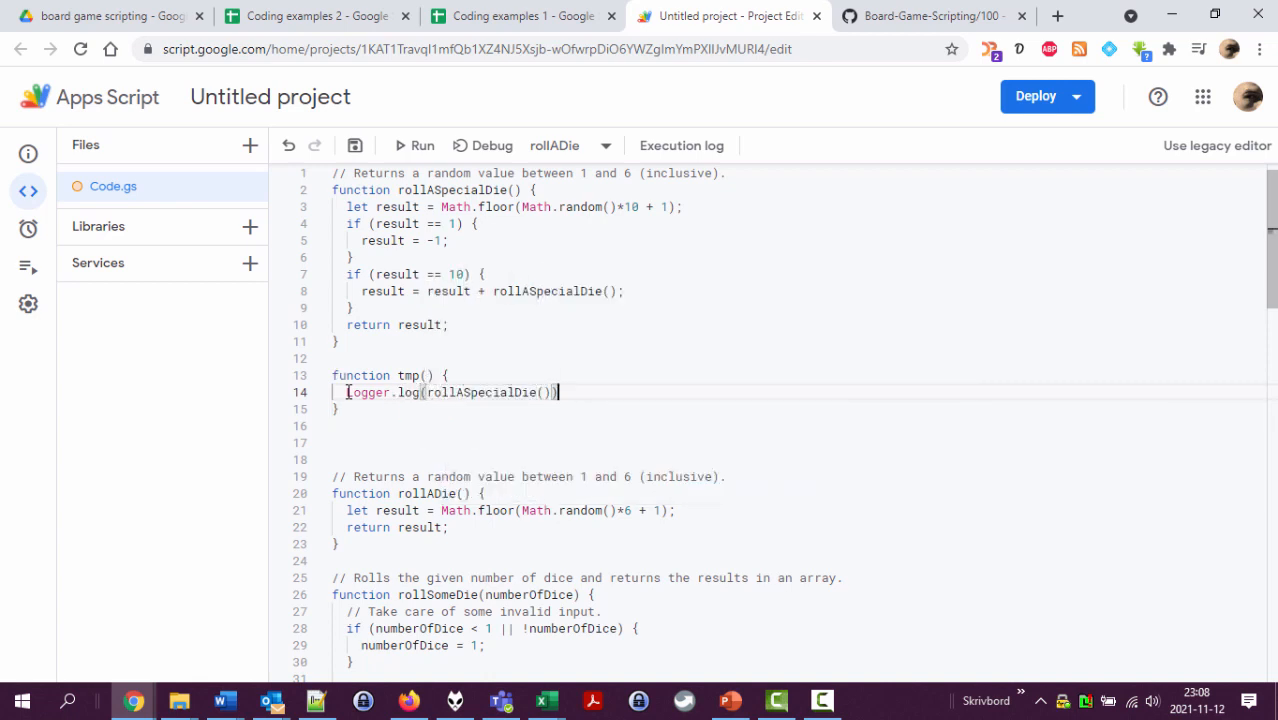
pyautogui.moveTo(492, 144)
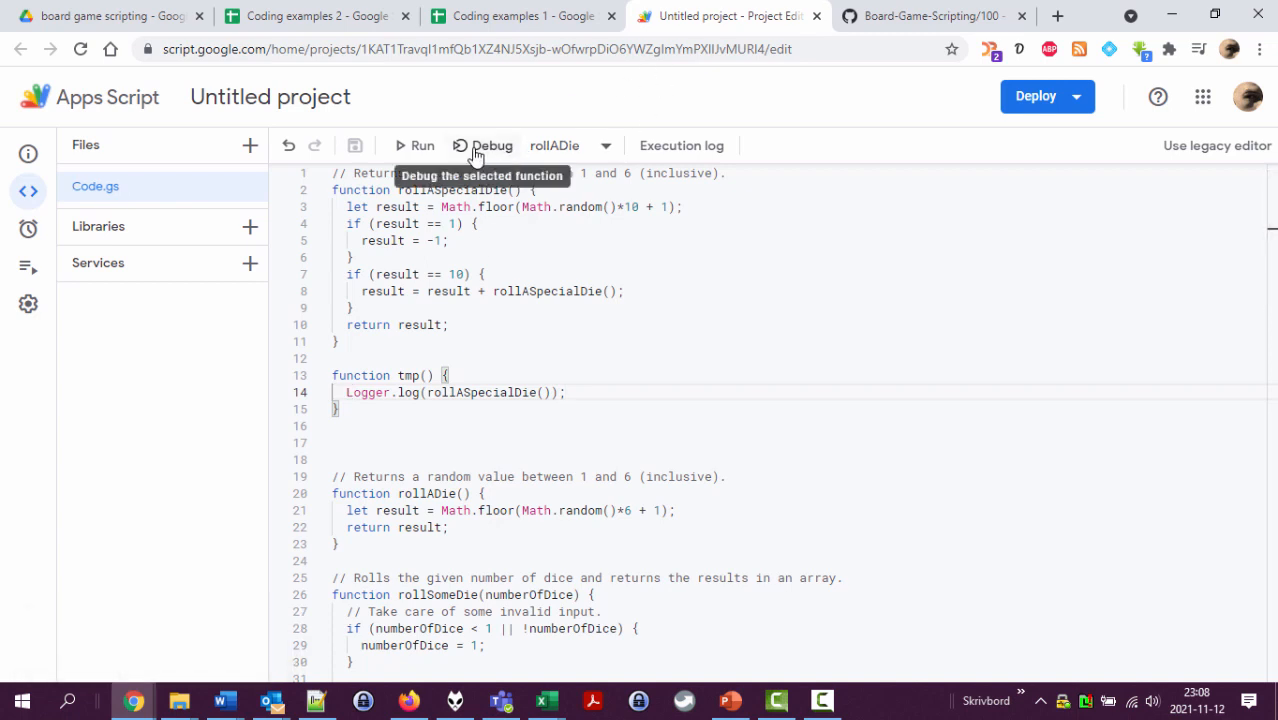
# Step: Choose tmp as the function to run and execute it to log special die rolls
pyautogui.click(418, 144)
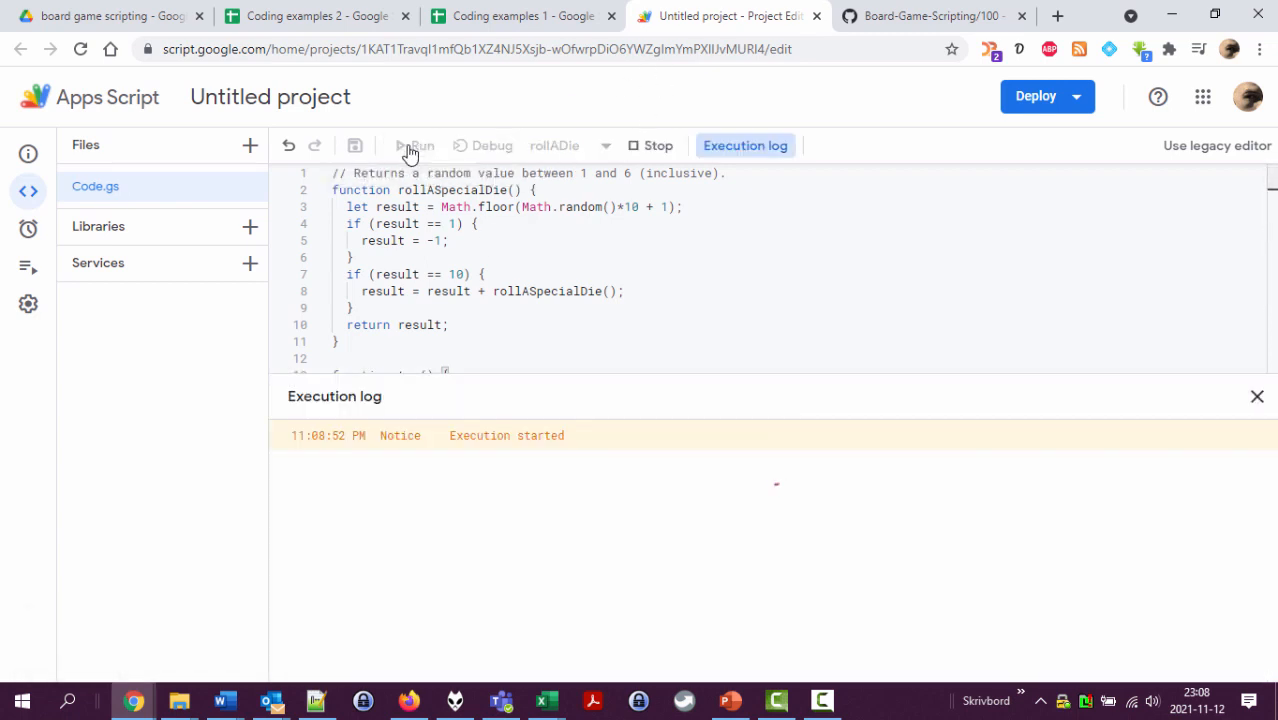
pyautogui.click(416, 144)
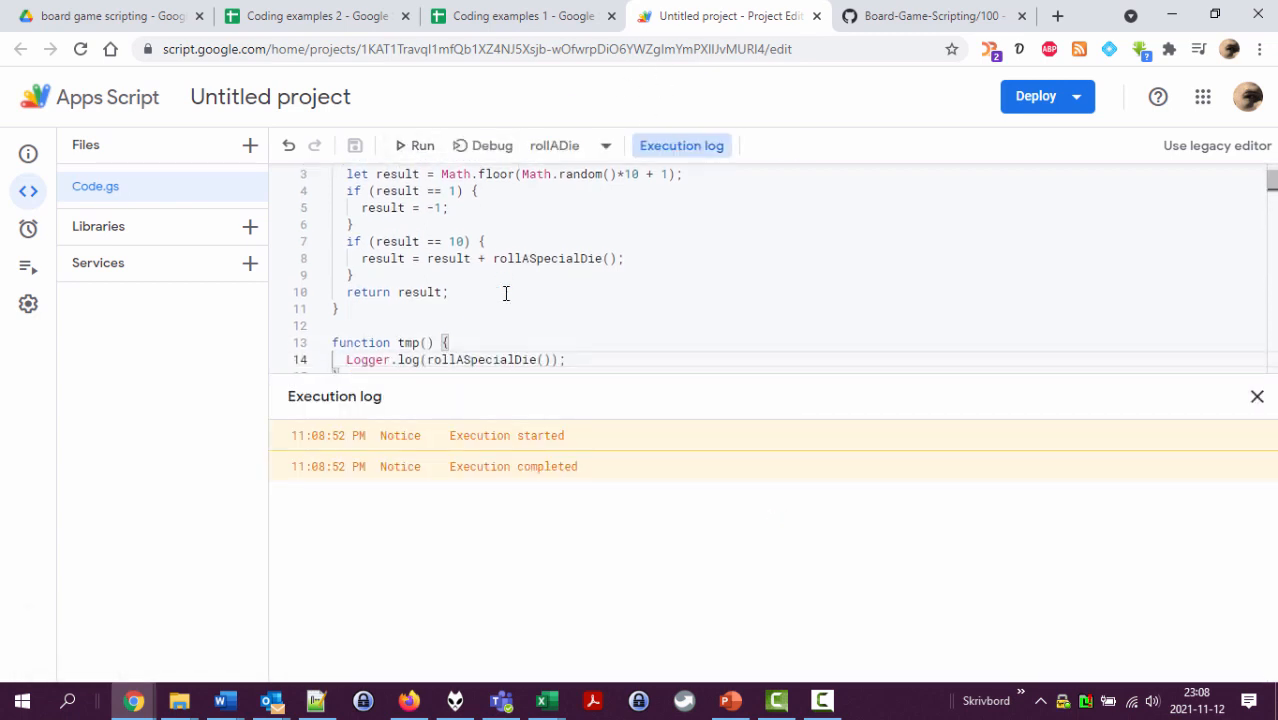
pyautogui.click(604, 144)
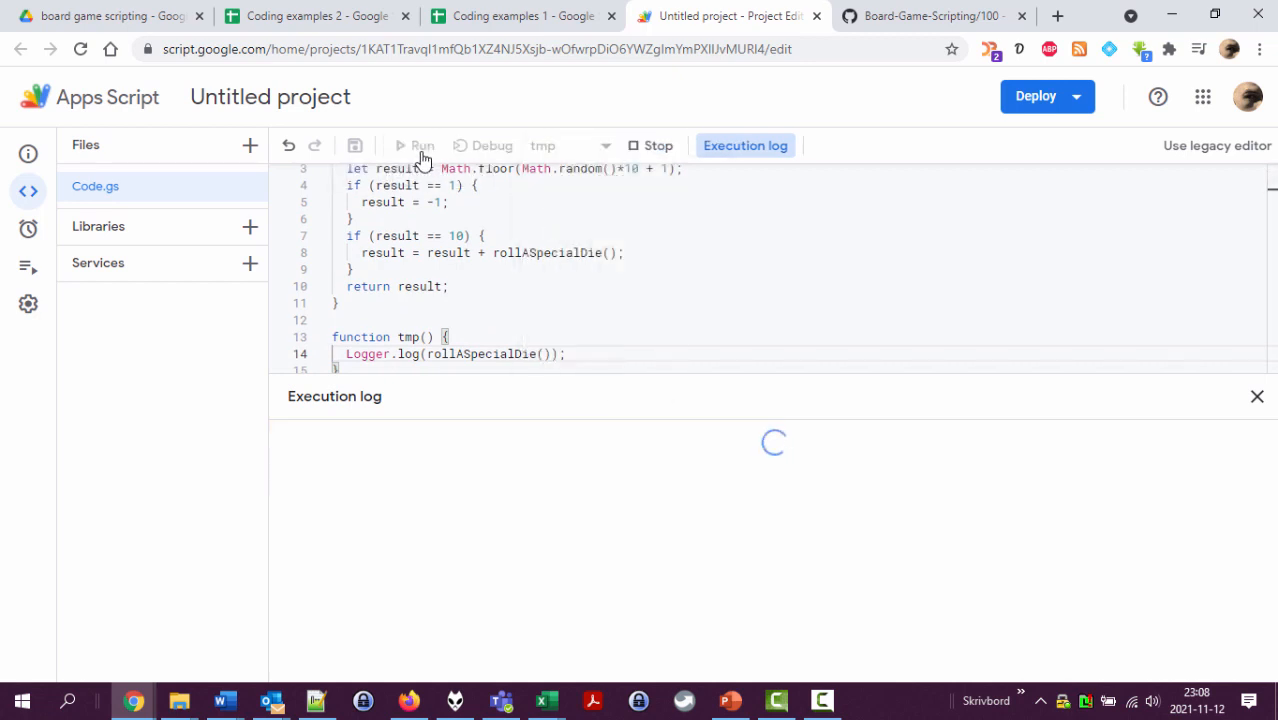
pyautogui.moveTo(422, 144)
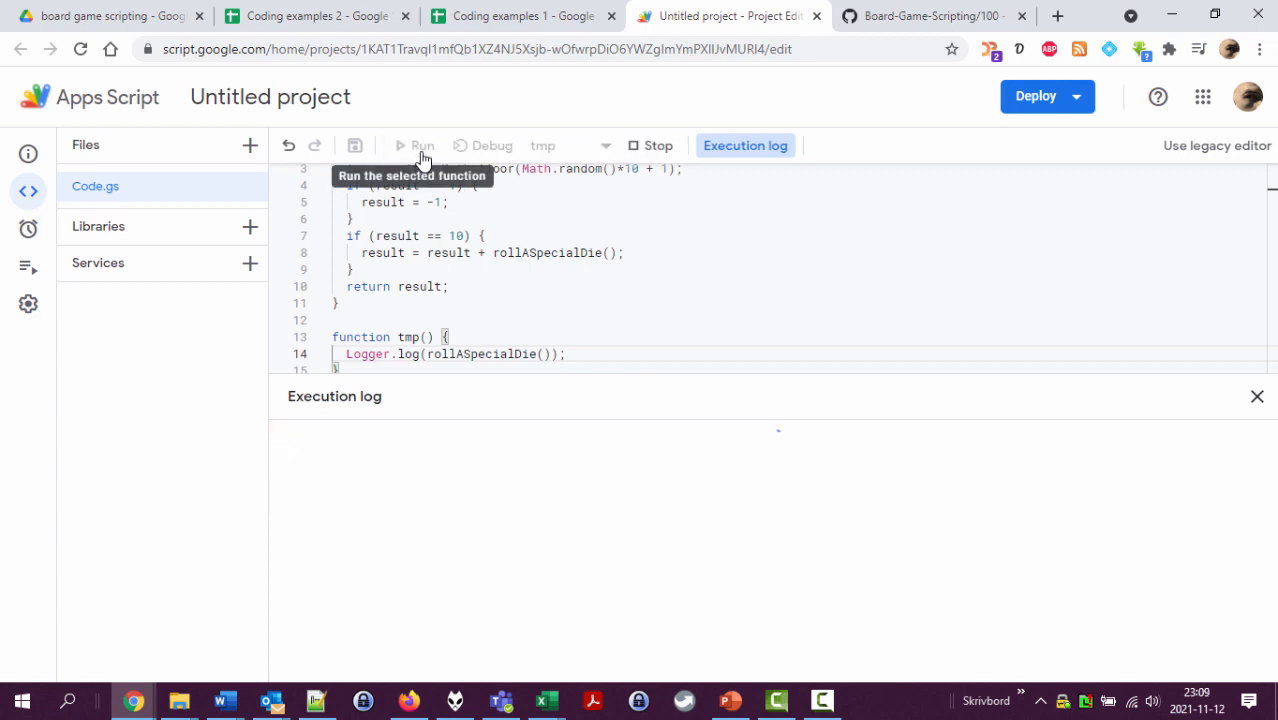
pyautogui.click(416, 144)
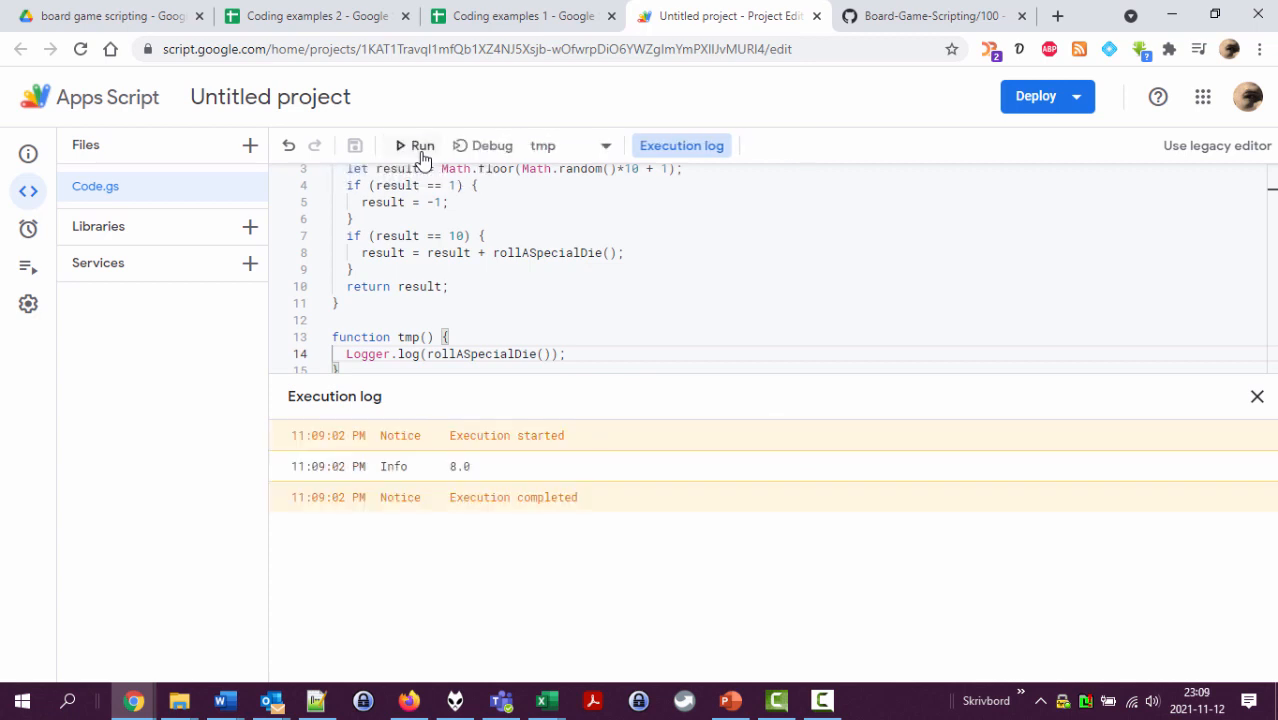
pyautogui.click(422, 144)
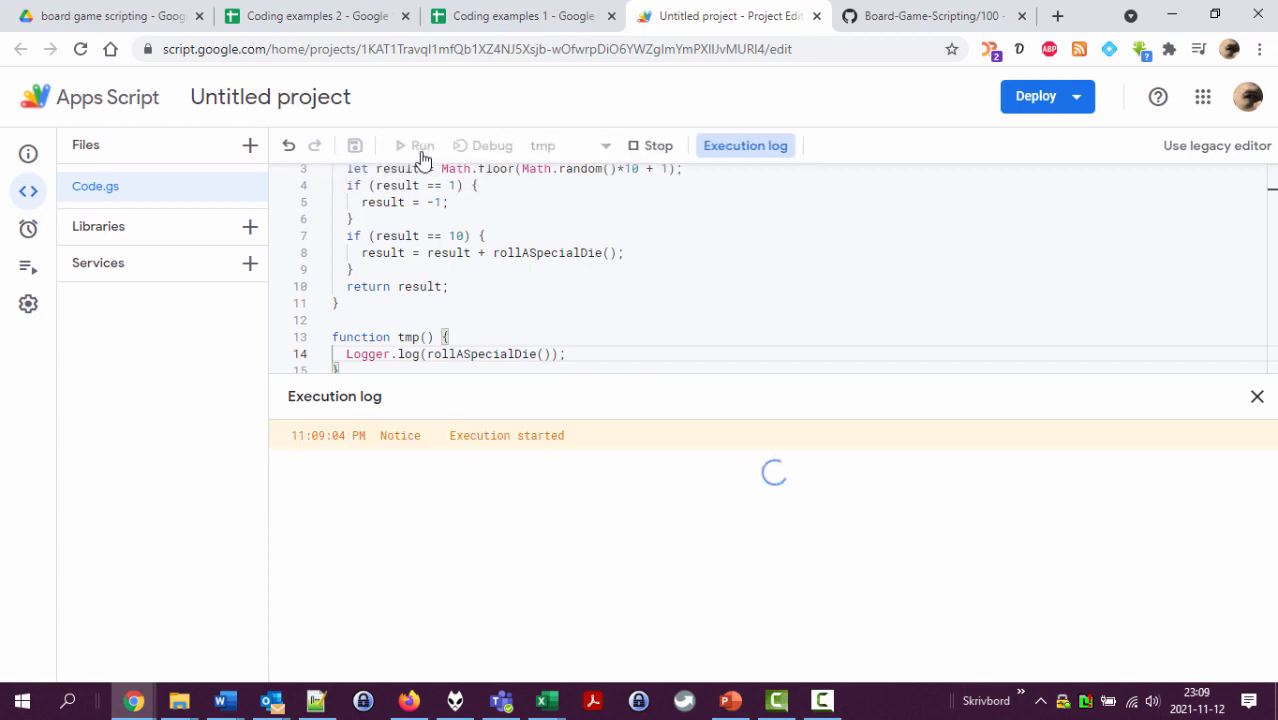
pyautogui.moveTo(420, 144)
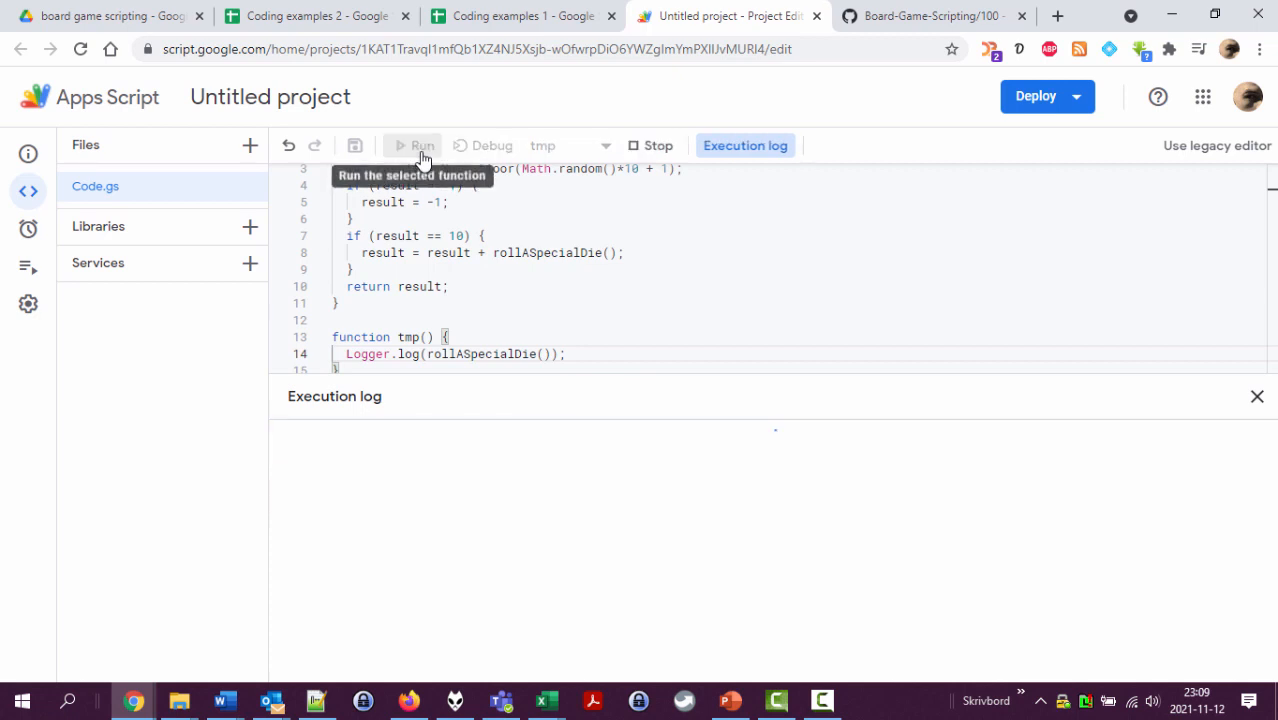
# Step: Run tmp several more times, reading results like -10, 7 and 9, then close the execution log
pyautogui.click(416, 144)
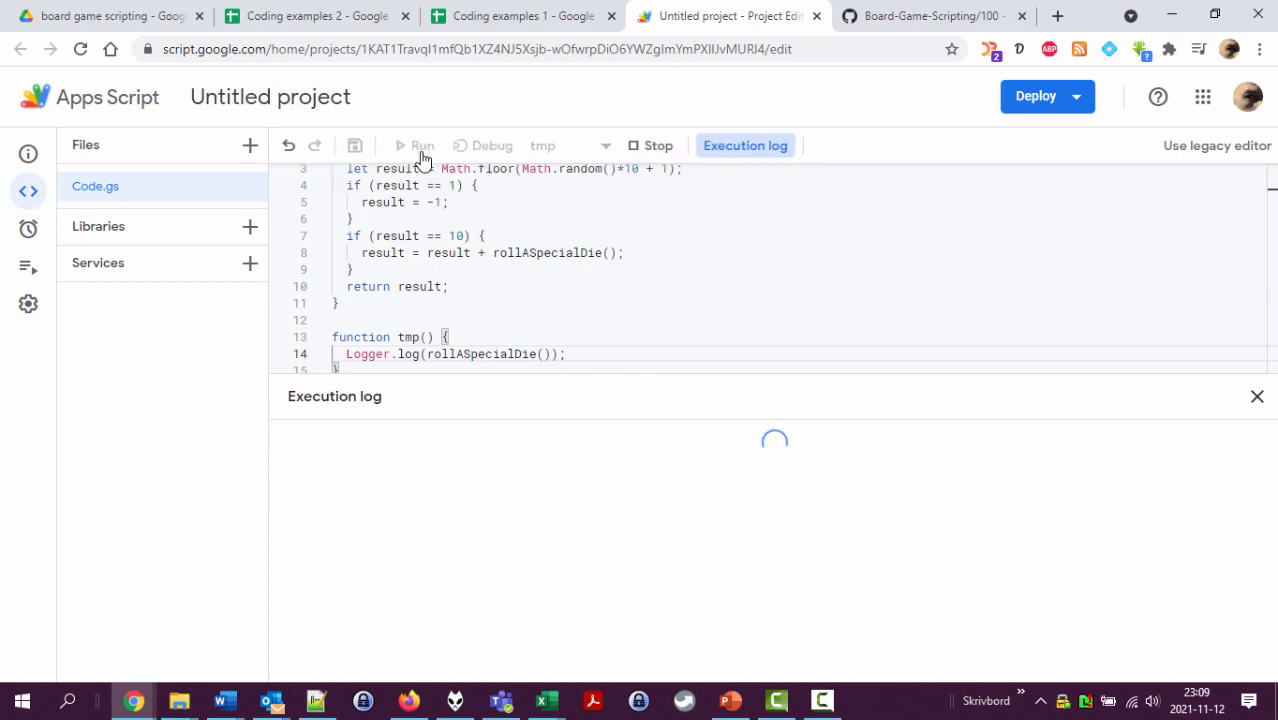
pyautogui.click(416, 144)
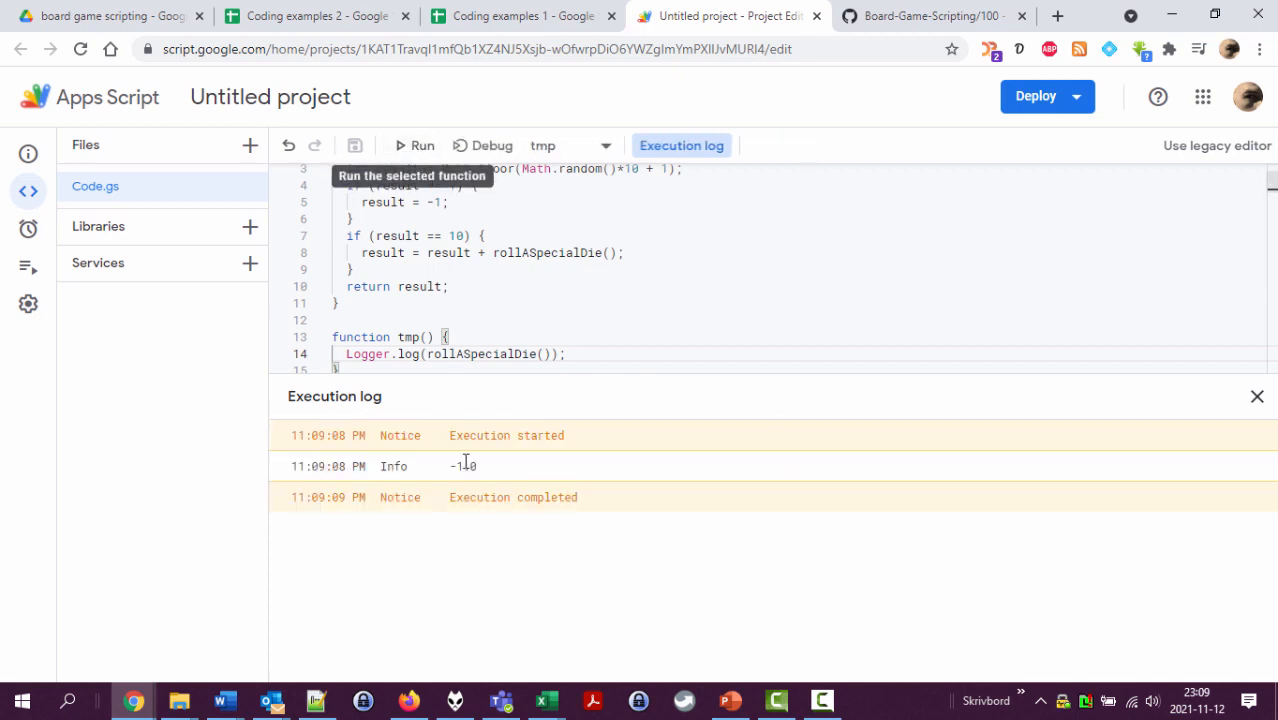
pyautogui.click(420, 144)
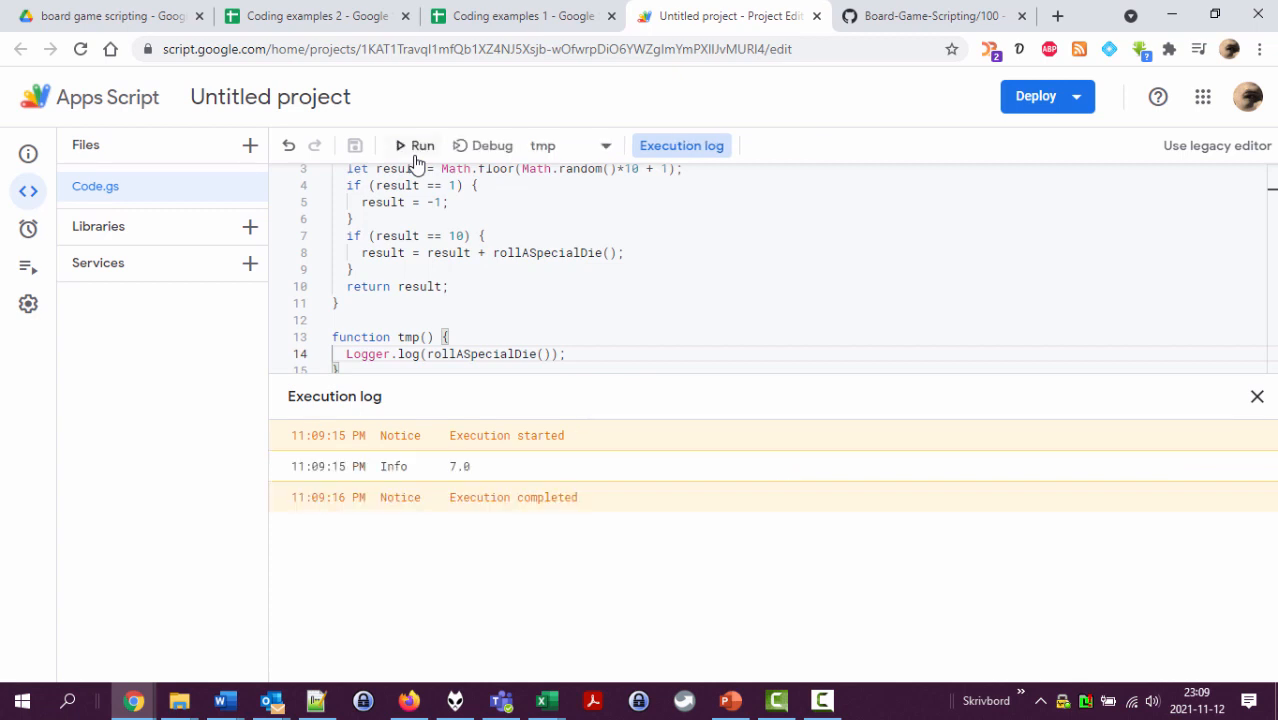
pyautogui.click(422, 144)
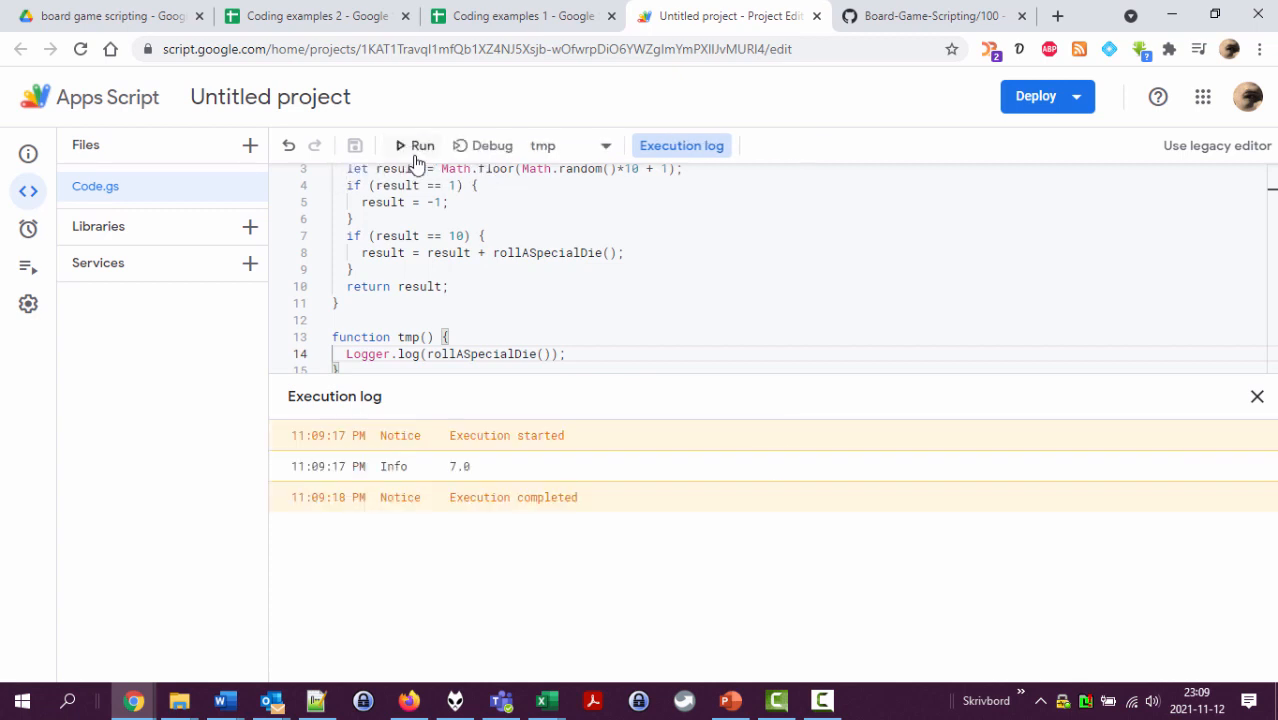
pyautogui.click(416, 144)
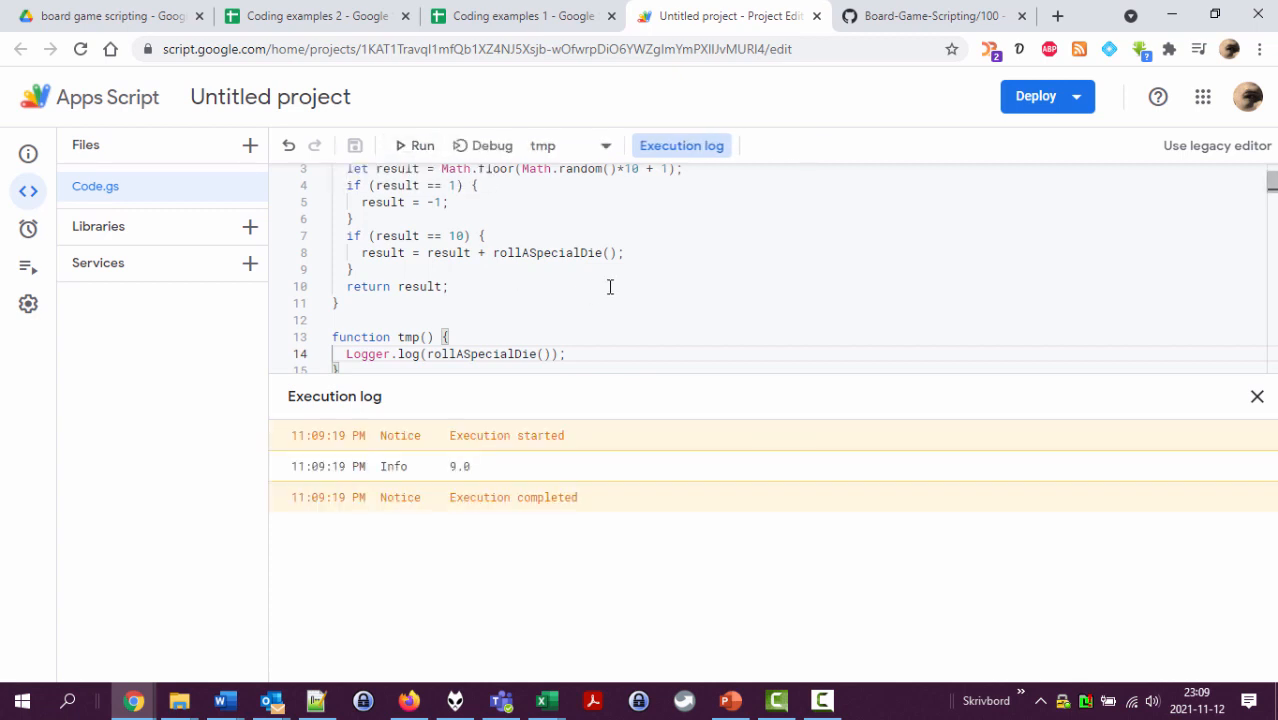
pyautogui.scroll(3)
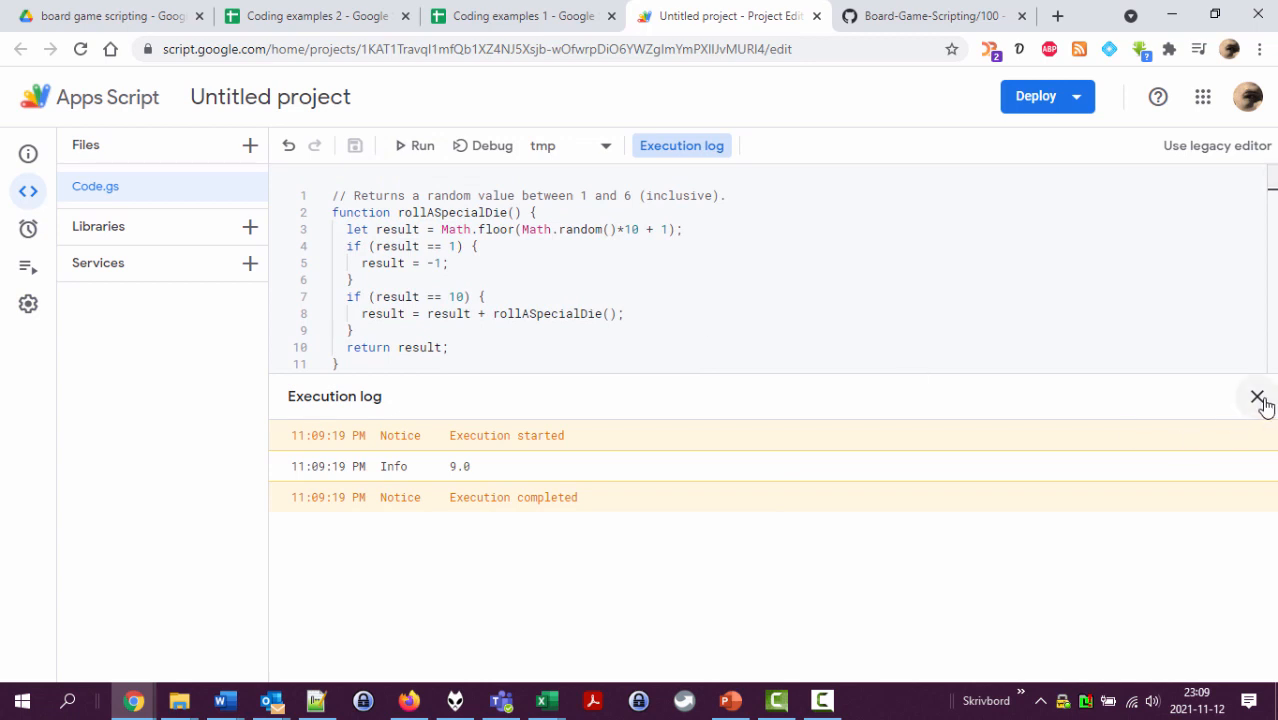
pyautogui.click(1258, 396)
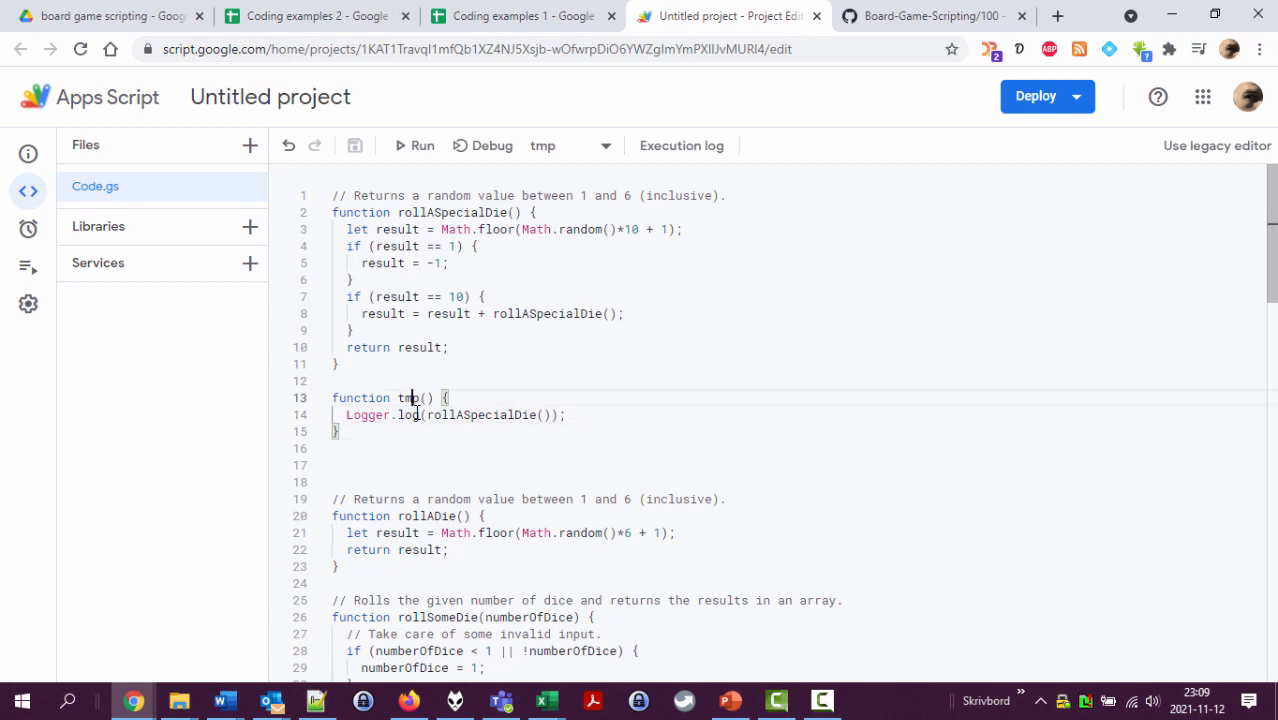
pyautogui.scroll(-3)
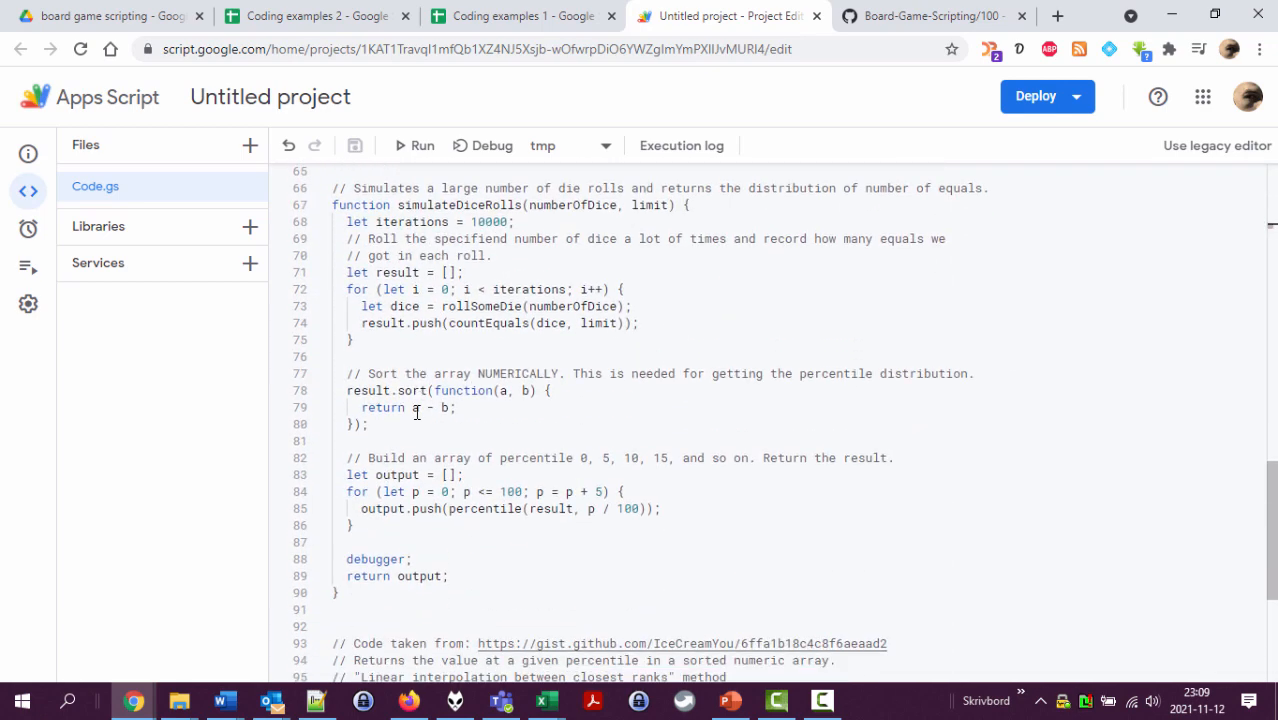
pyautogui.scroll(-3)
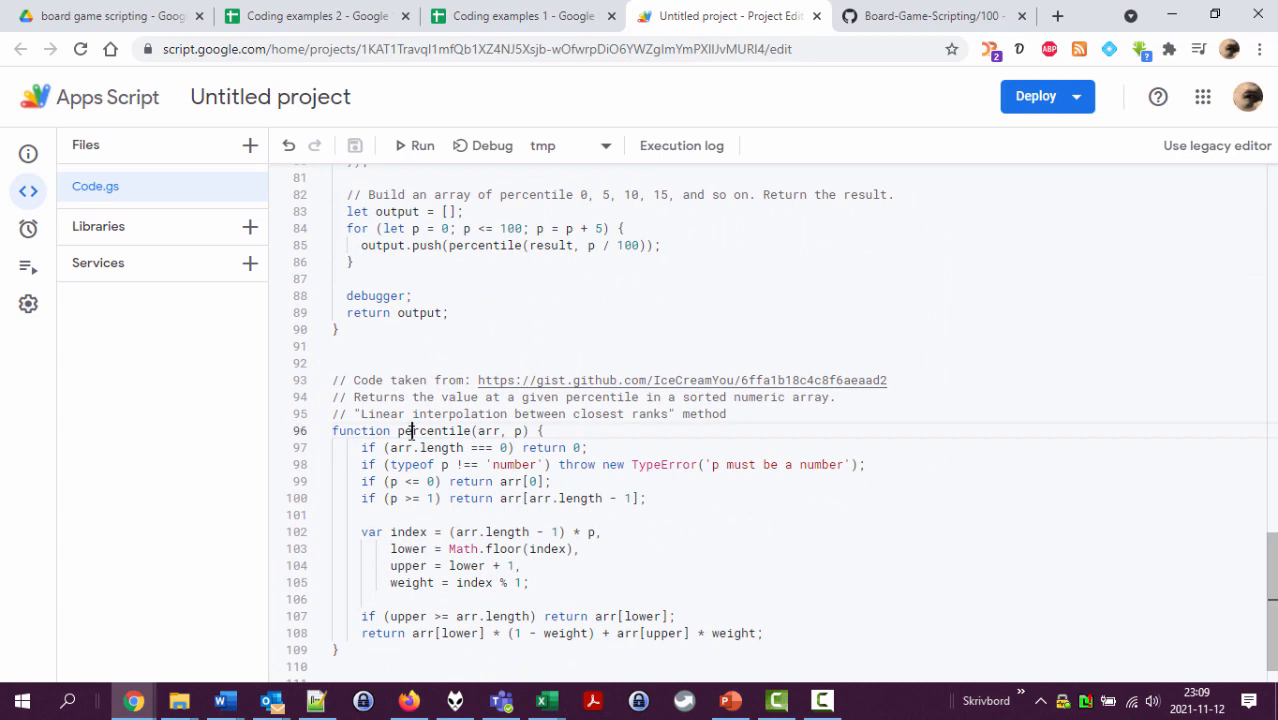
pyautogui.scroll(3)
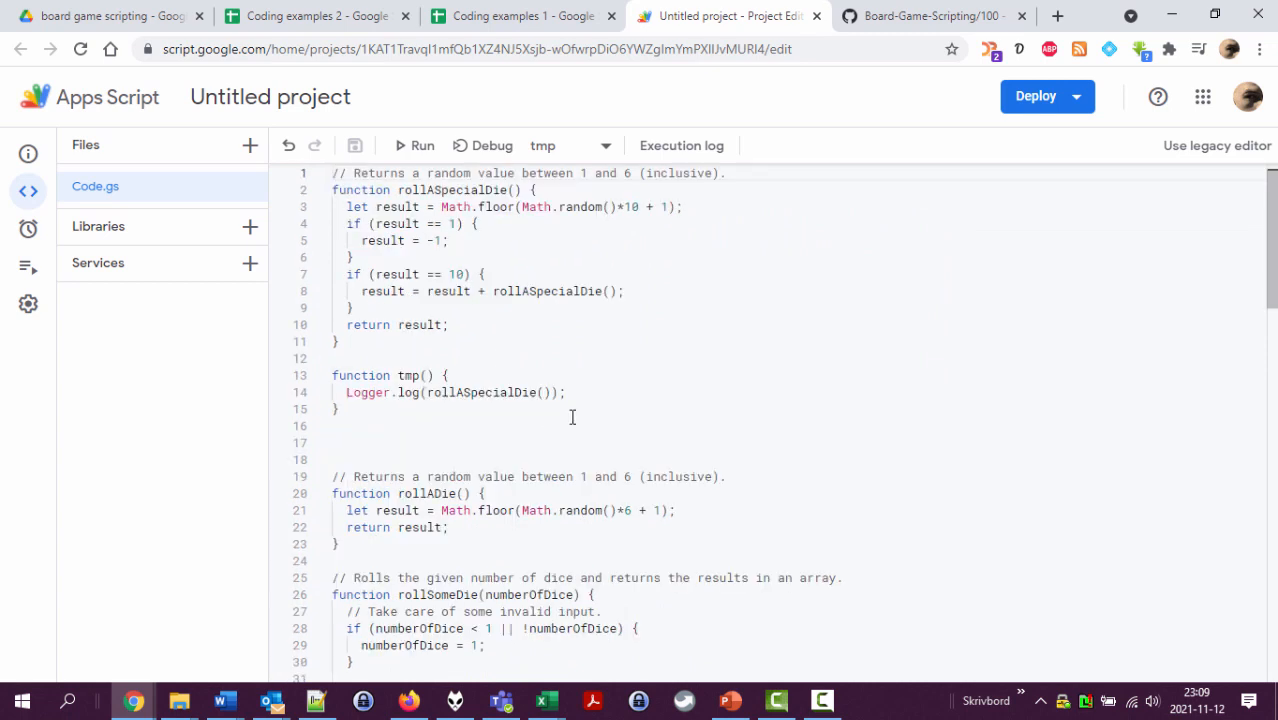
pyautogui.moveTo(488, 376)
pyautogui.write('function special')
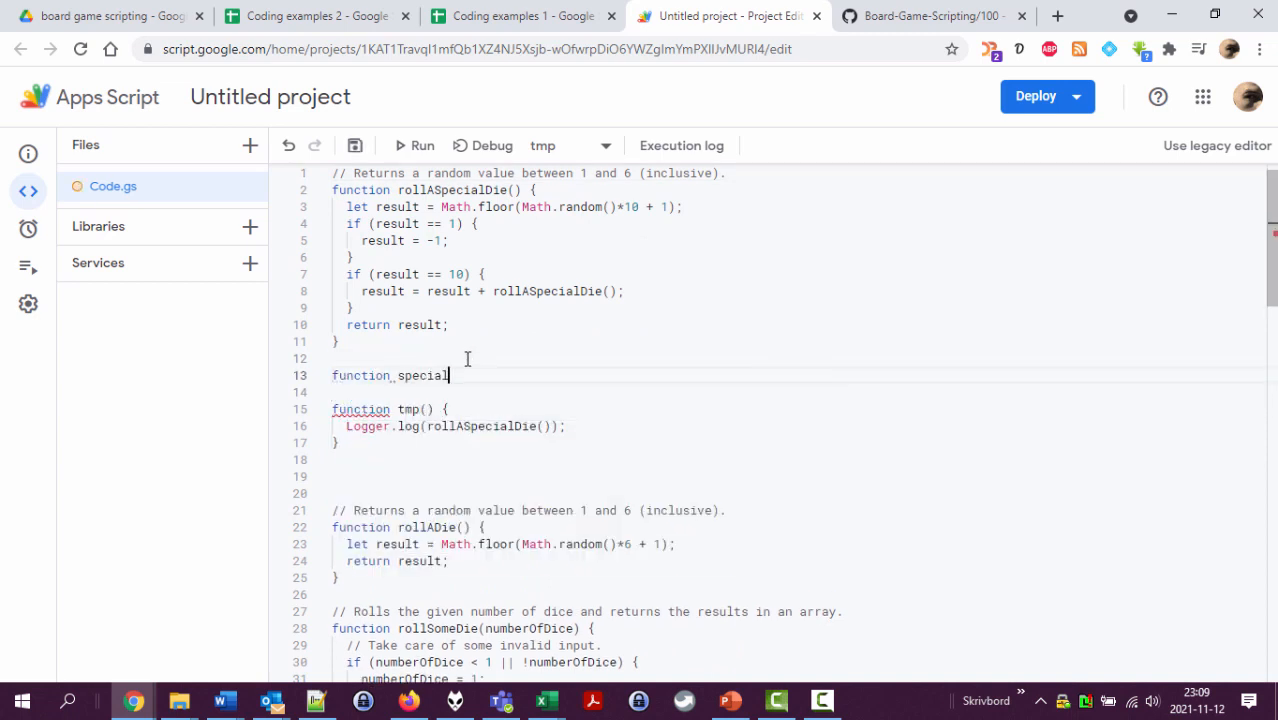
# Step: Declare specialDieDistribution() with iterations = 10000 and an empty result array
pyautogui.write('DieDistri')
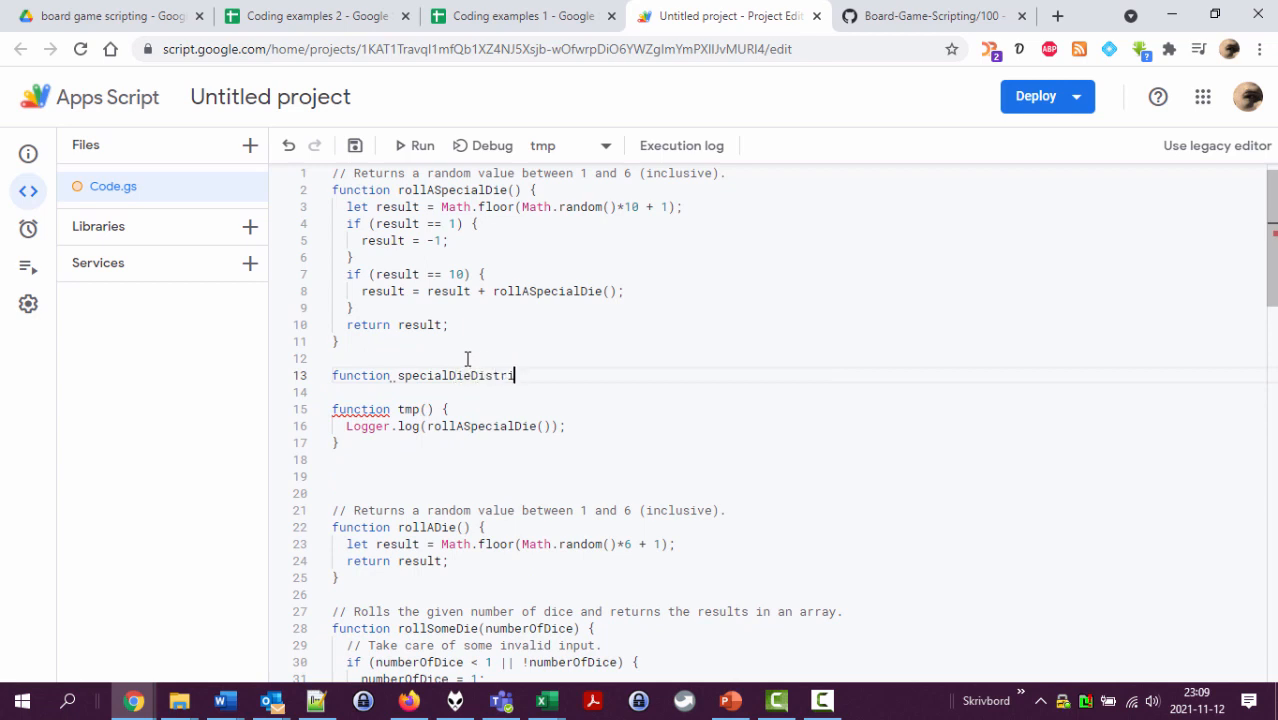
pyautogui.write('bution()')
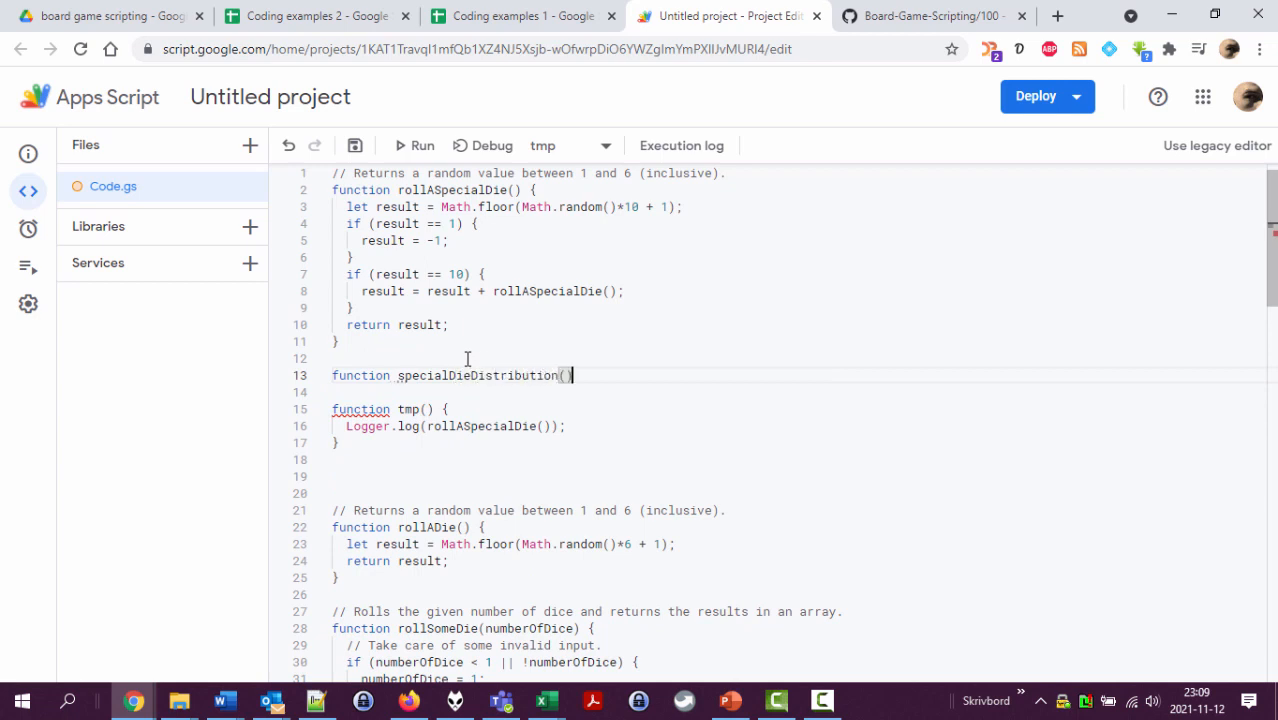
pyautogui.press('enter')
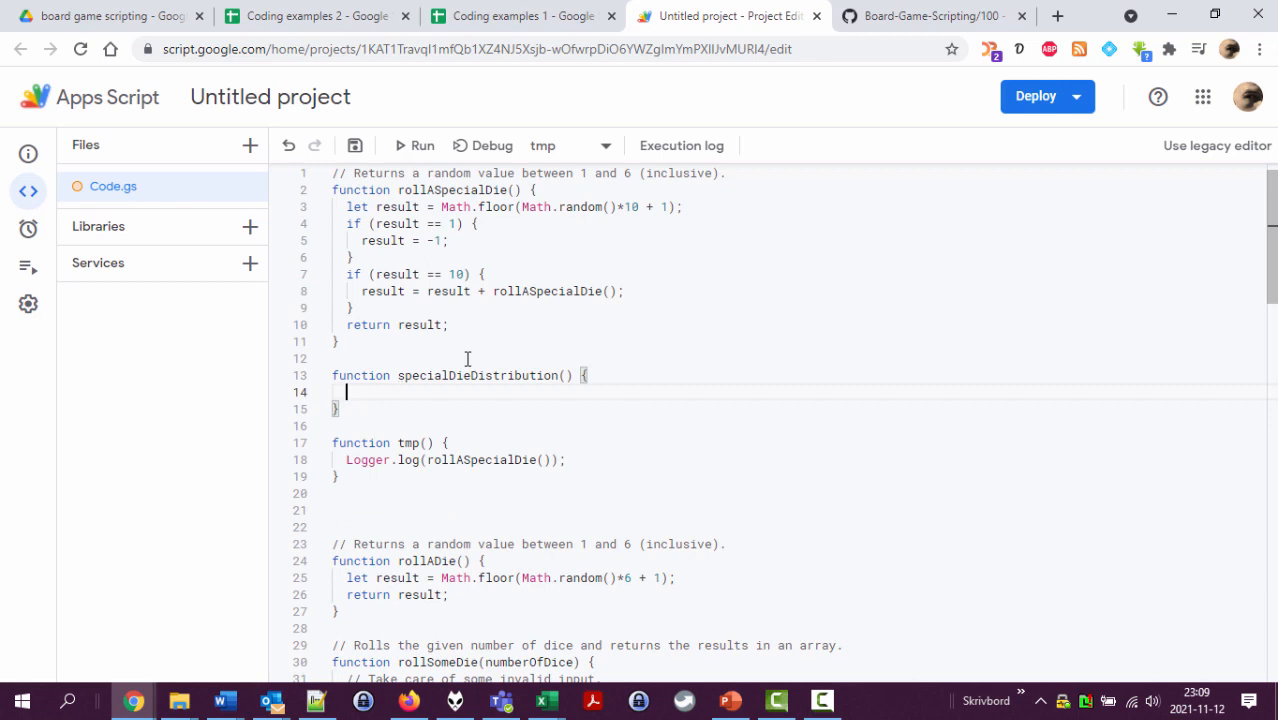
pyautogui.write('let')
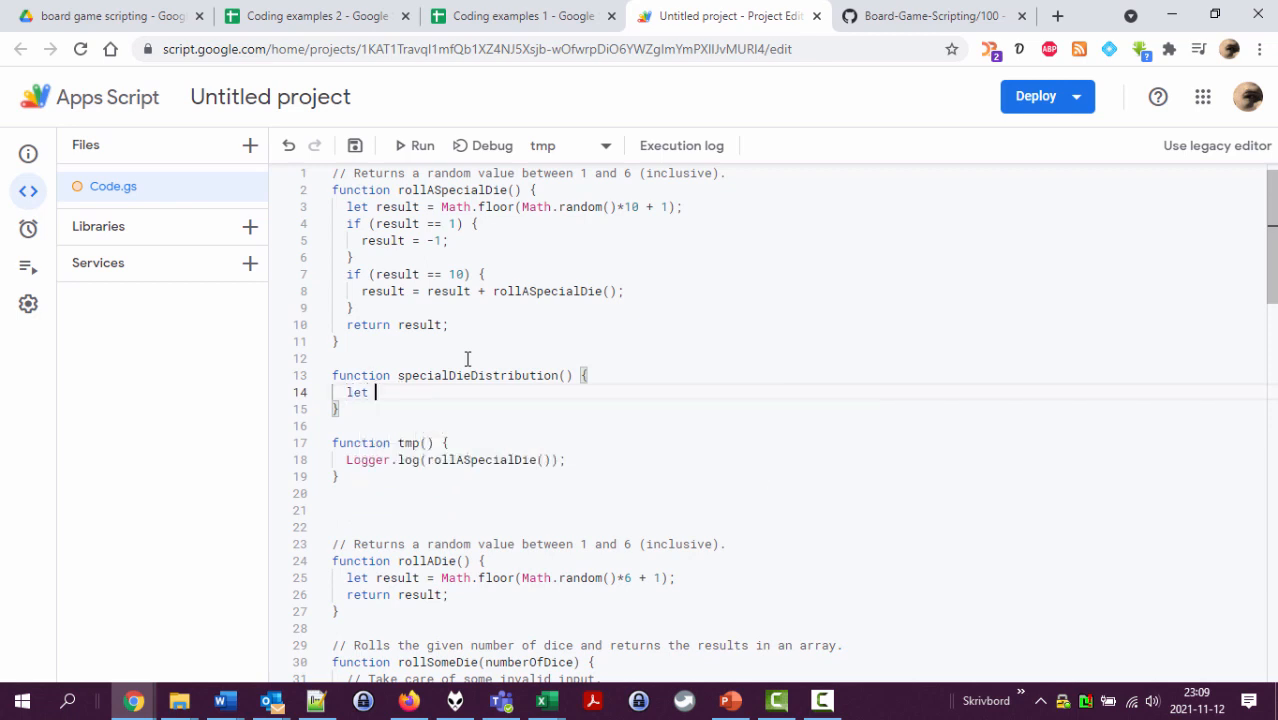
pyautogui.write('iterations = 1')
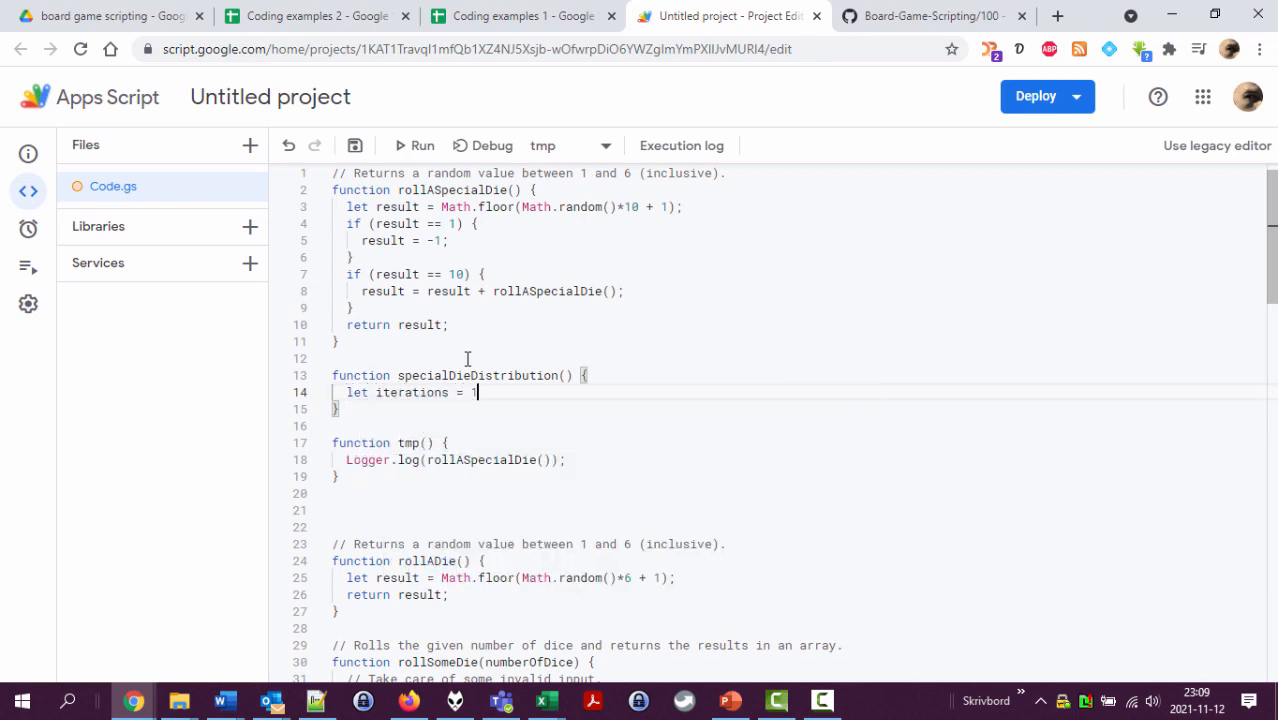
pyautogui.write('0')
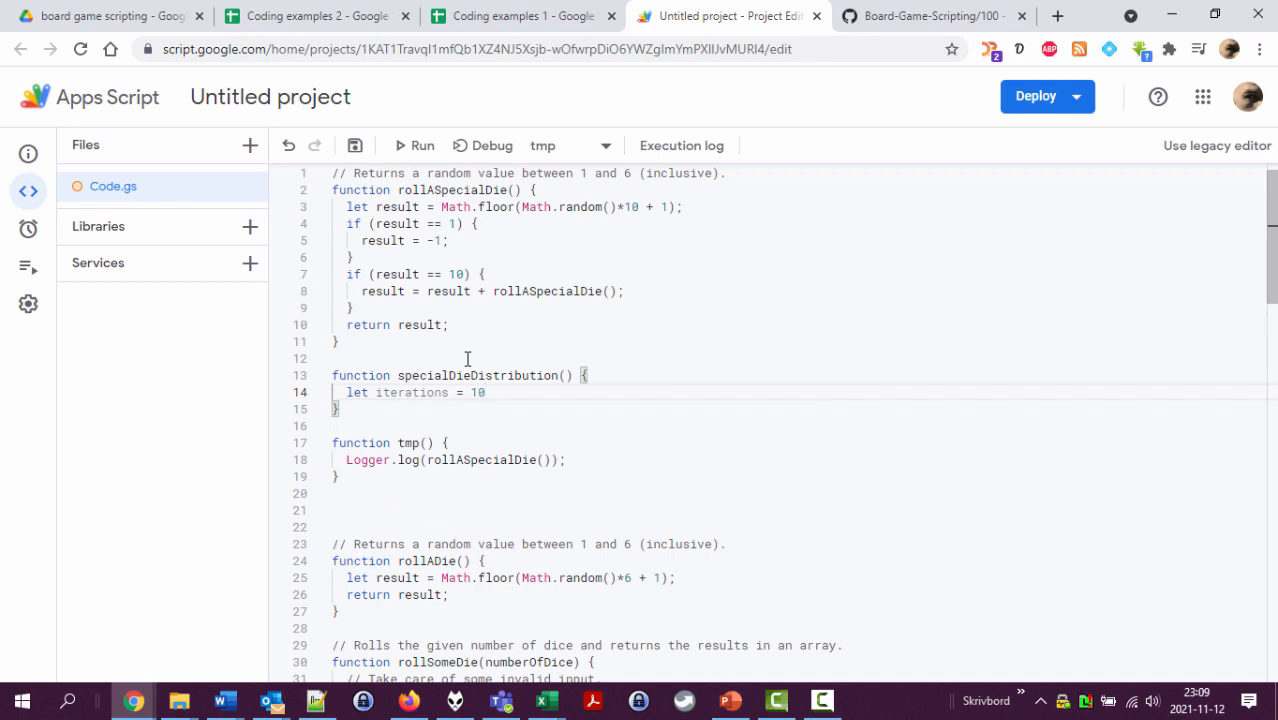
pyautogui.write('0000')
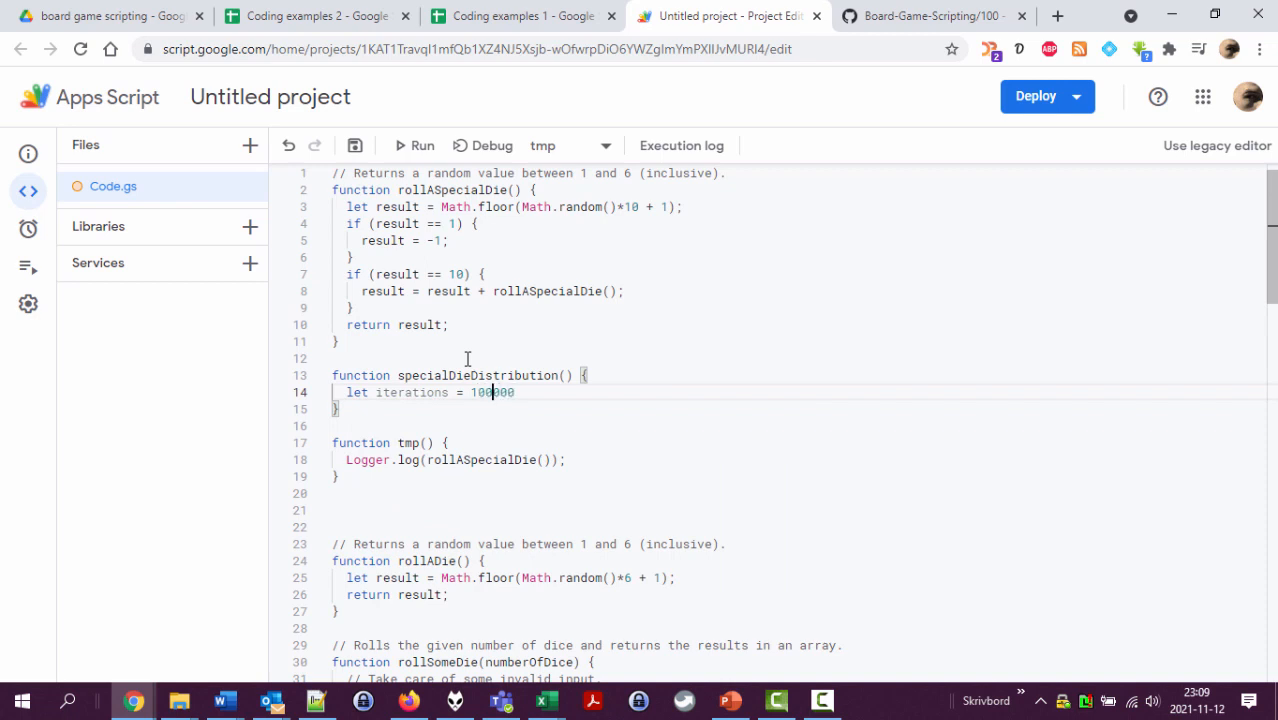
pyautogui.press('Backspace')
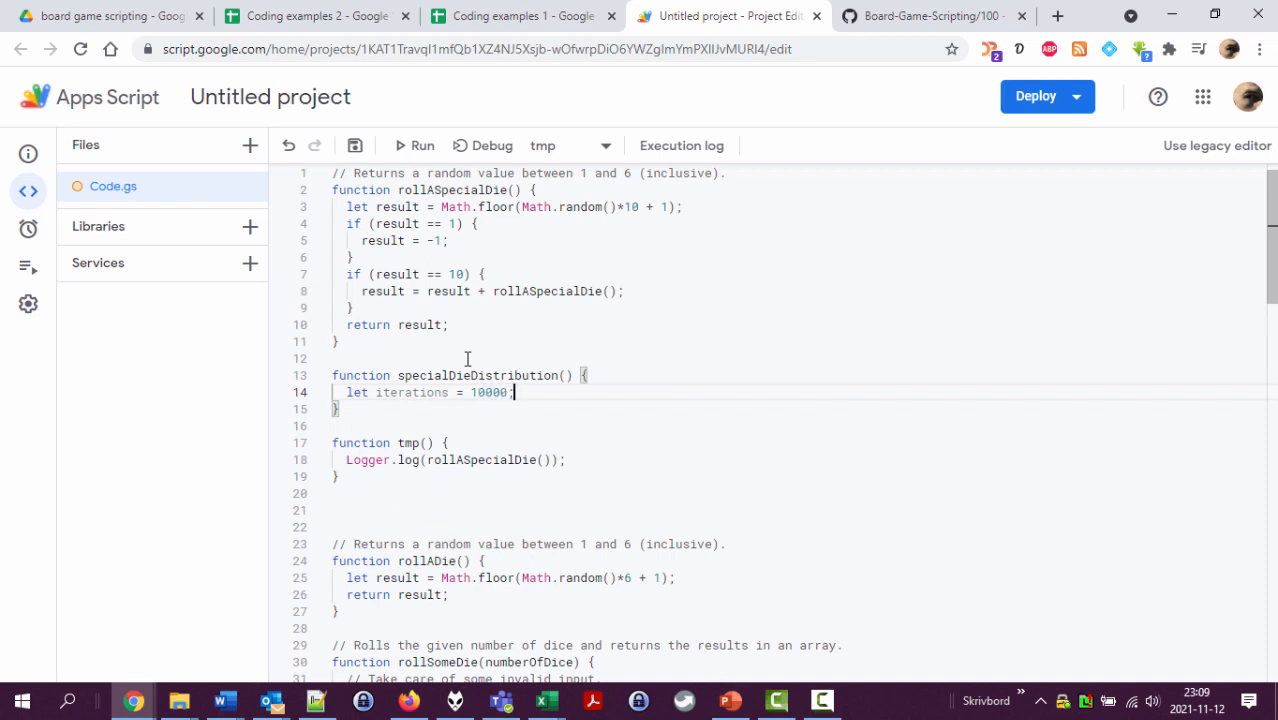
pyautogui.press('Return')
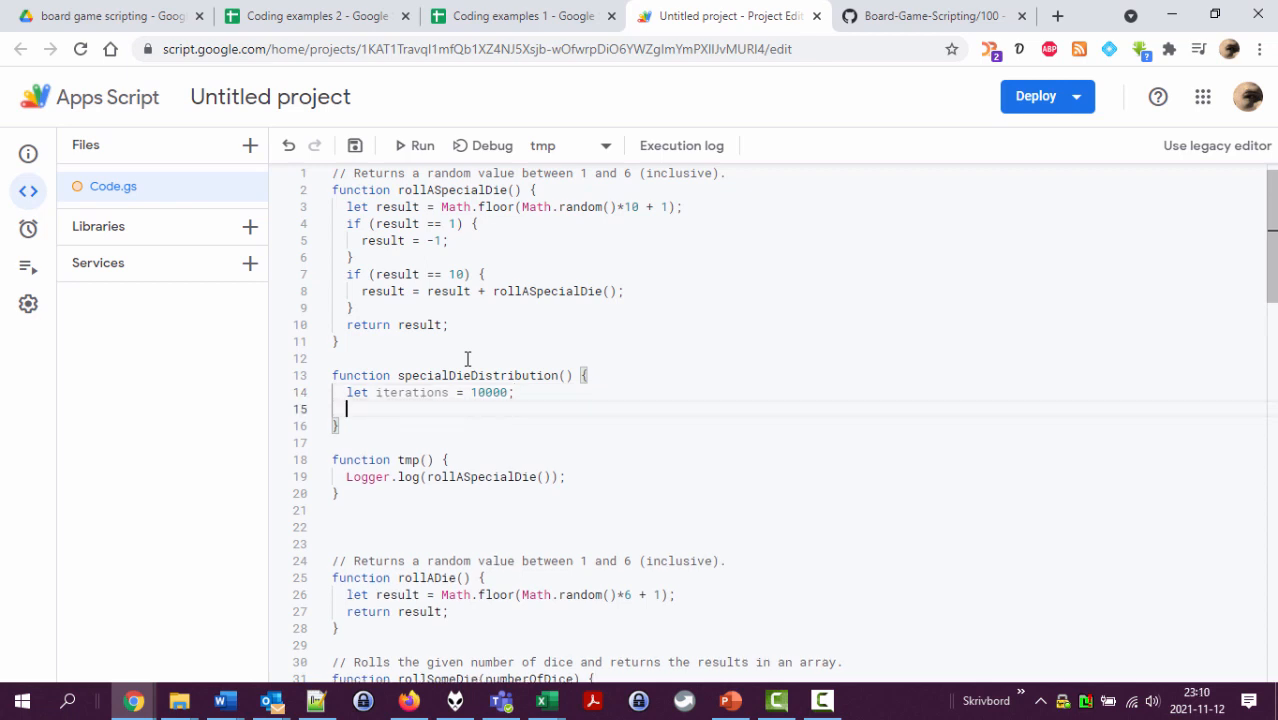
pyautogui.write('let result = [];')
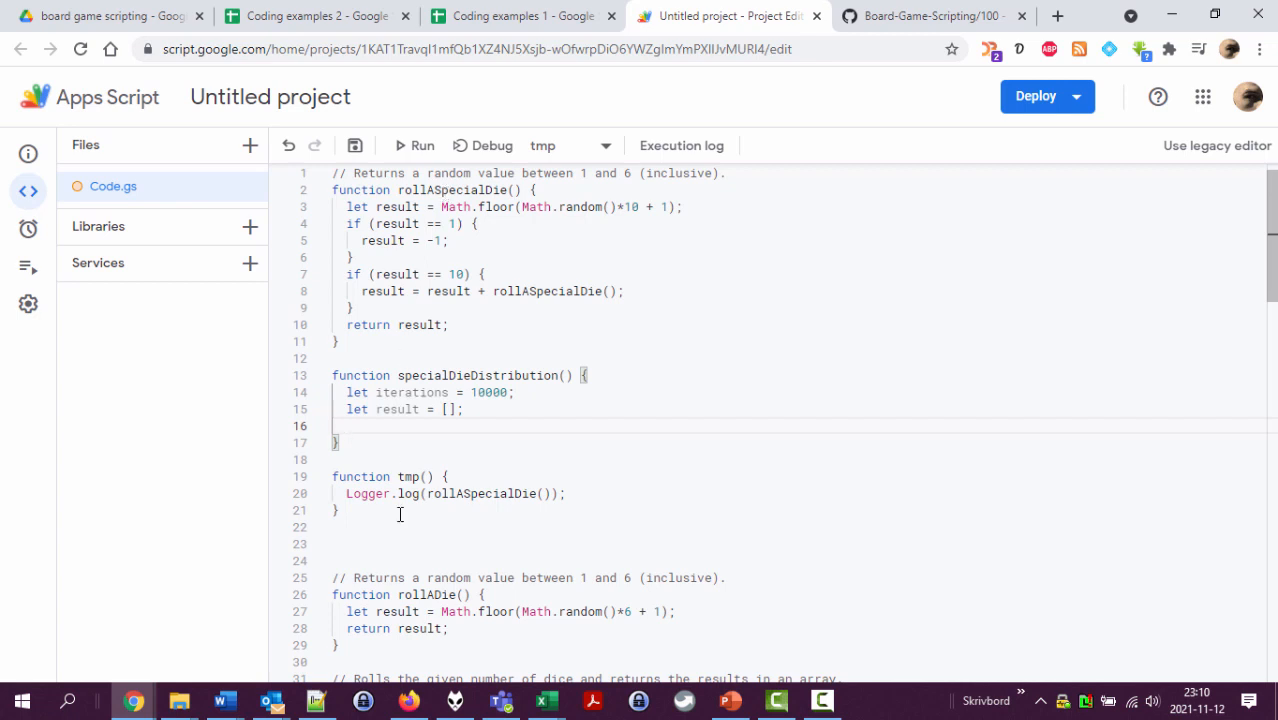
# Step: Write a for loop over iterations pushing rollASpecialDie() into result
pyautogui.write('for (let i = 0;')
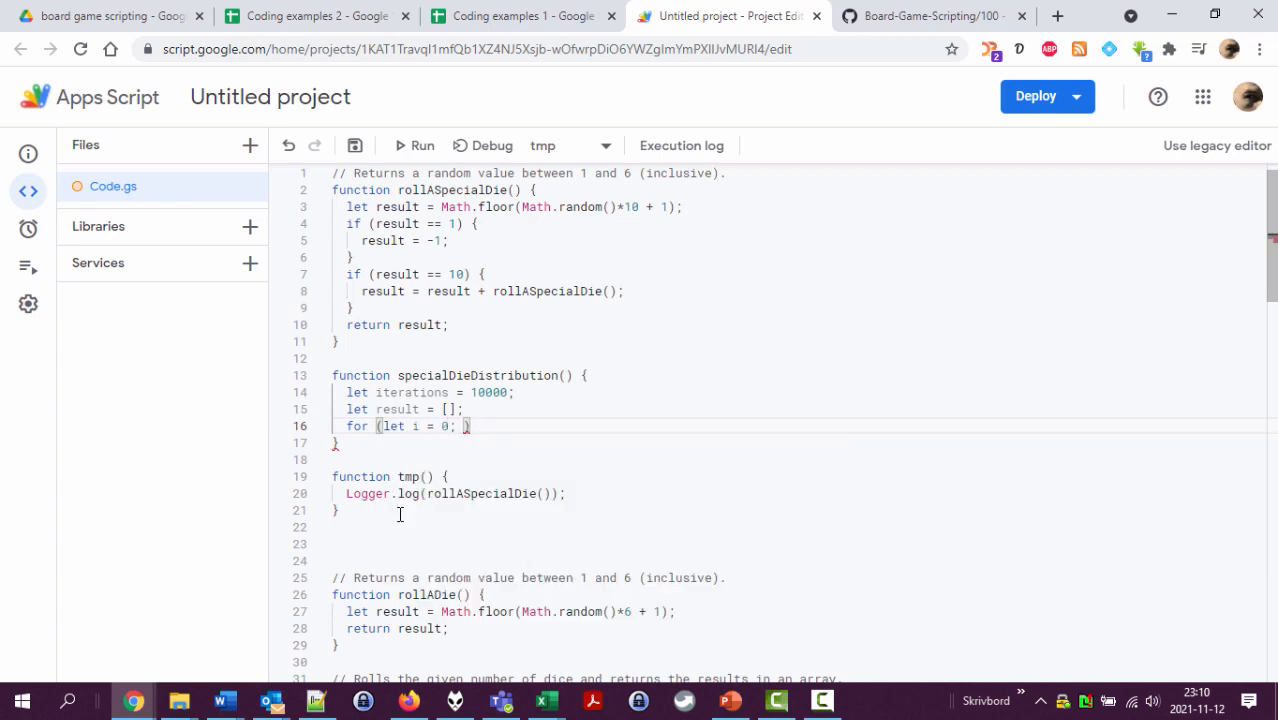
pyautogui.write('i <')
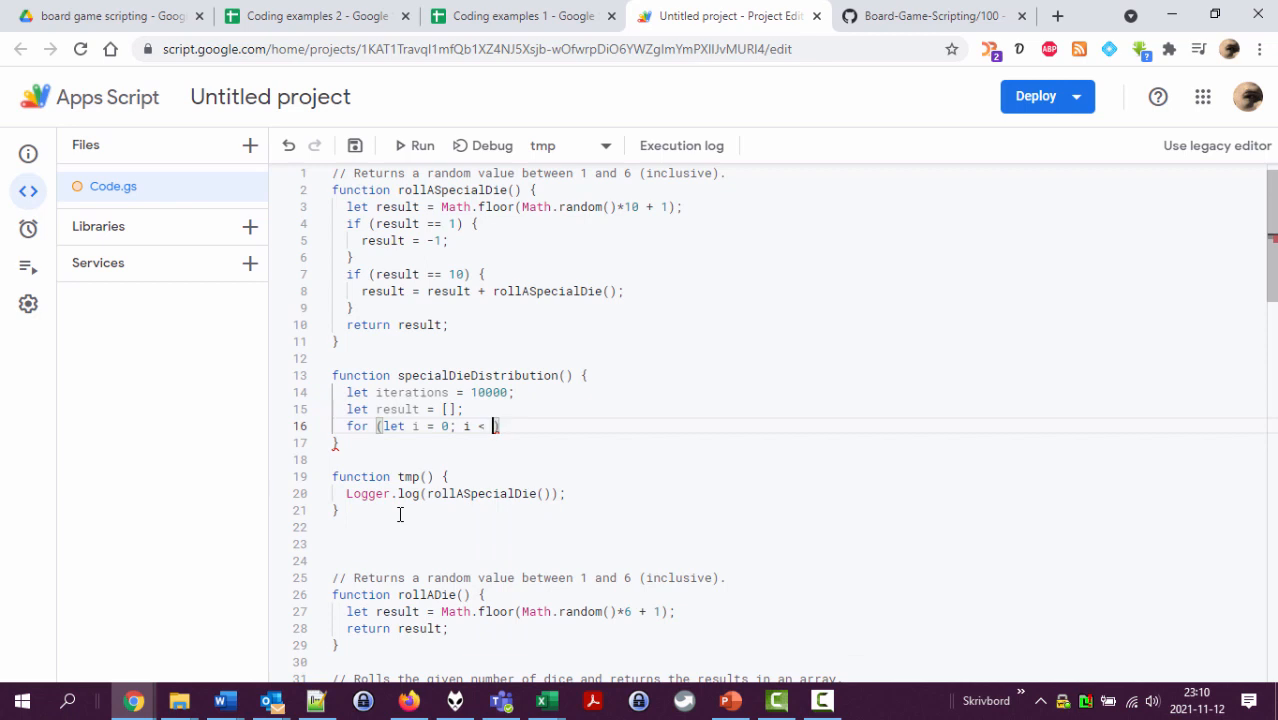
pyautogui.write('iterations;')
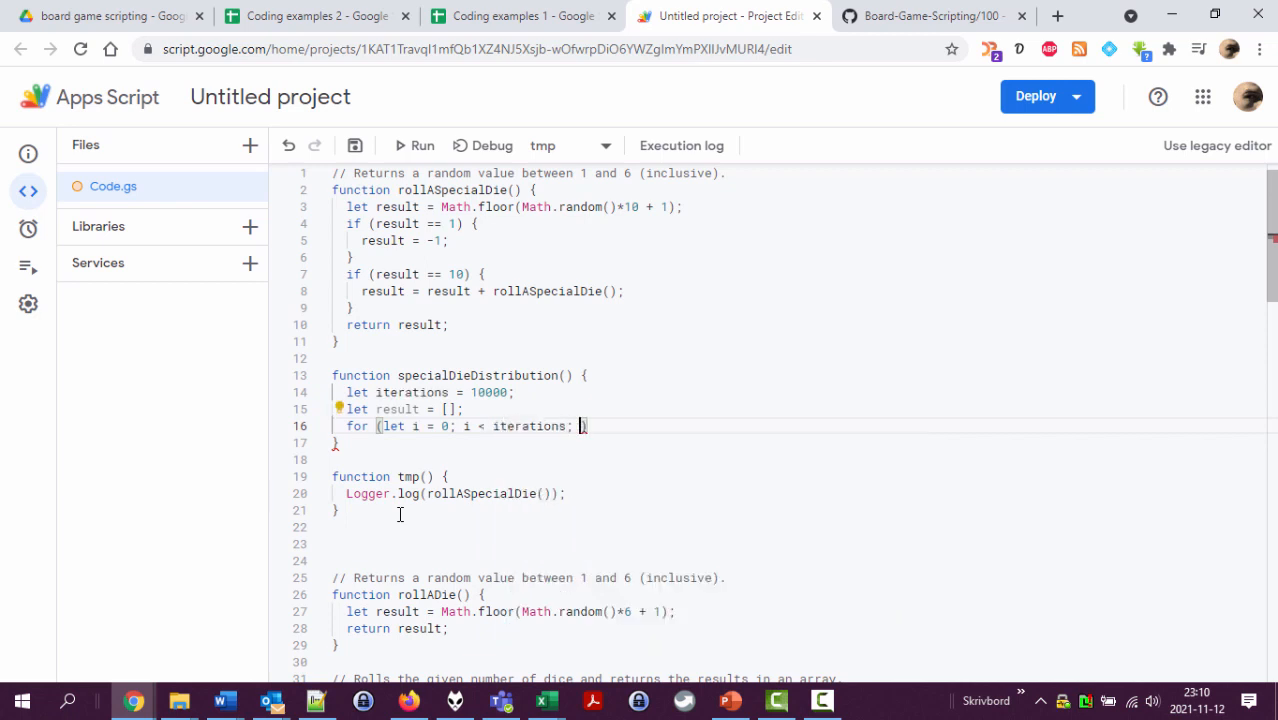
pyautogui.write('i++')
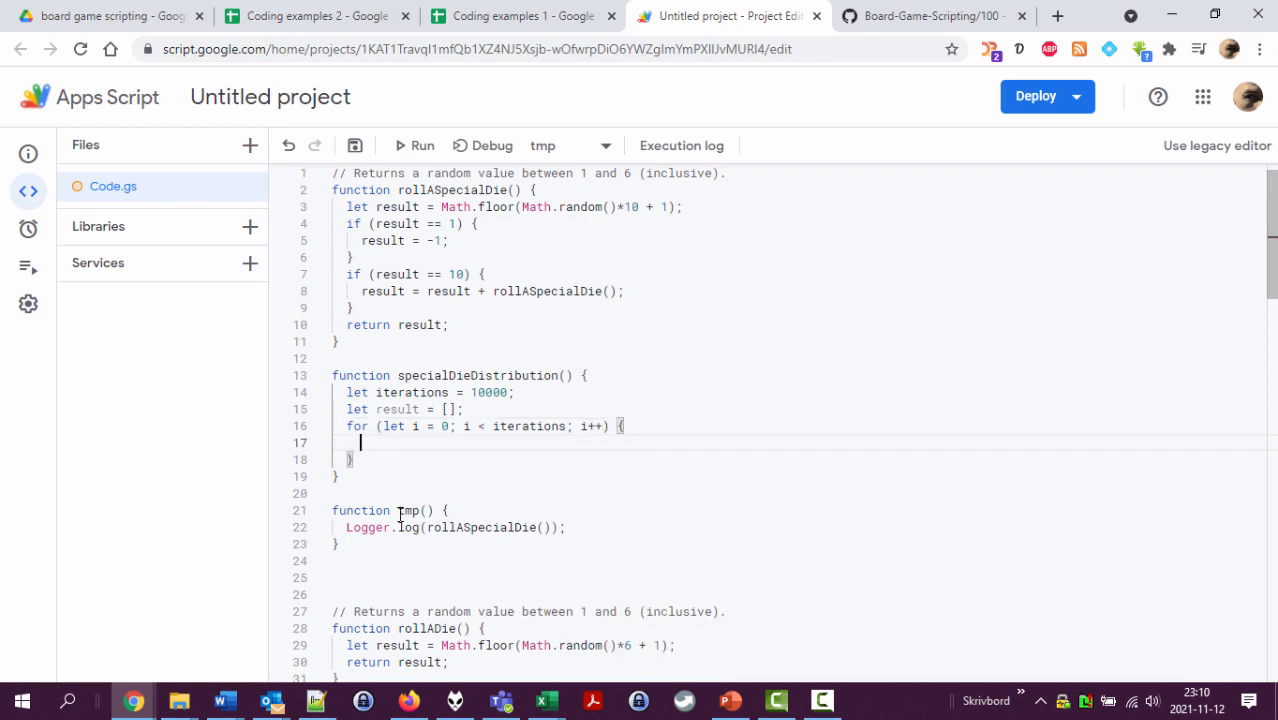
pyautogui.write('result.push(')
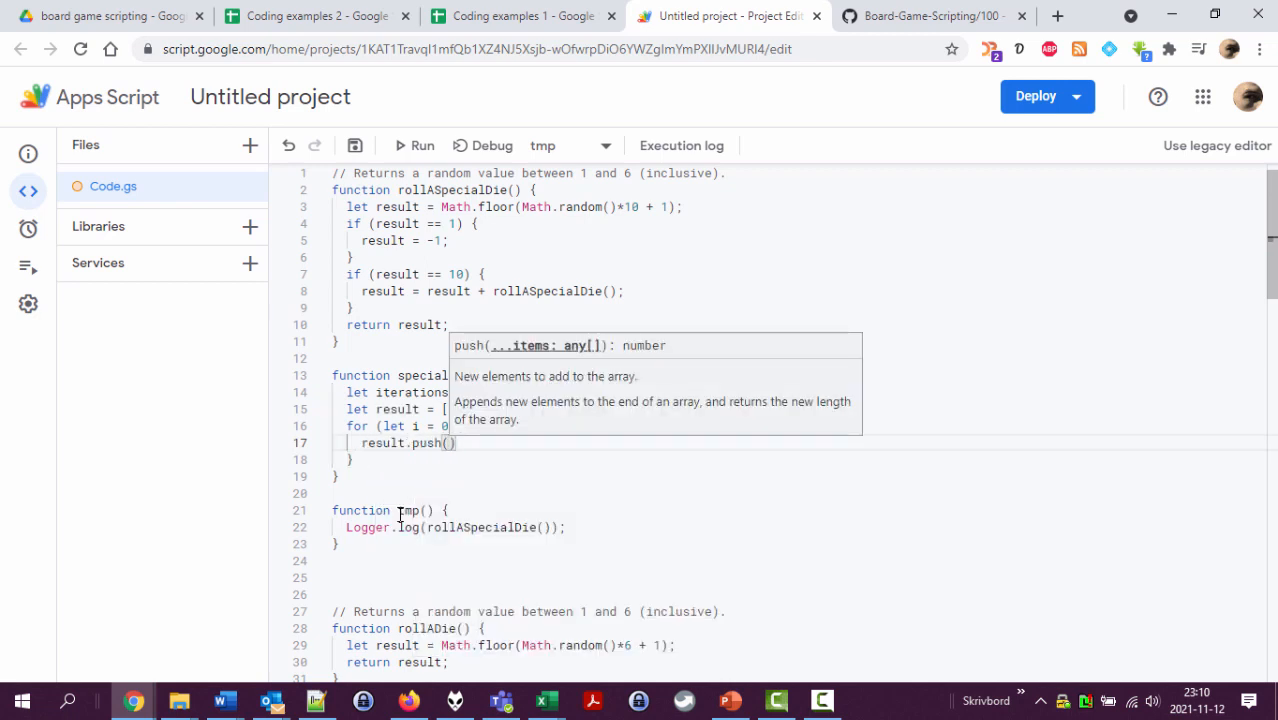
pyautogui.write('rol')
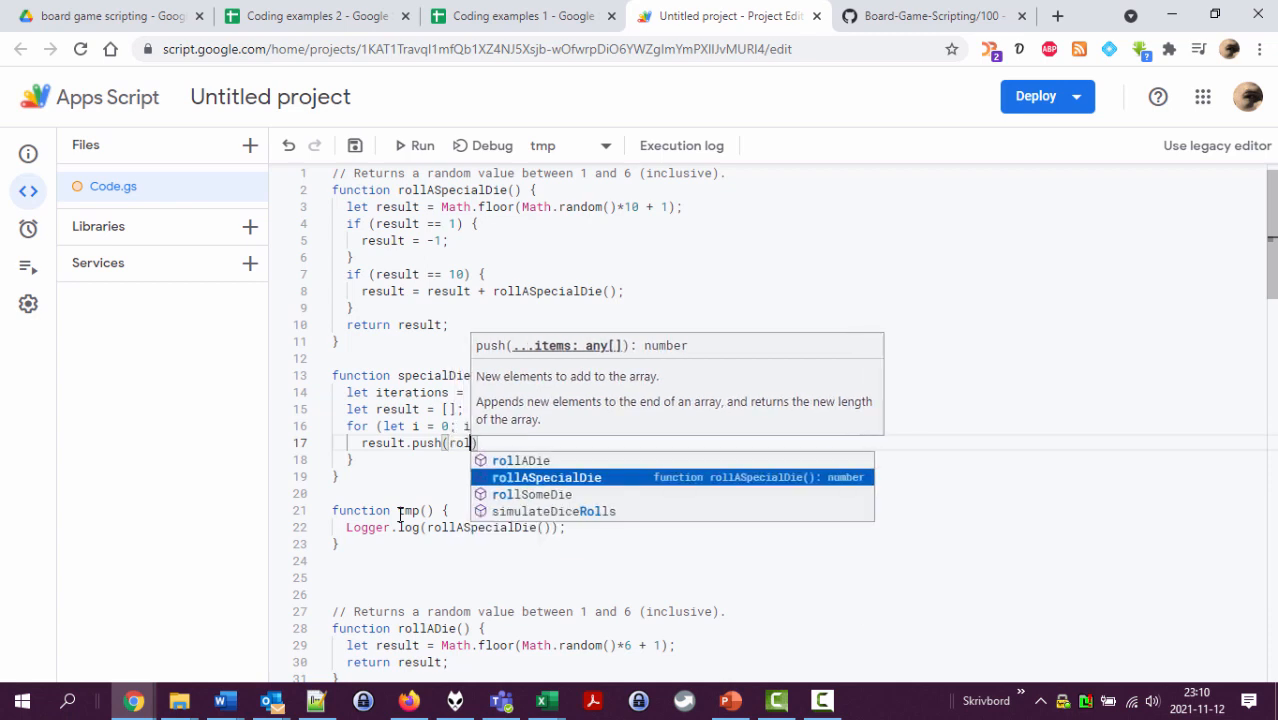
pyautogui.click(546, 476)
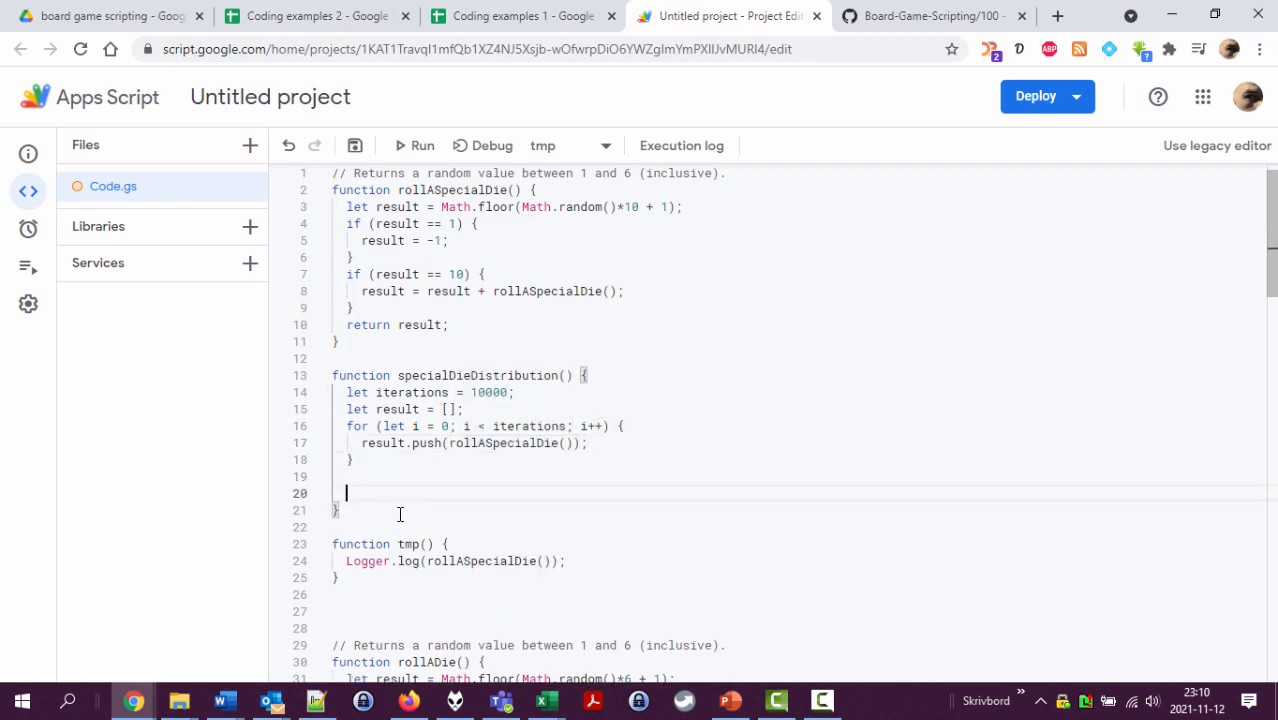
# Step: Find the existing numeric sort code in simulateDiceRolls via a search for 'sort'
pyautogui.scroll(-3)
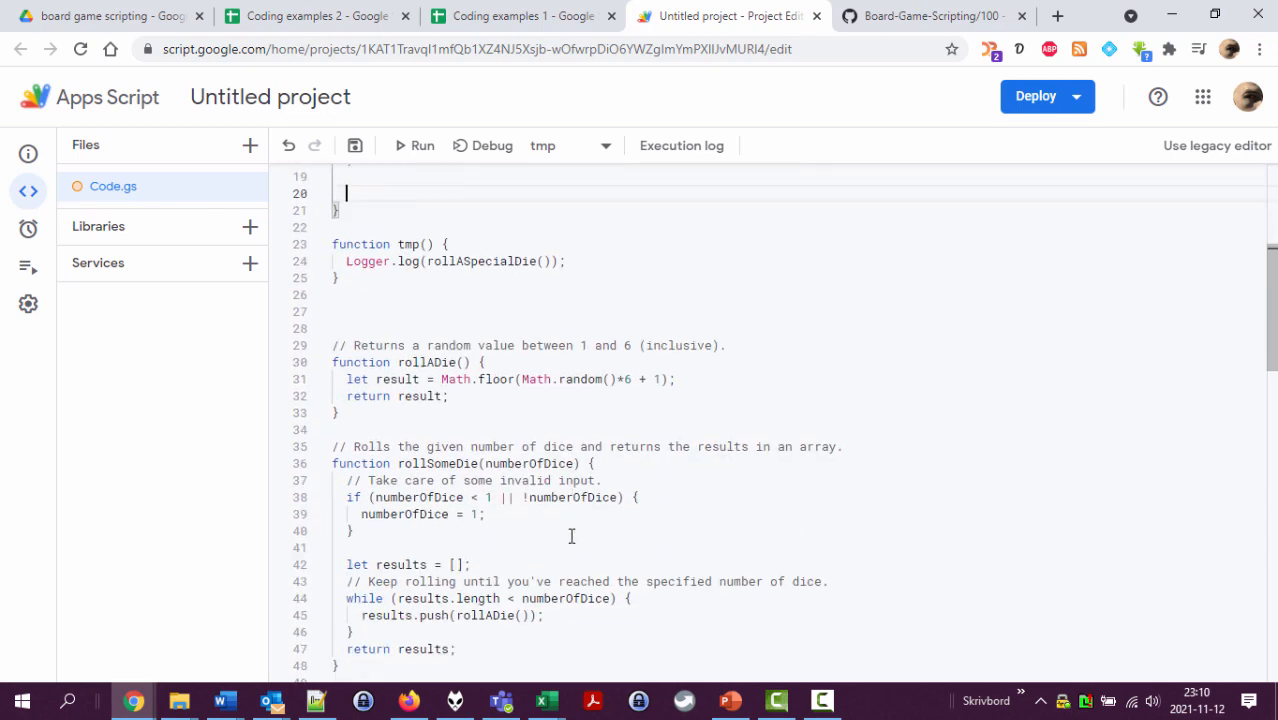
pyautogui.press('ctrl+f')
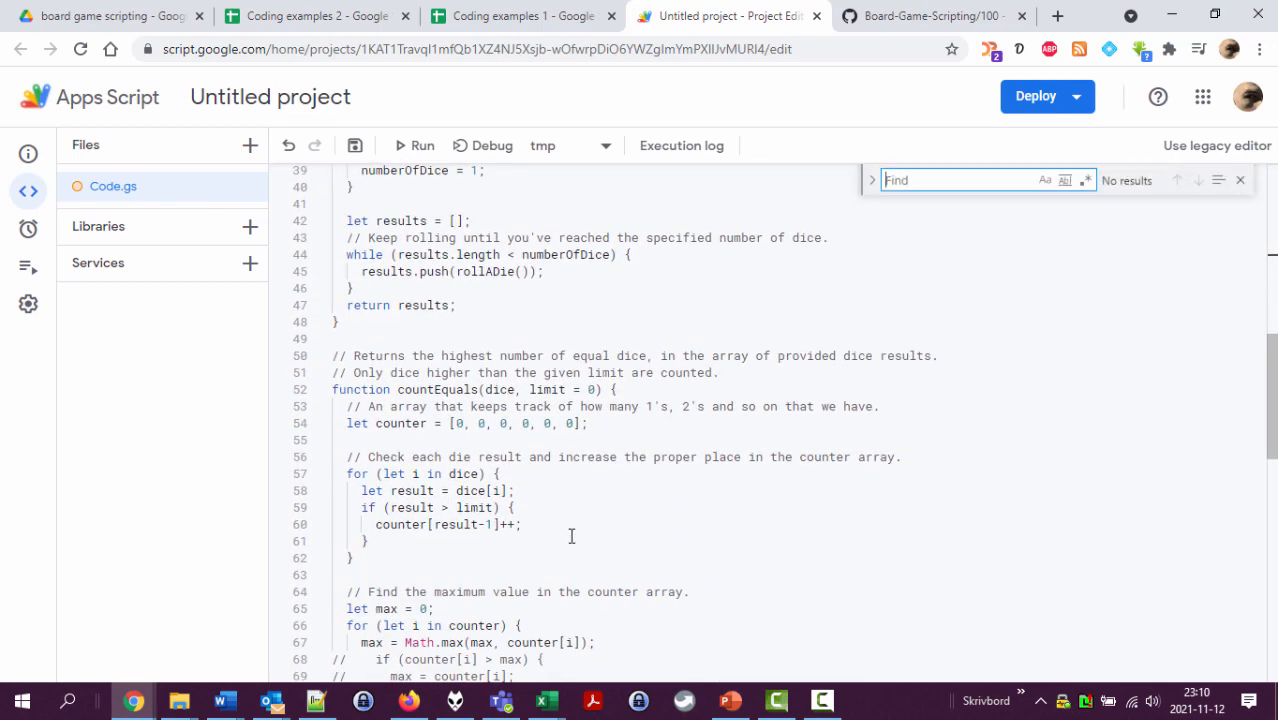
pyautogui.write('sort')
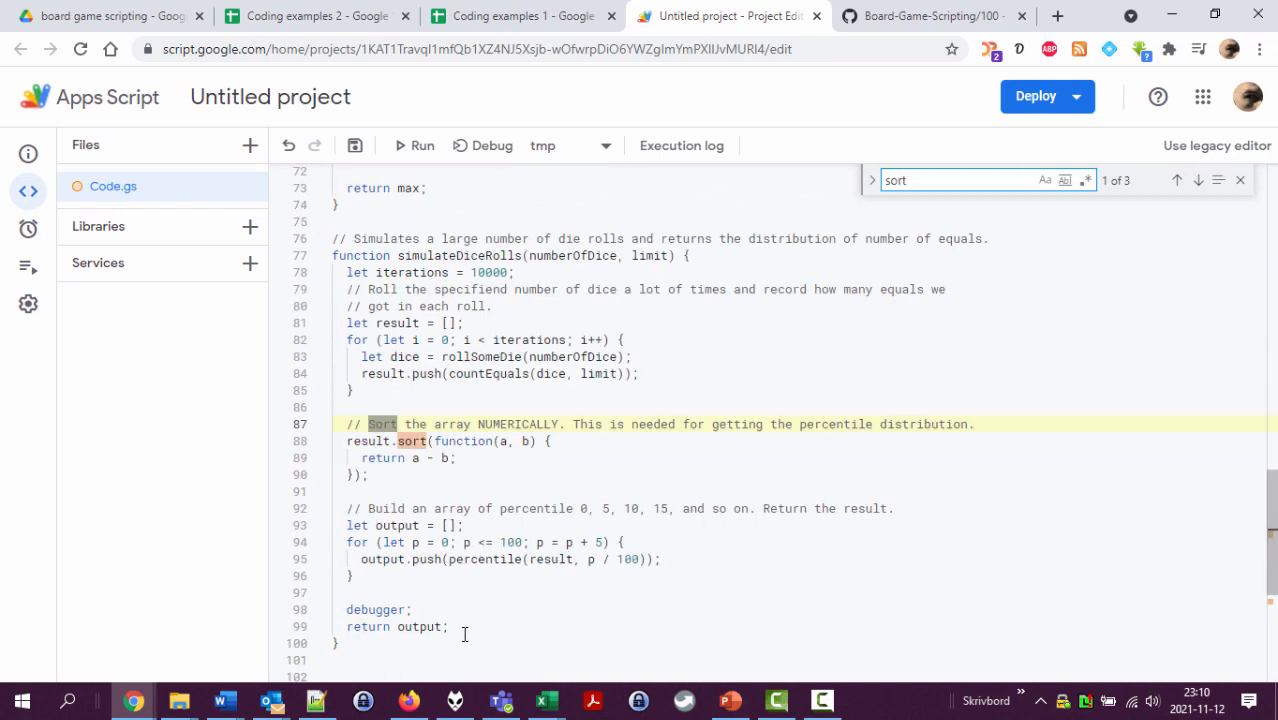
pyautogui.click(582, 442)
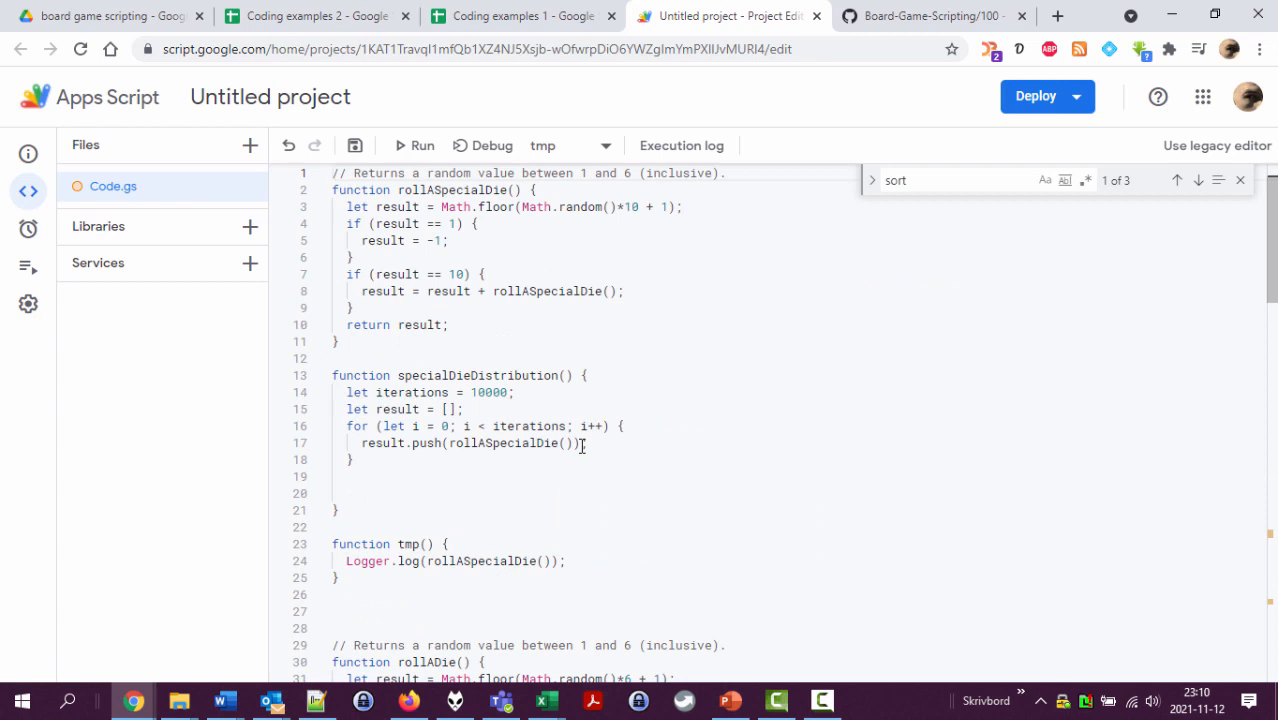
# Step: Add result.sort(function(a, b) { return a - b; }); after the loop in specialDieDistribution
pyautogui.scroll(3)
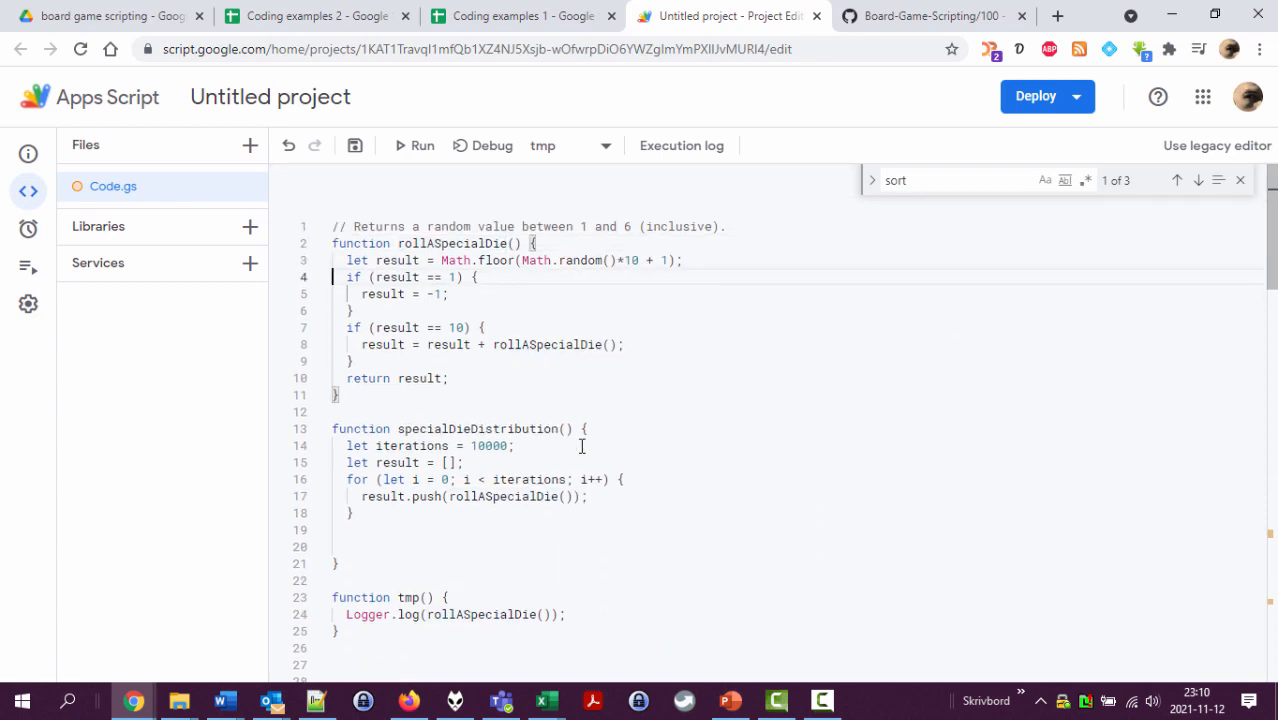
pyautogui.click(402, 546)
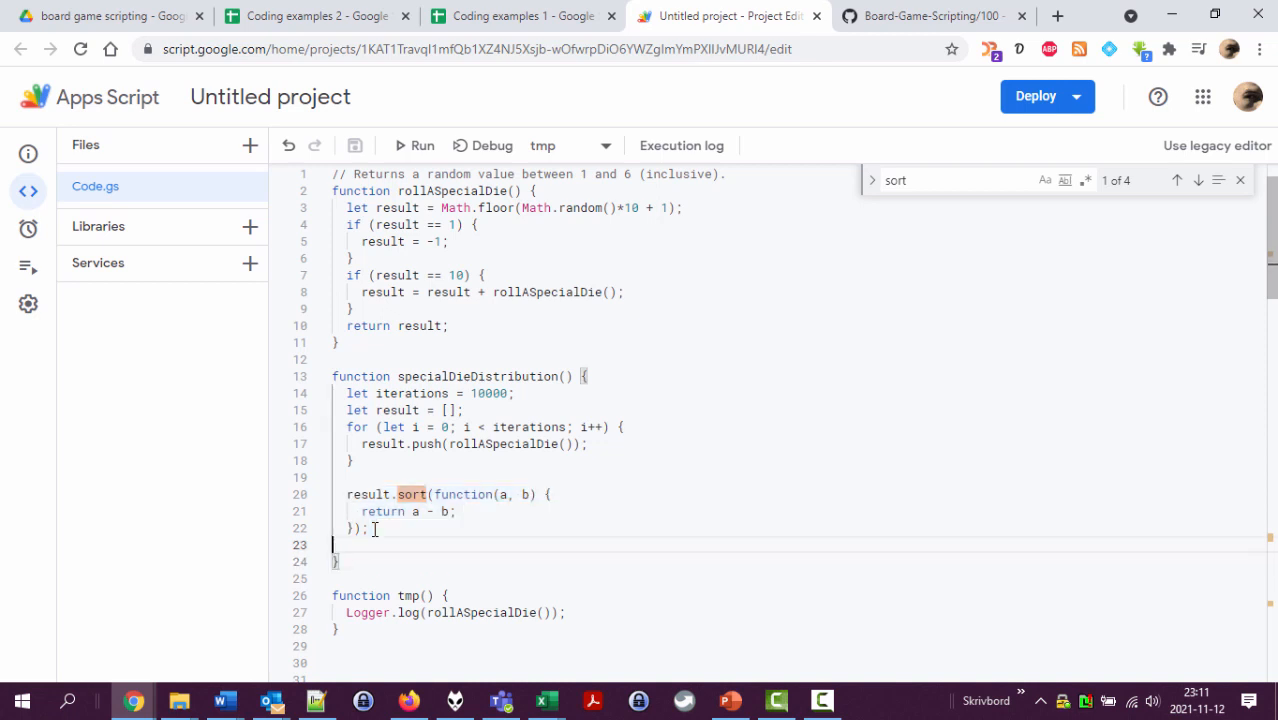
pyautogui.press('enter')
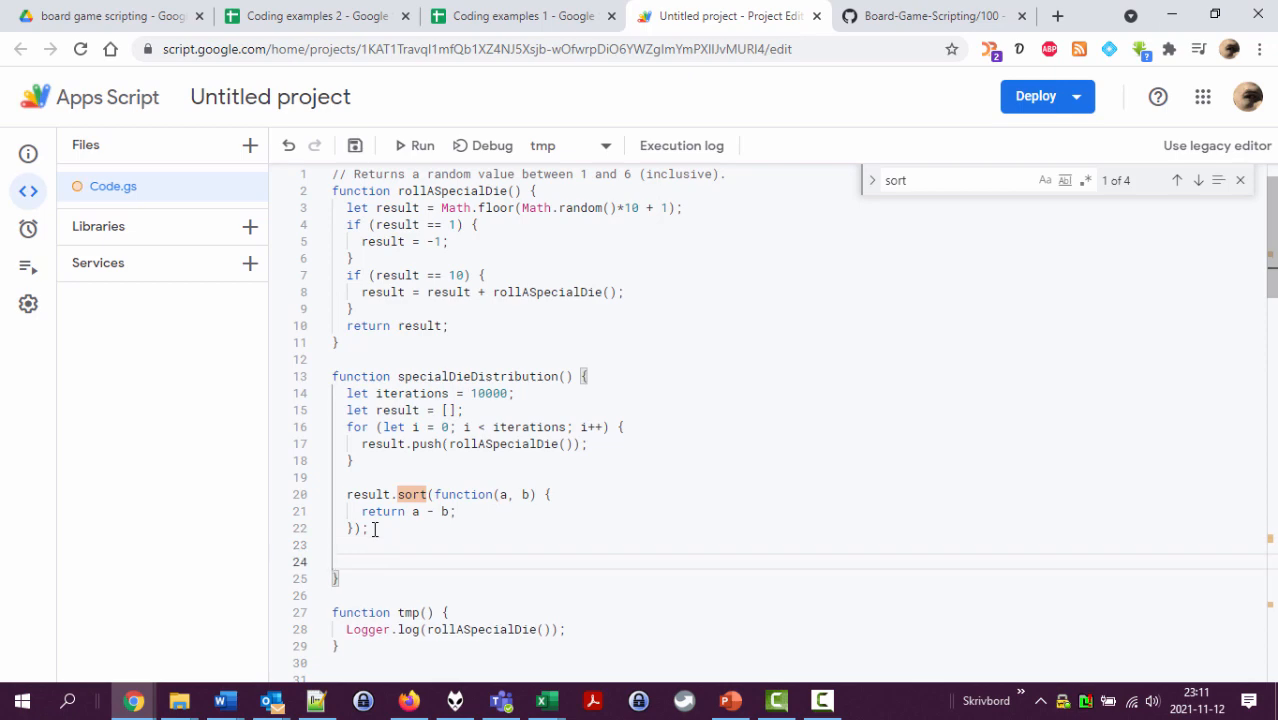
pyautogui.scroll(-3)
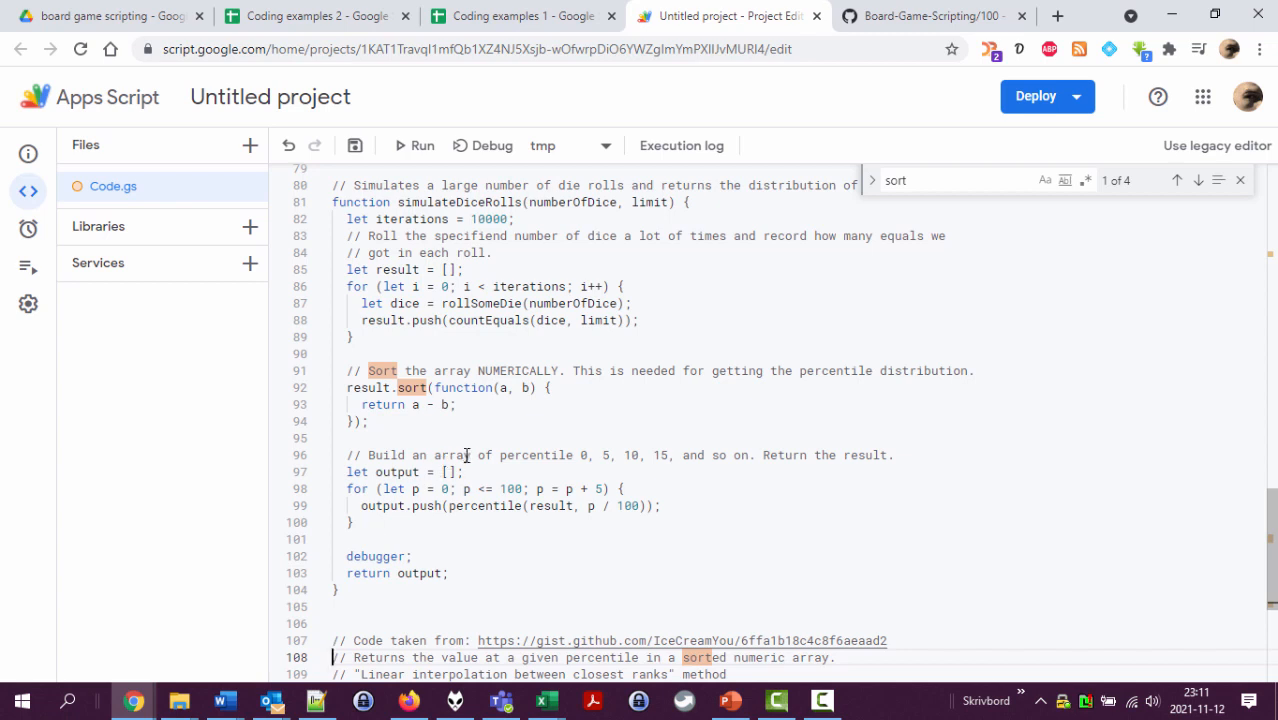
# Step: Reuse the percentile block from simulateDiceRolls below the sort, returning percentiles 0–100 by 5 without debugger
pyautogui.click(468, 456)
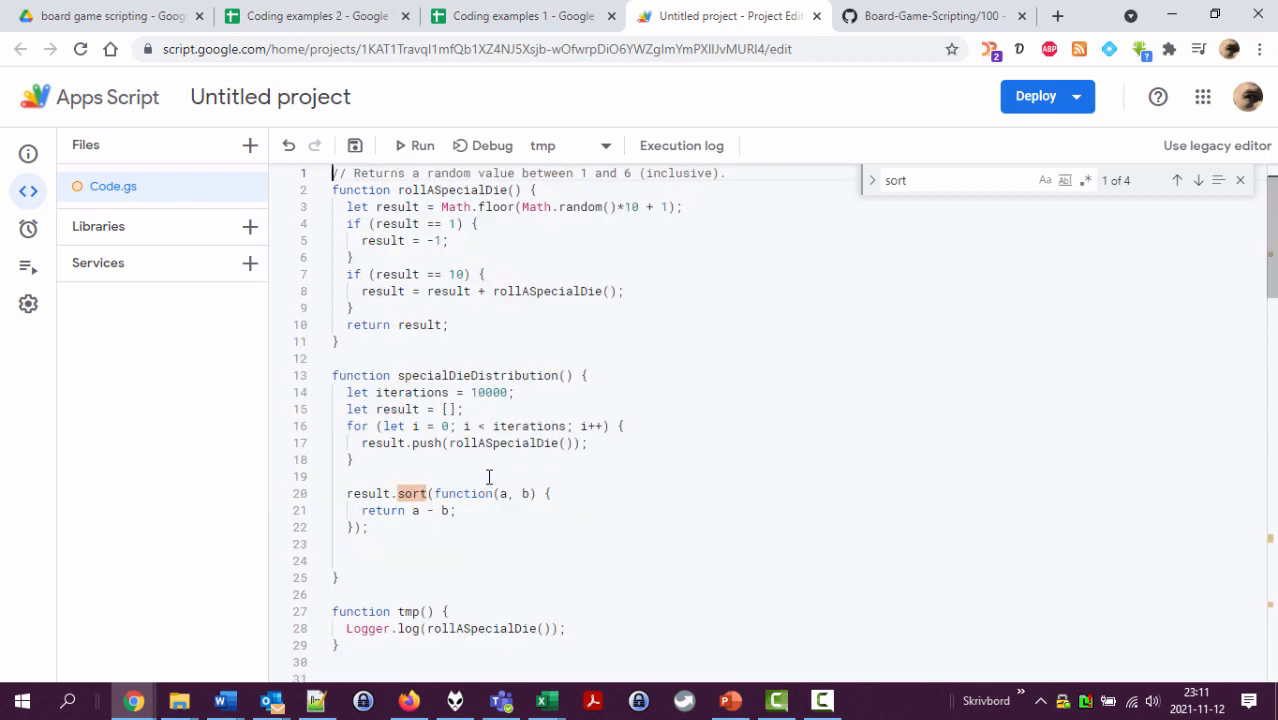
pyautogui.click(362, 576)
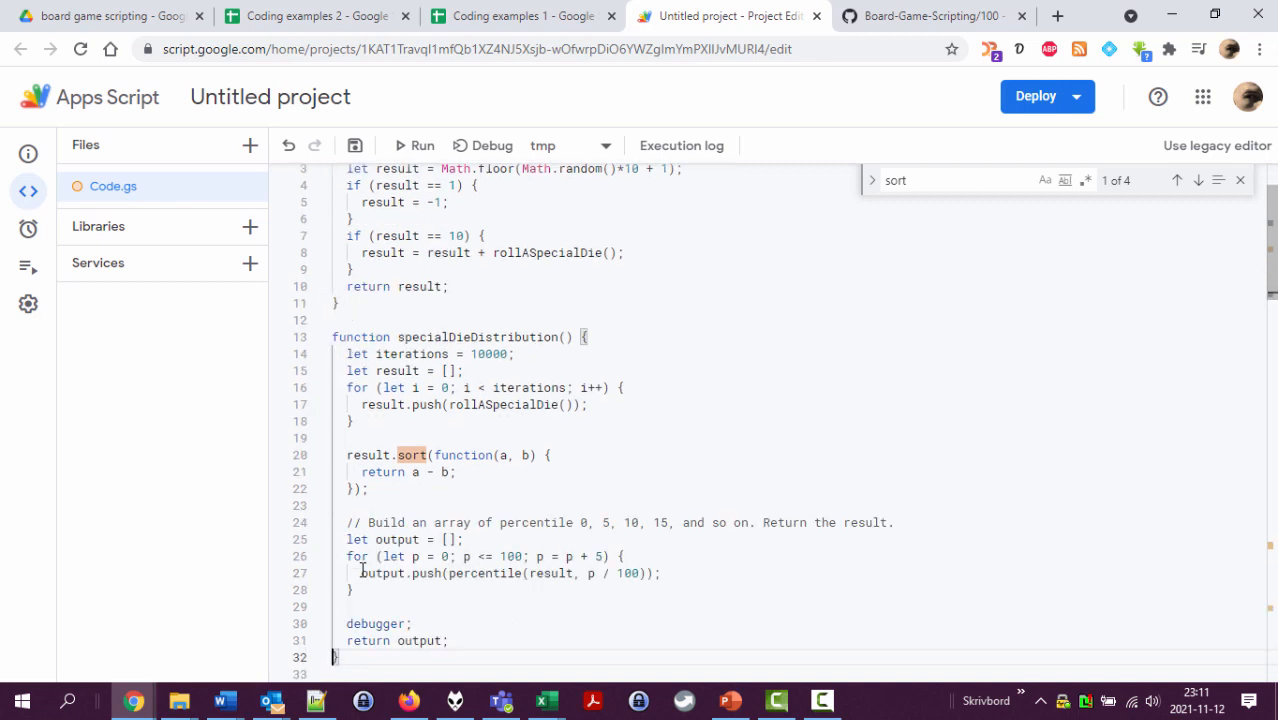
pyautogui.scroll(-3)
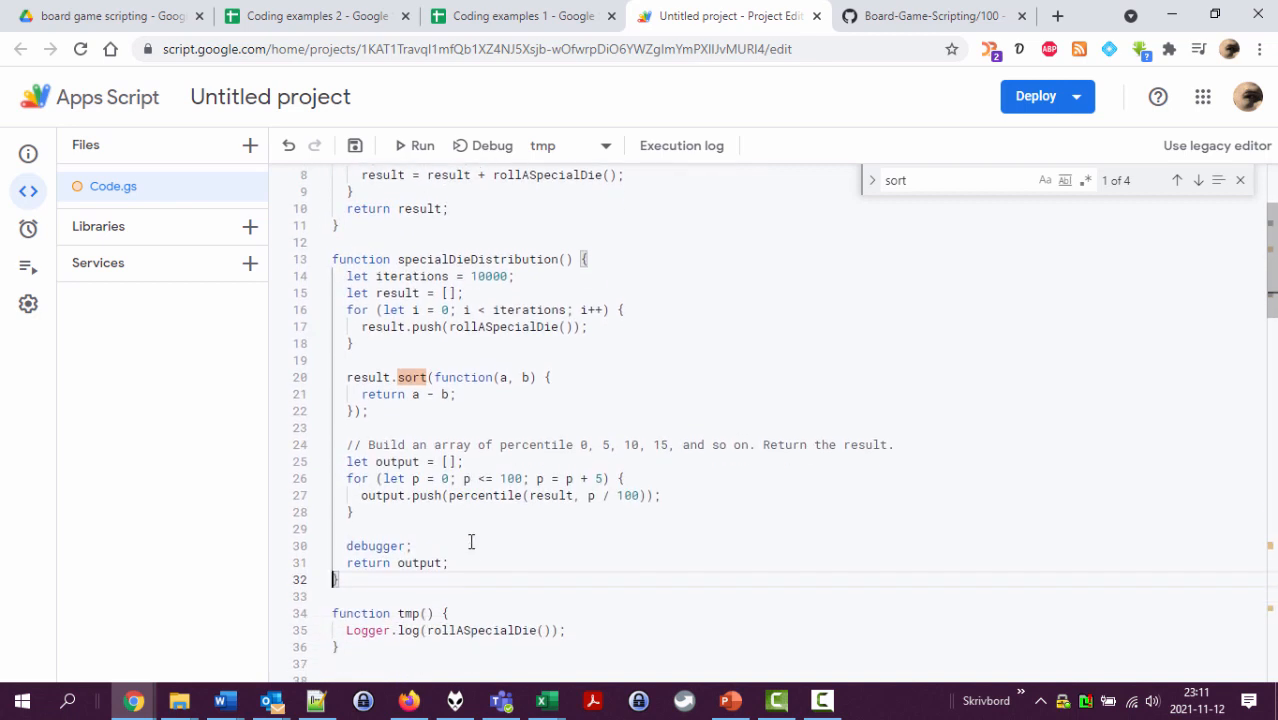
pyautogui.moveTo(428, 604)
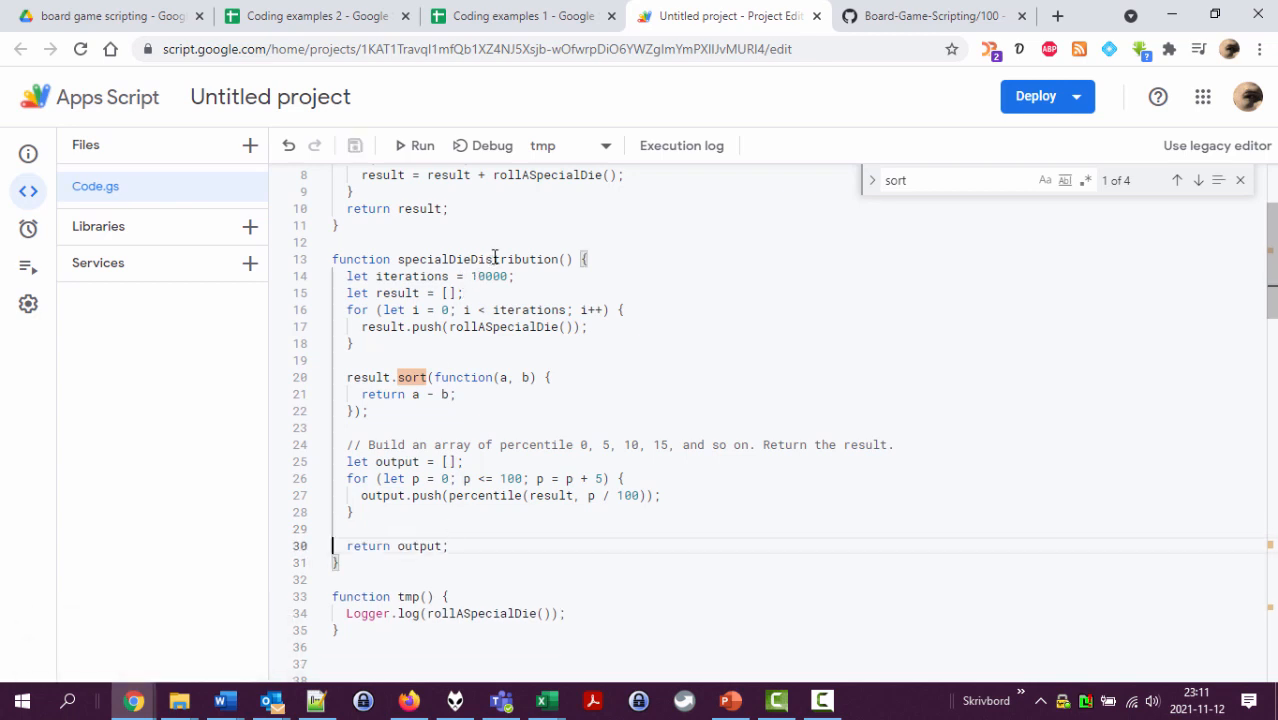
pyautogui.scroll(3)
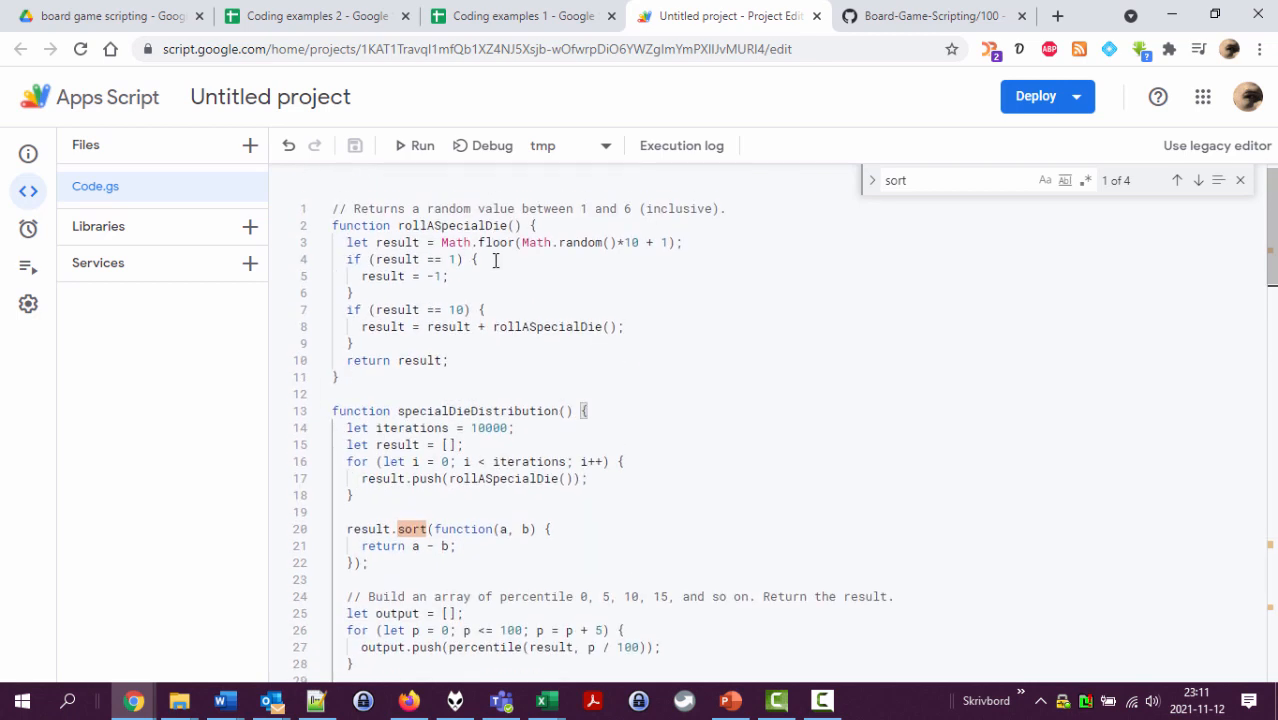
pyautogui.scroll(-3)
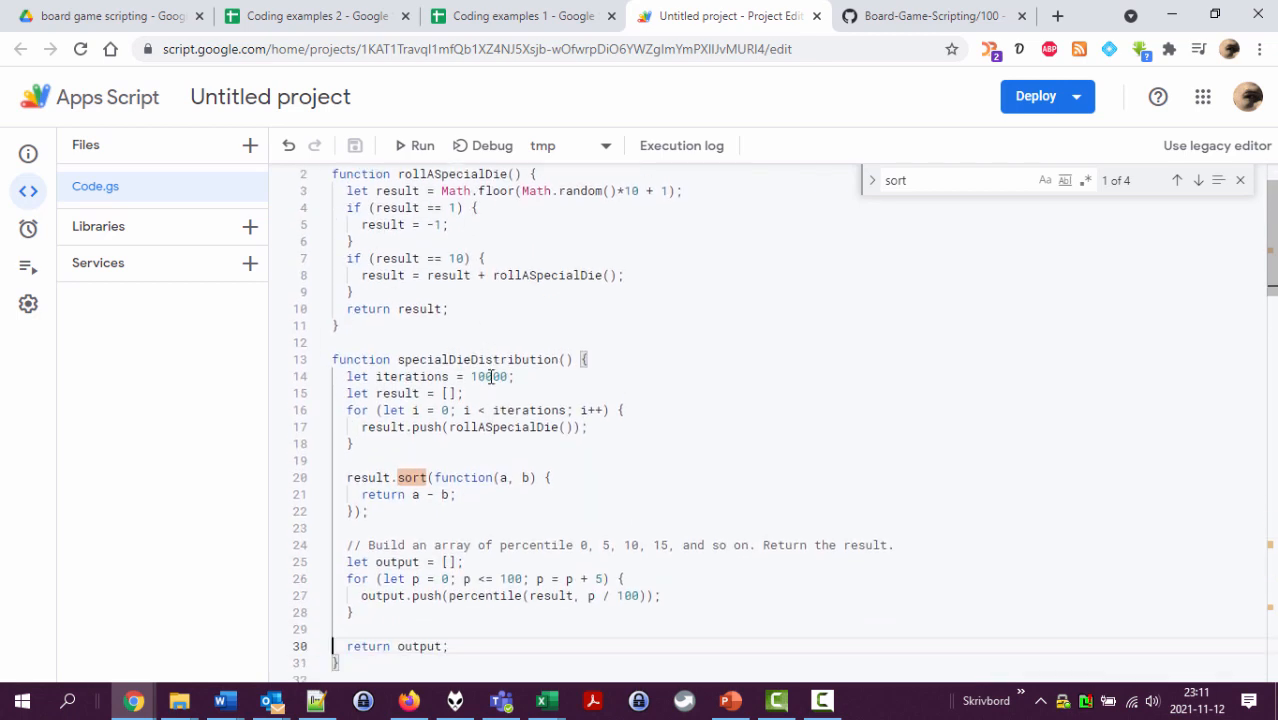
pyautogui.scroll(-3)
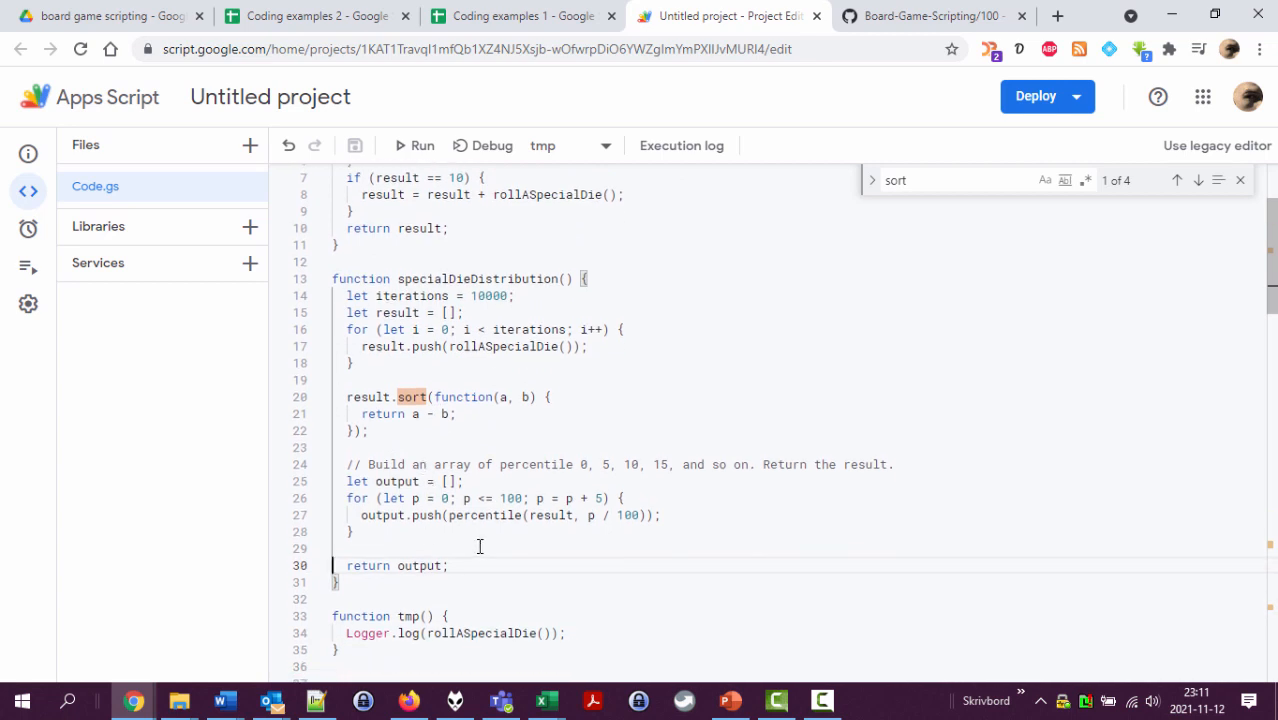
pyautogui.moveTo(444, 274)
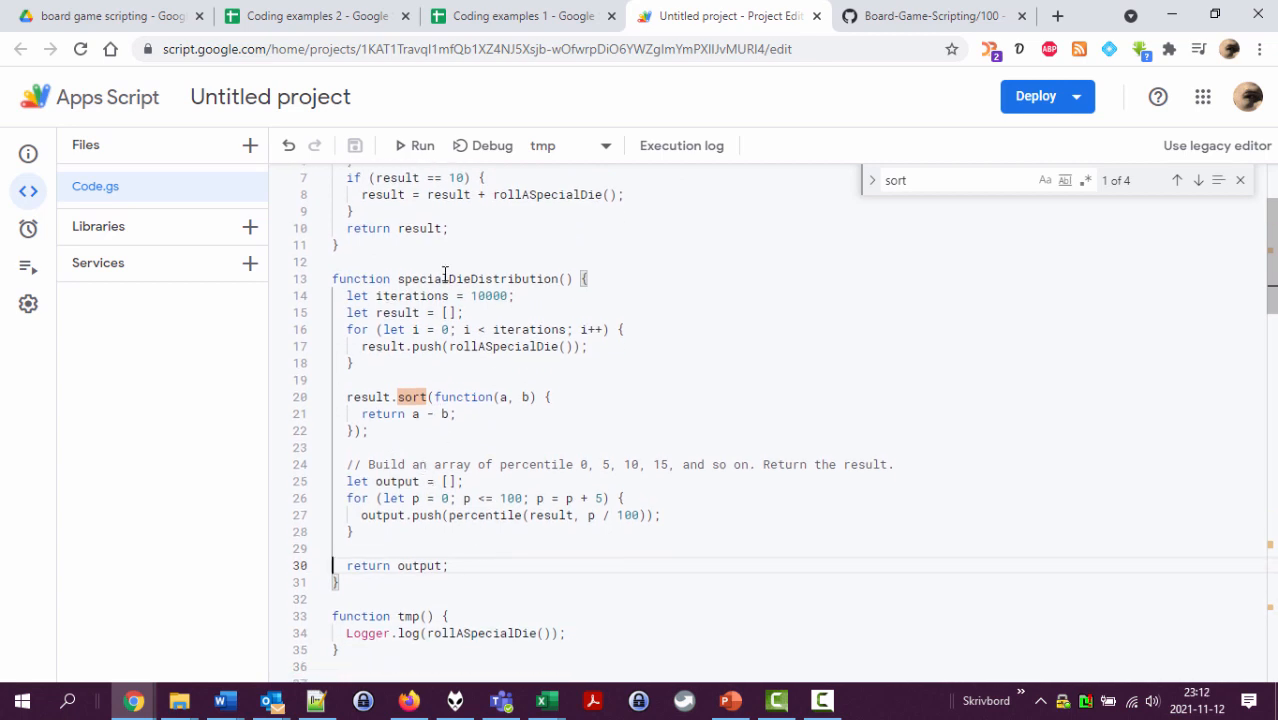
# Step: Copy the specialDieDistribution name and go to the Coding examples 1 spreadsheet
pyautogui.doubleClick(476, 278)
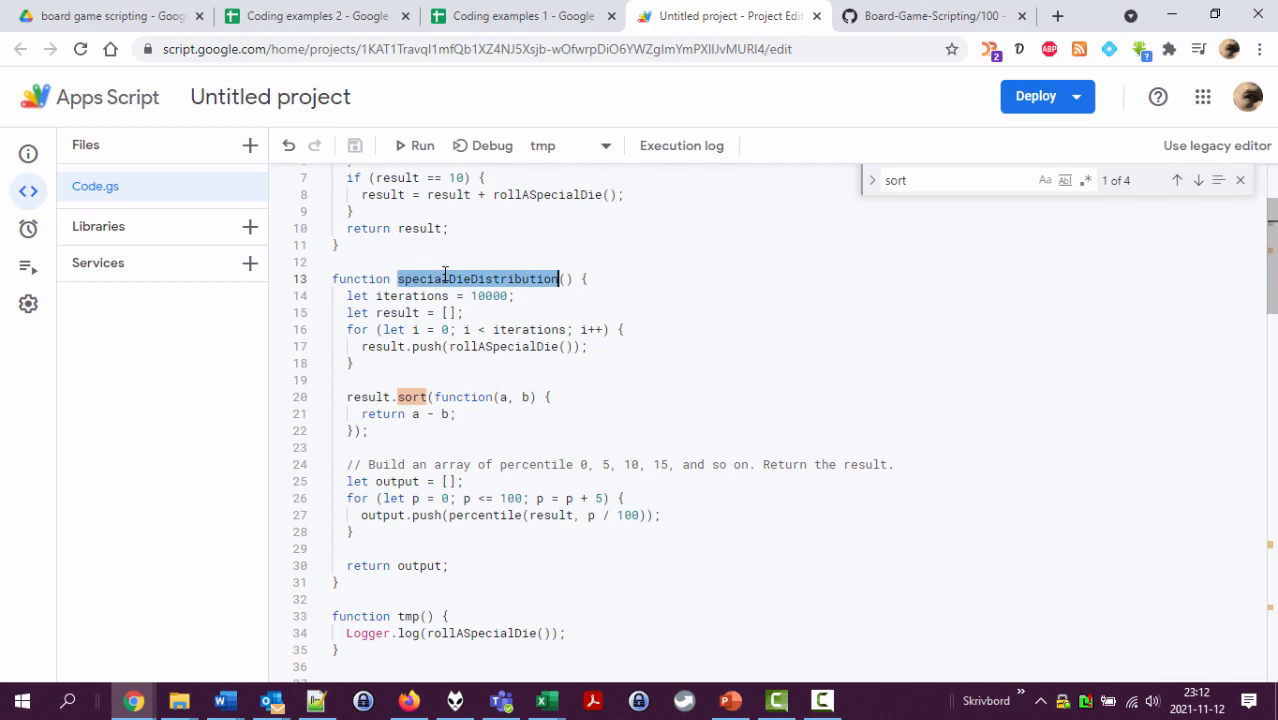
pyautogui.click(516, 16)
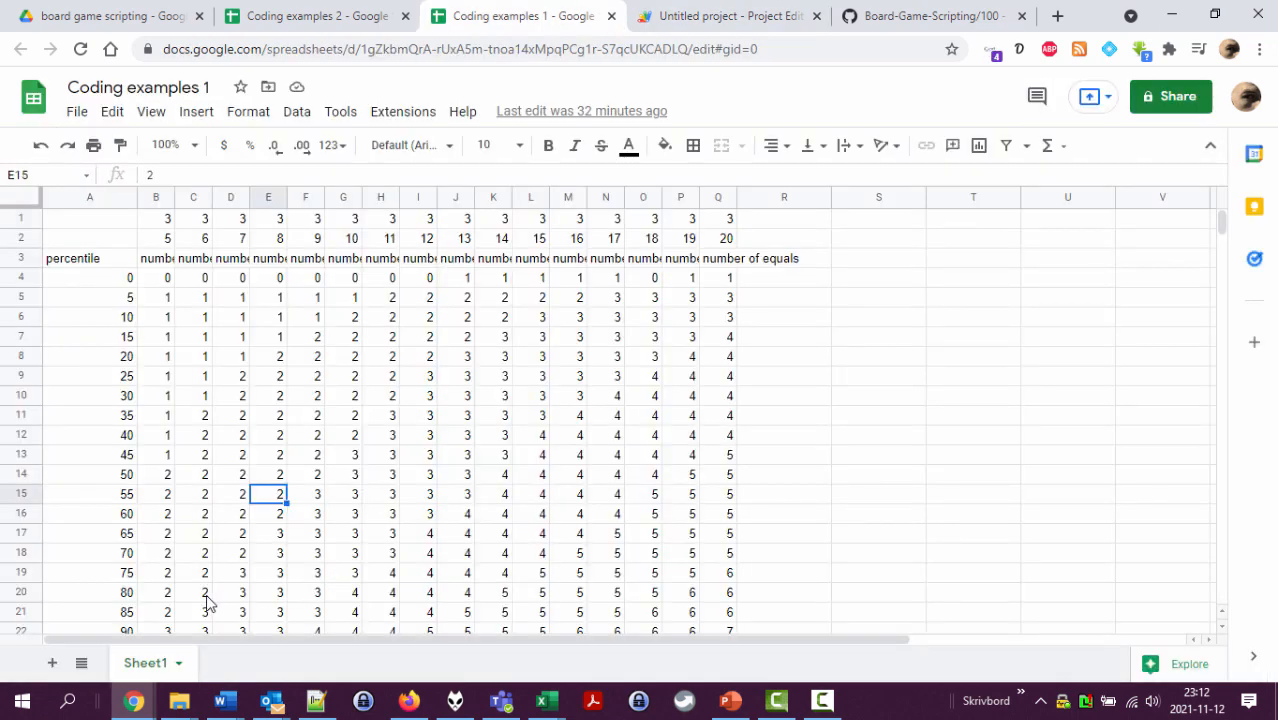
# Step: On a new sheet, enter =specialDieDistribution() as a custom formula
pyautogui.click(52, 662)
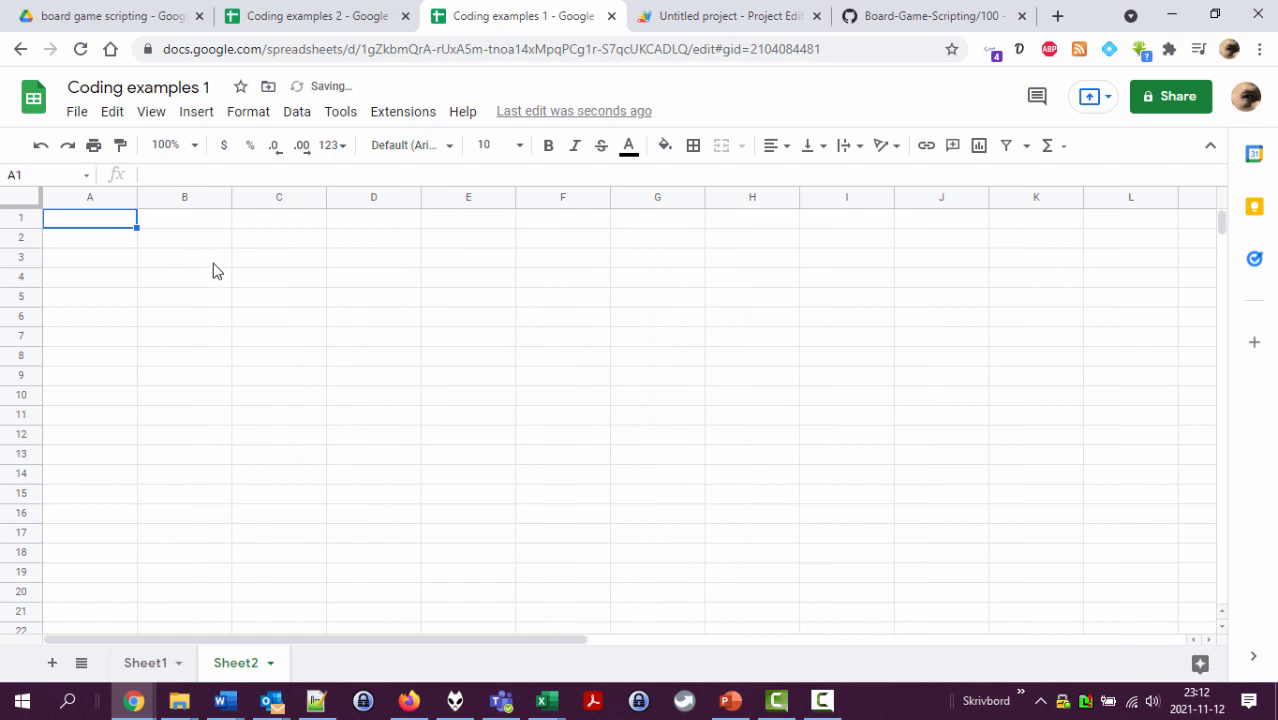
pyautogui.write('=specialDieDistribution()')
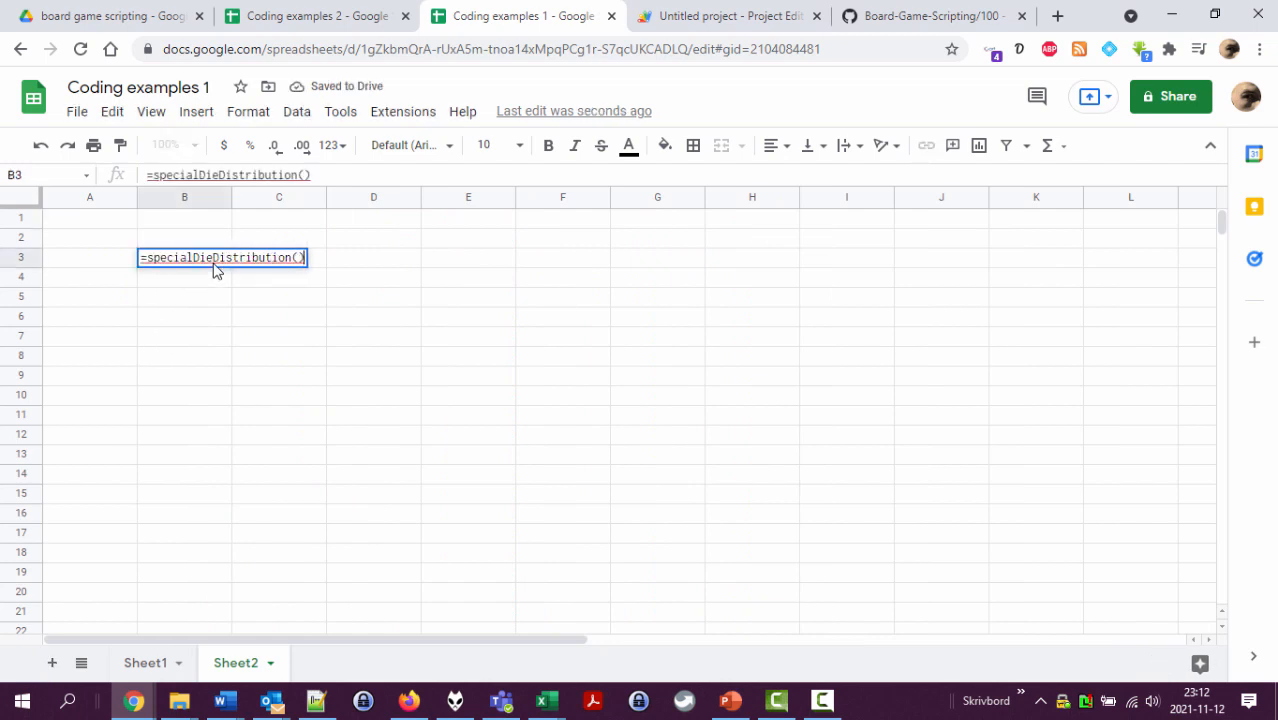
pyautogui.press('Return')
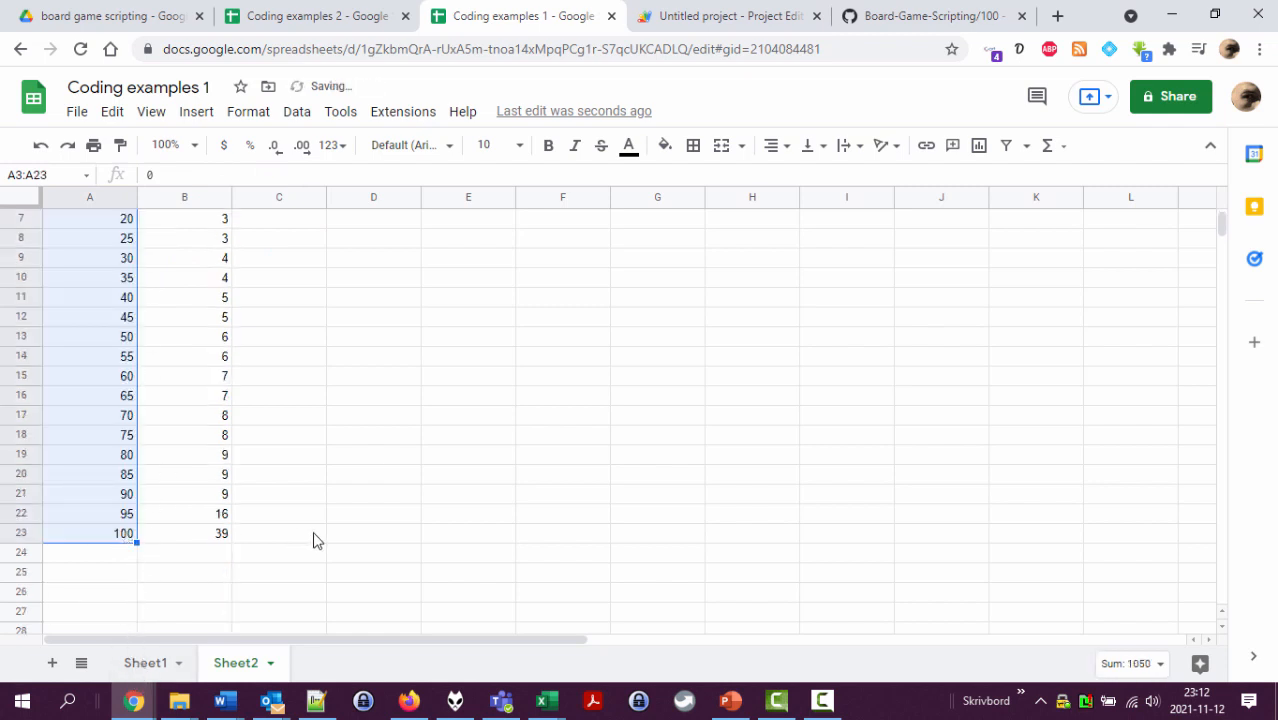
pyautogui.scroll(3)
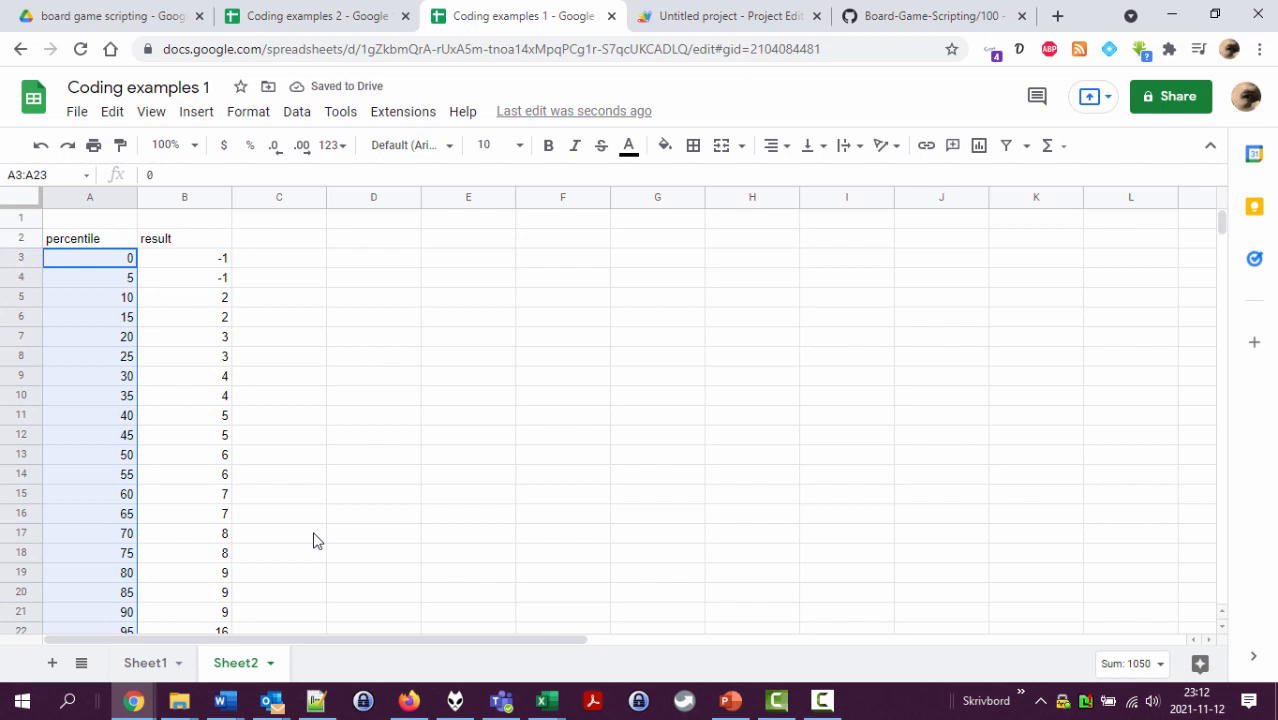
# Step: Inspect the results for percentiles 5 through 100, then move to the Coding examples 2 spreadsheet
pyautogui.click(90, 276)
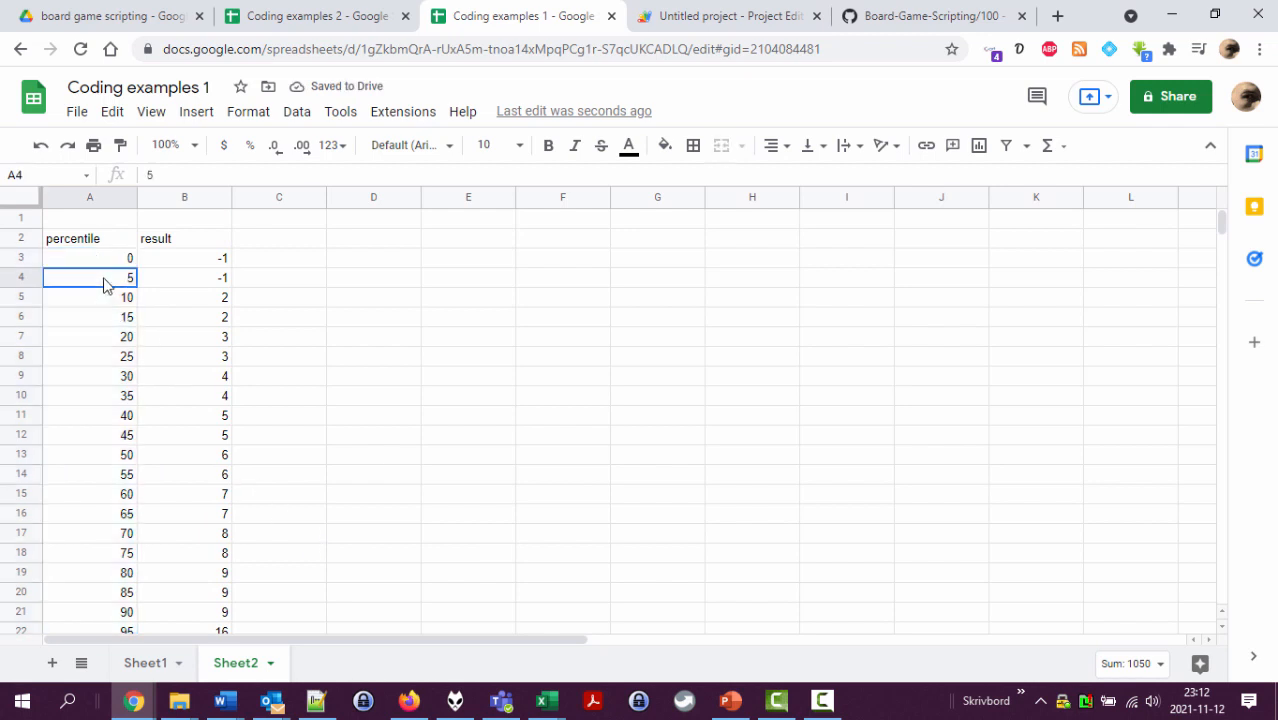
pyautogui.click(184, 258)
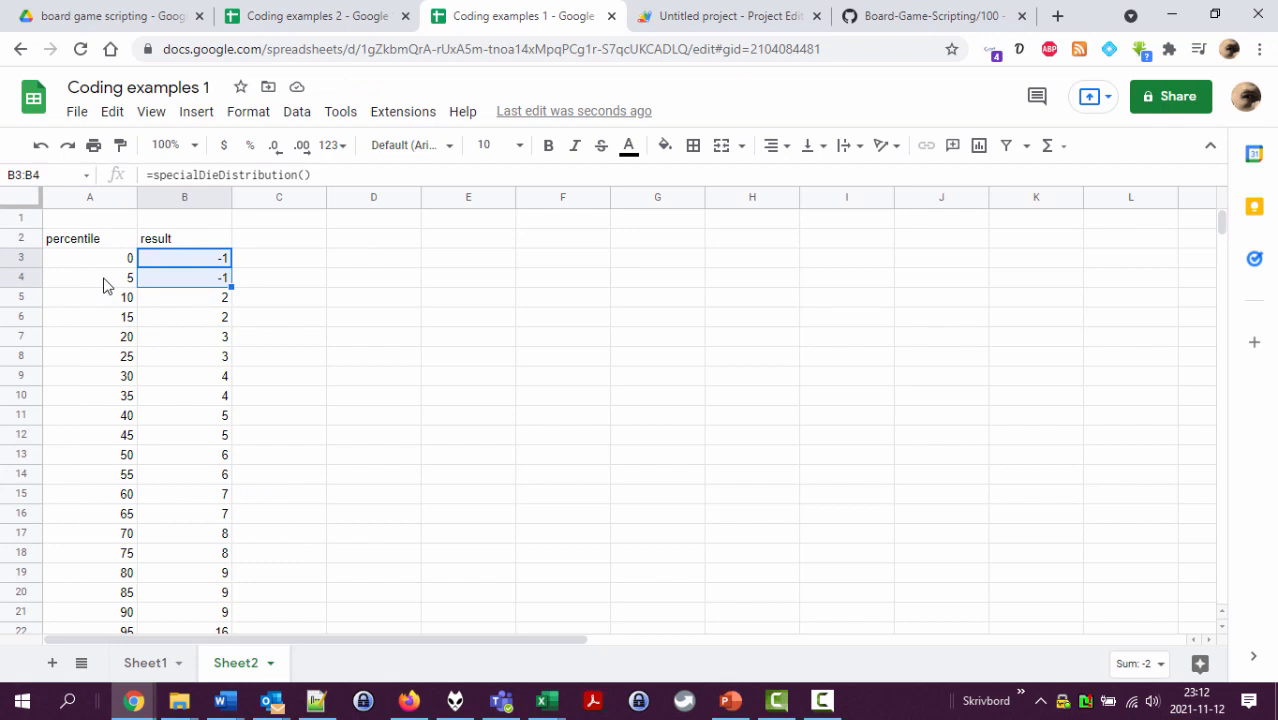
pyautogui.click(184, 296)
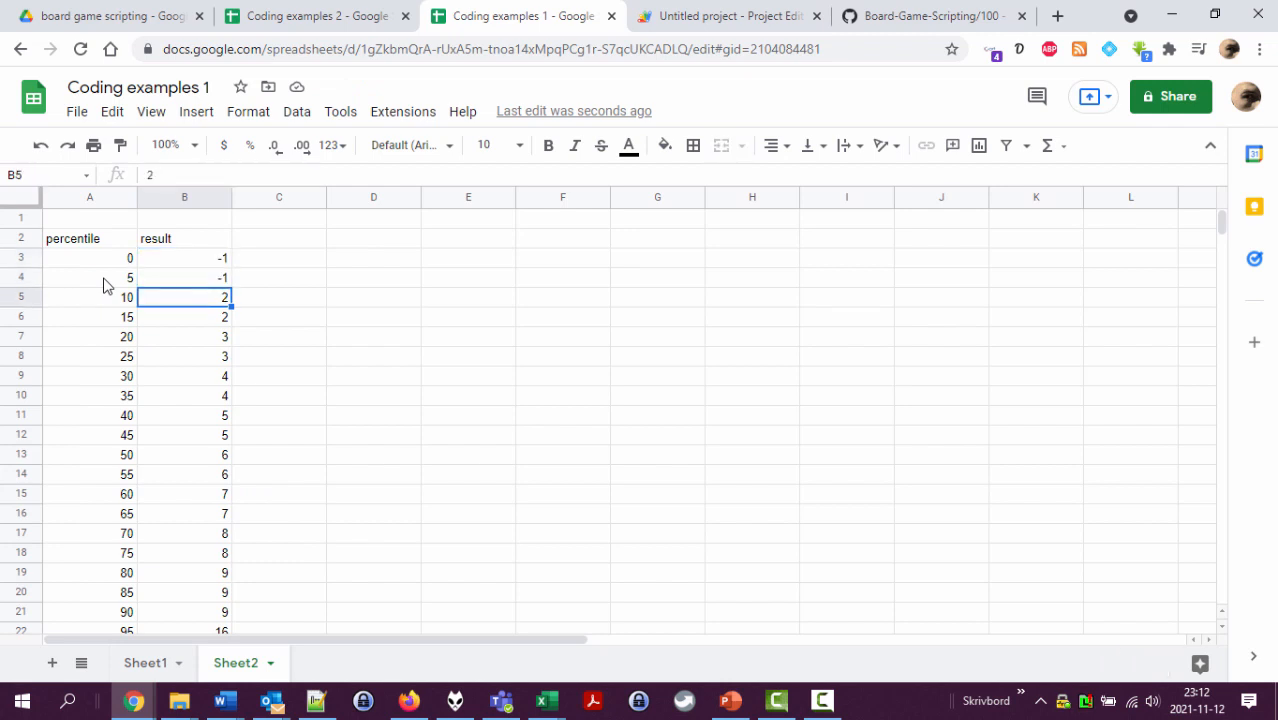
pyautogui.moveTo(184, 296); pyautogui.dragTo(184, 436)
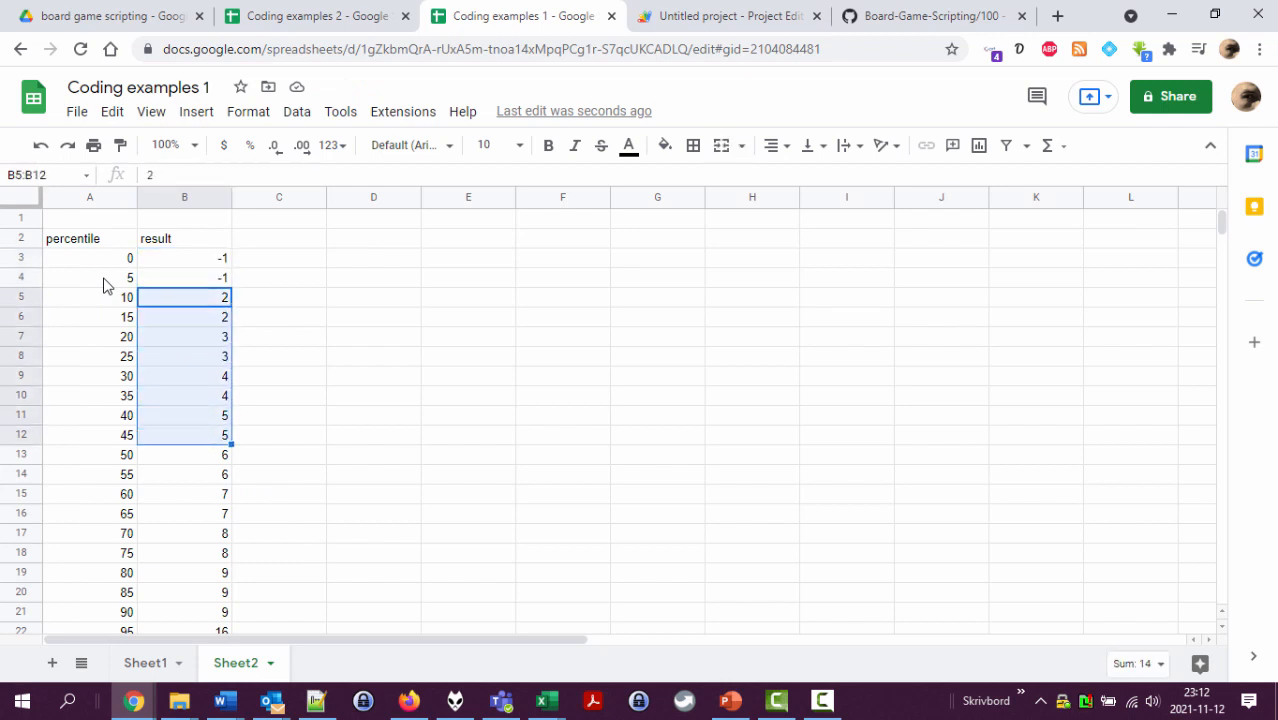
pyautogui.click(184, 356)
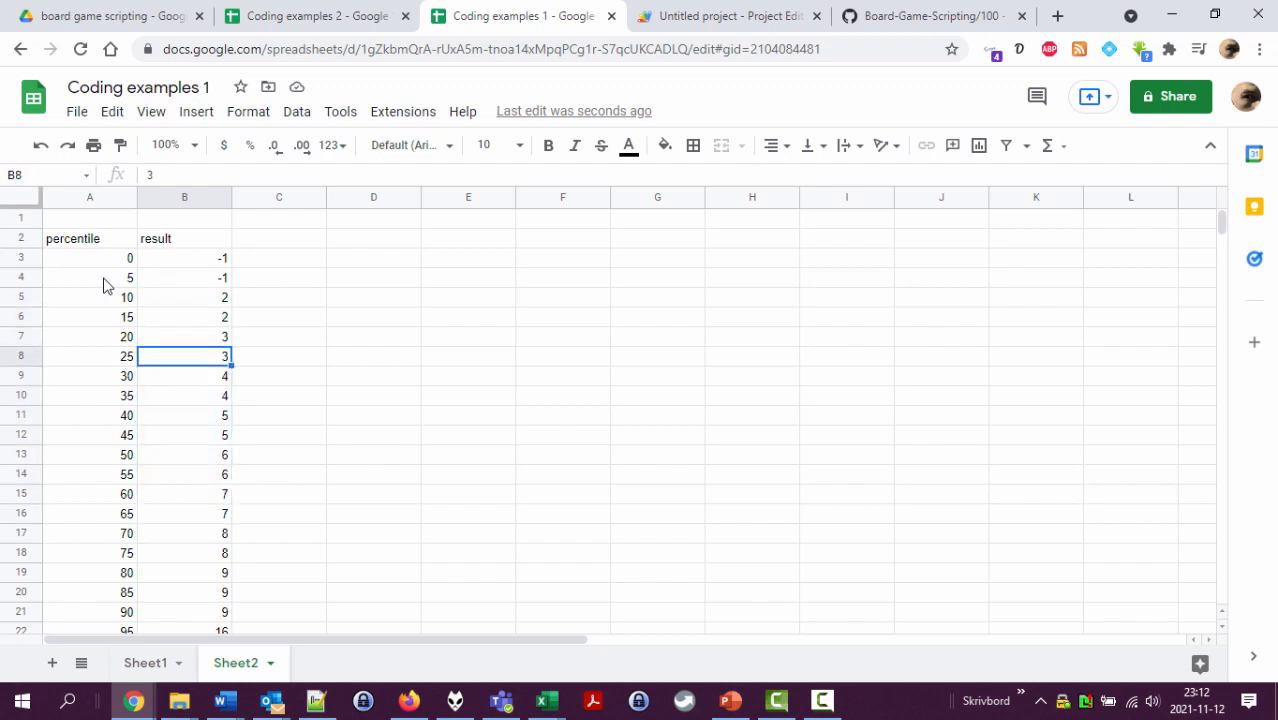
pyautogui.moveTo(184, 356); pyautogui.dragTo(184, 336)
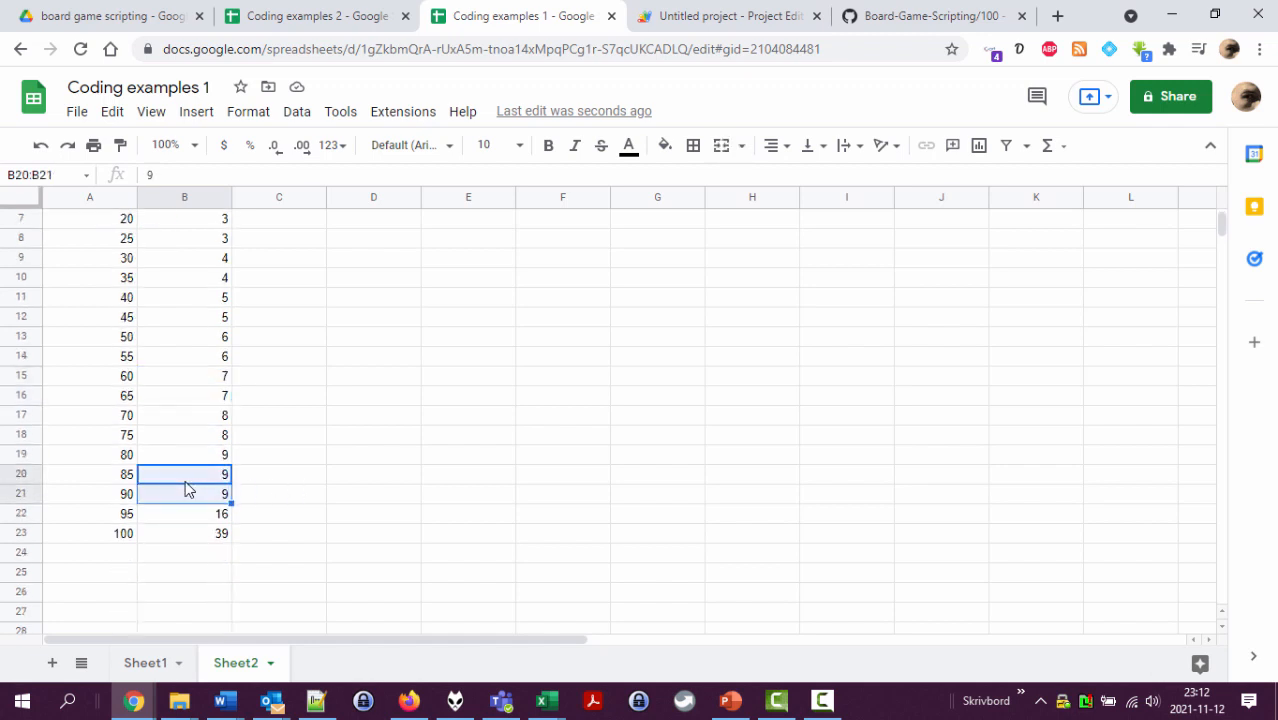
pyautogui.click(184, 512)
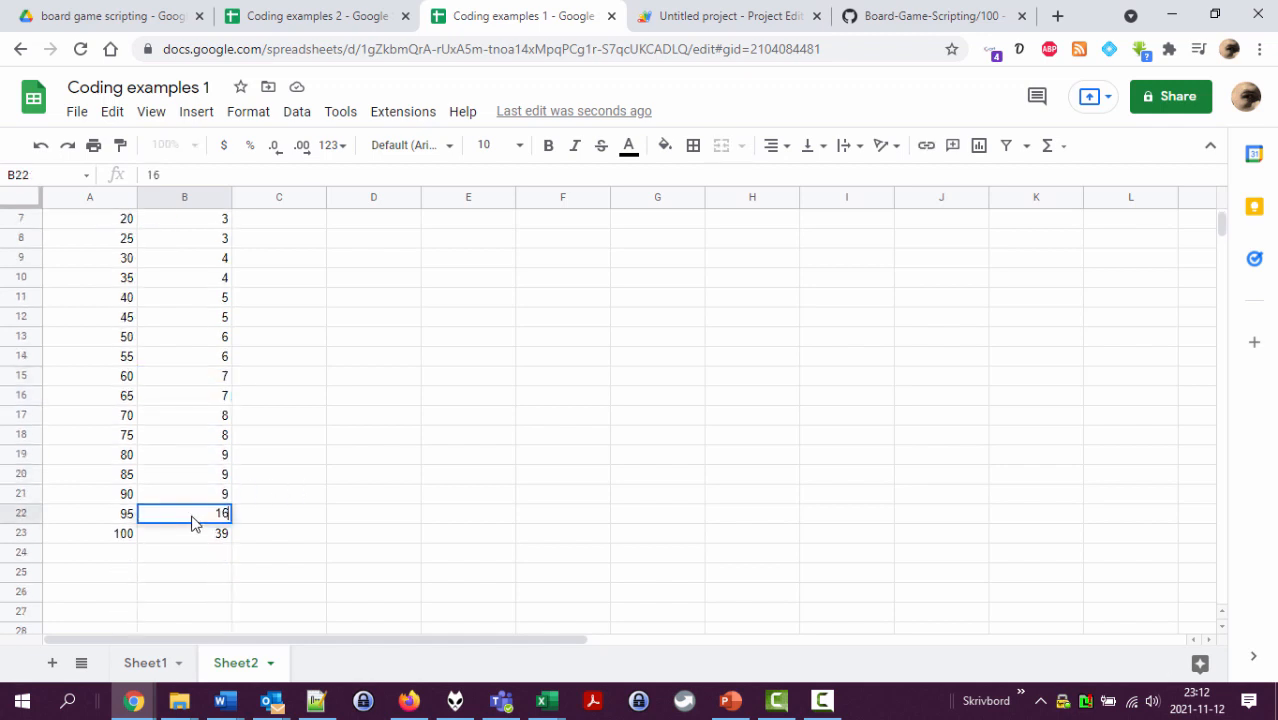
pyautogui.moveTo(184, 512); pyautogui.dragTo(184, 532)
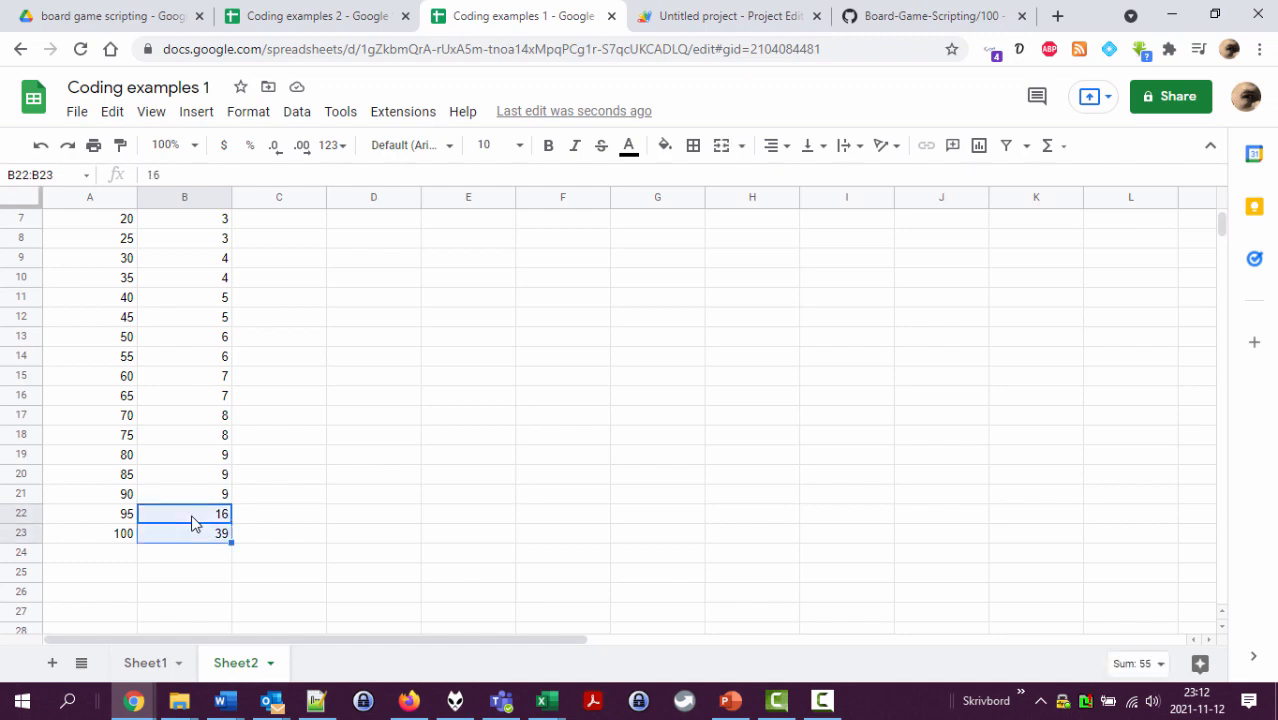
pyautogui.click(316, 16)
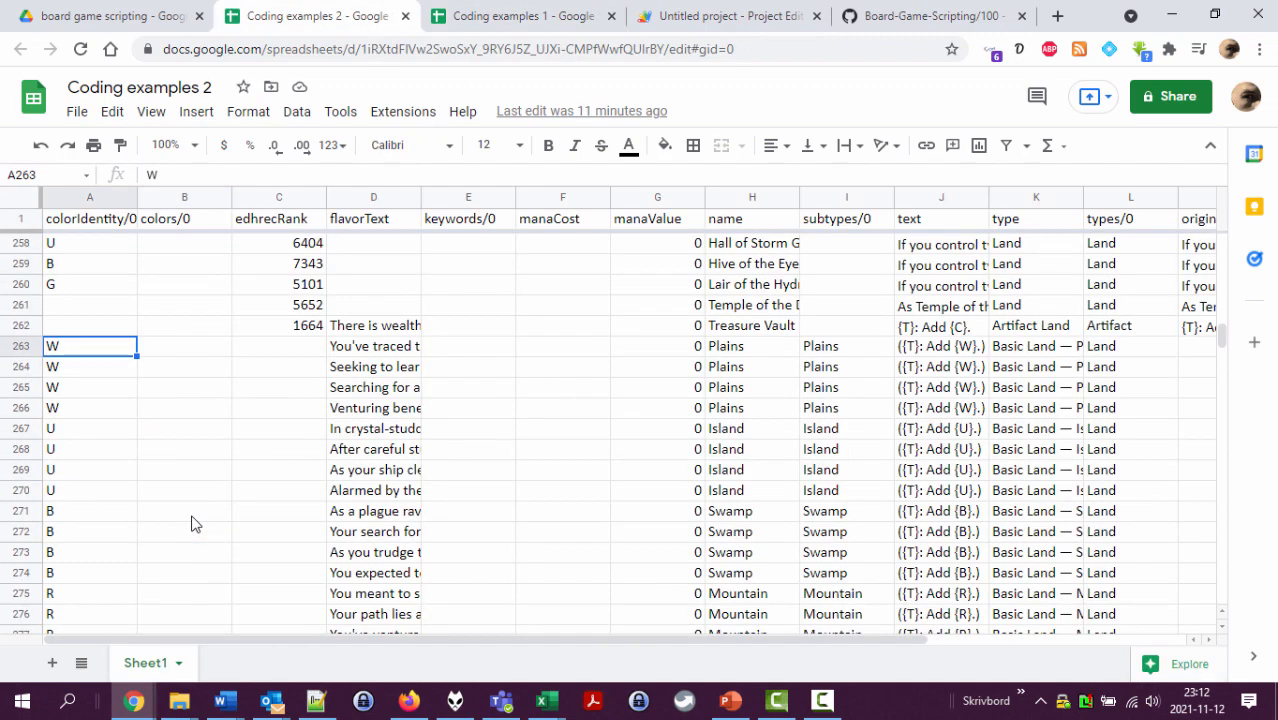
# Step: Change the percentile loop to start at 90 and step by p = p + 1
pyautogui.click(724, 16)
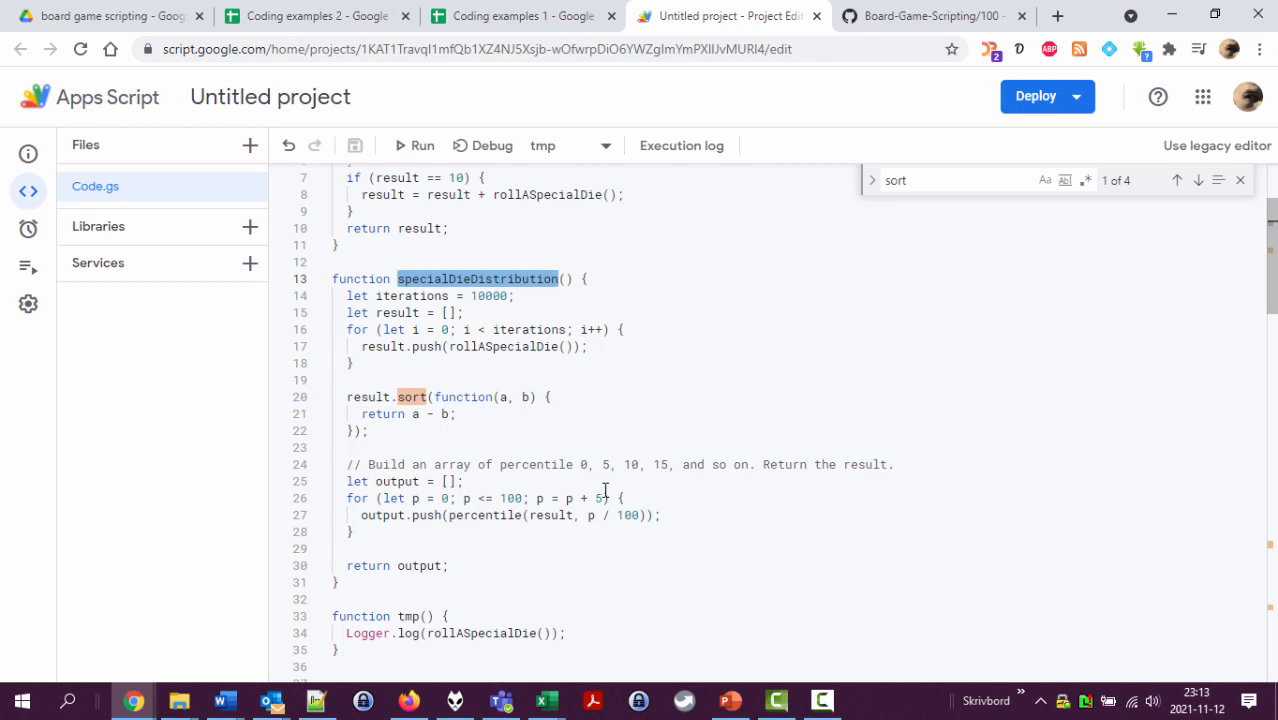
pyautogui.click(610, 498)
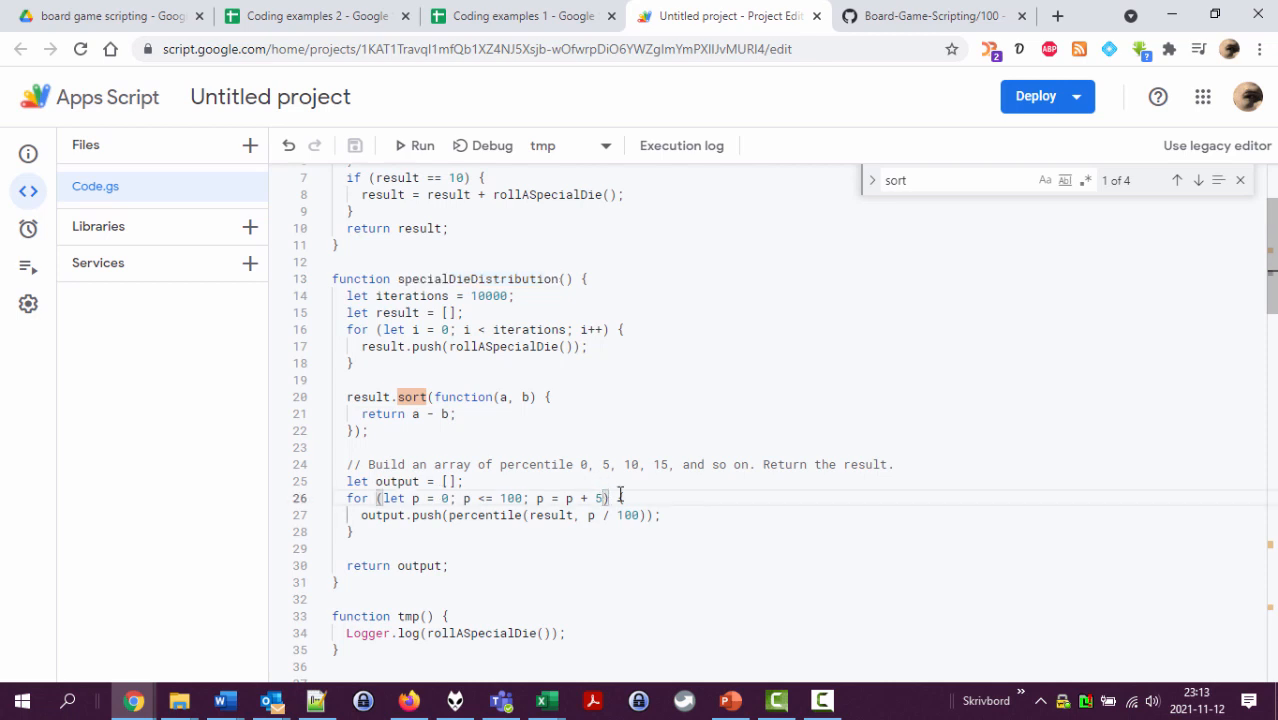
pyautogui.write('1')
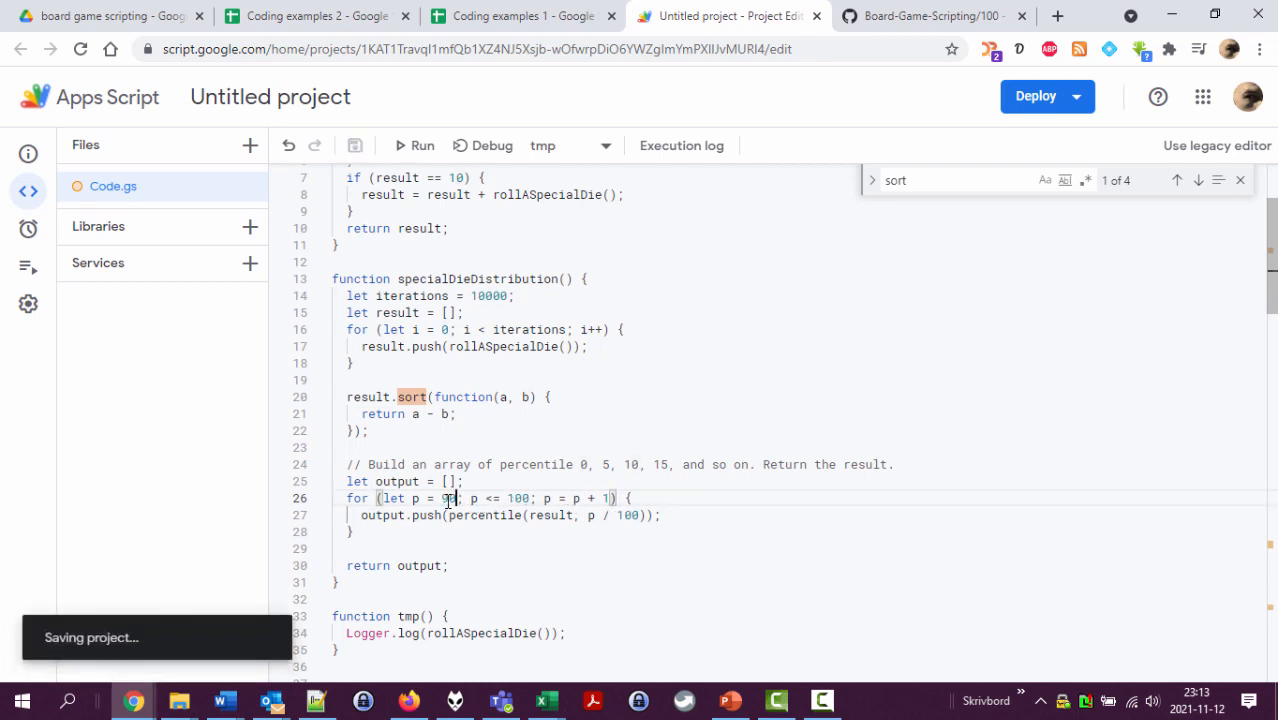
# Step: Review the recalculated results for percentiles 90–100 in B3:B12, then return to the script
pyautogui.click(520, 16)
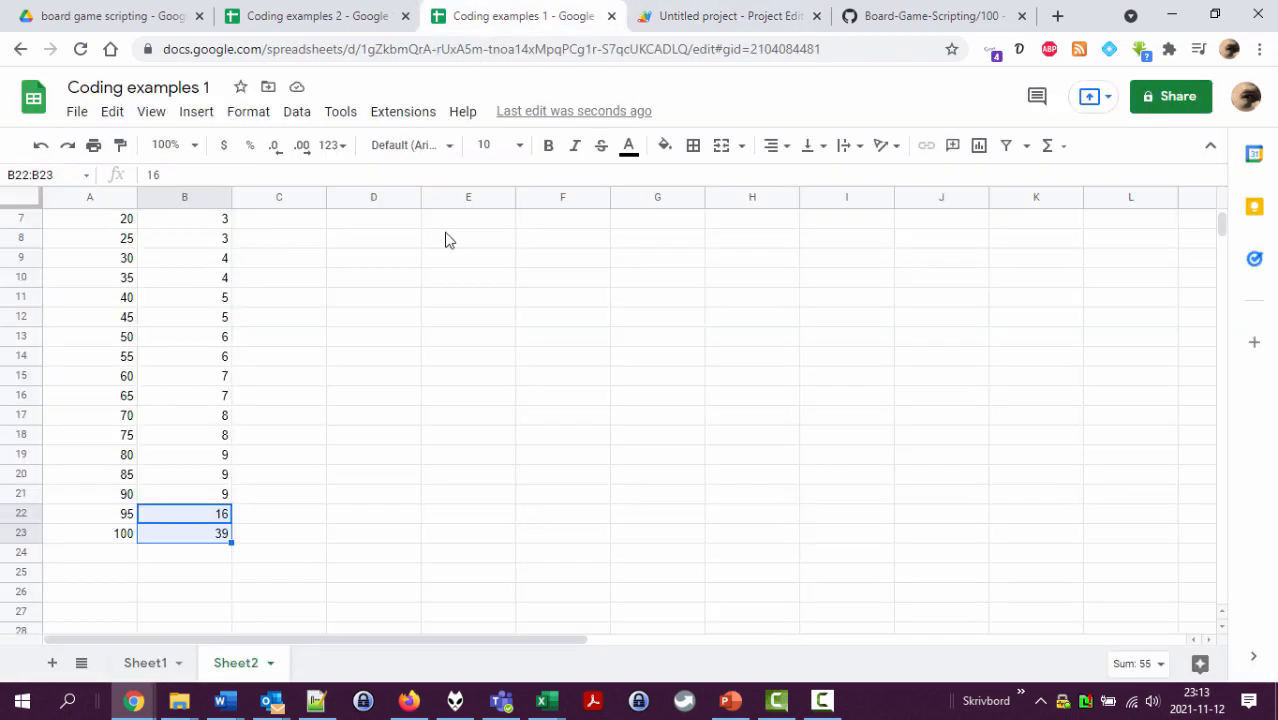
pyautogui.scroll(3)
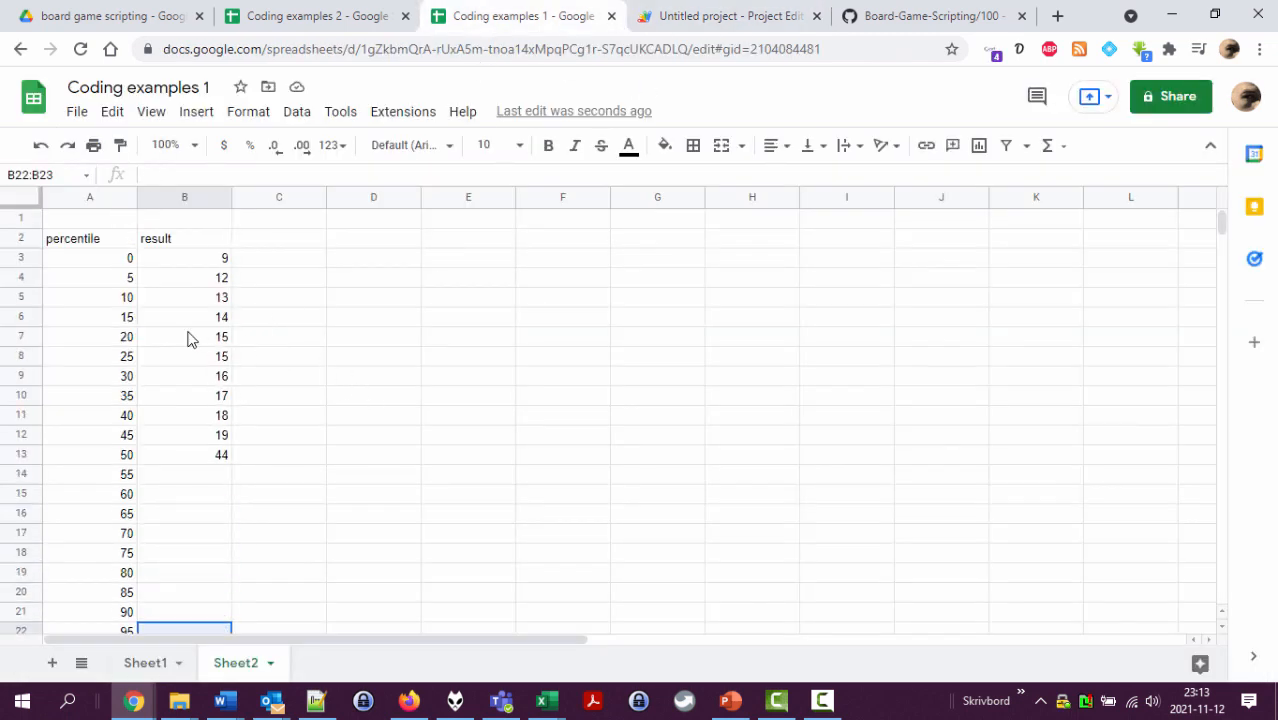
pyautogui.click(90, 258)
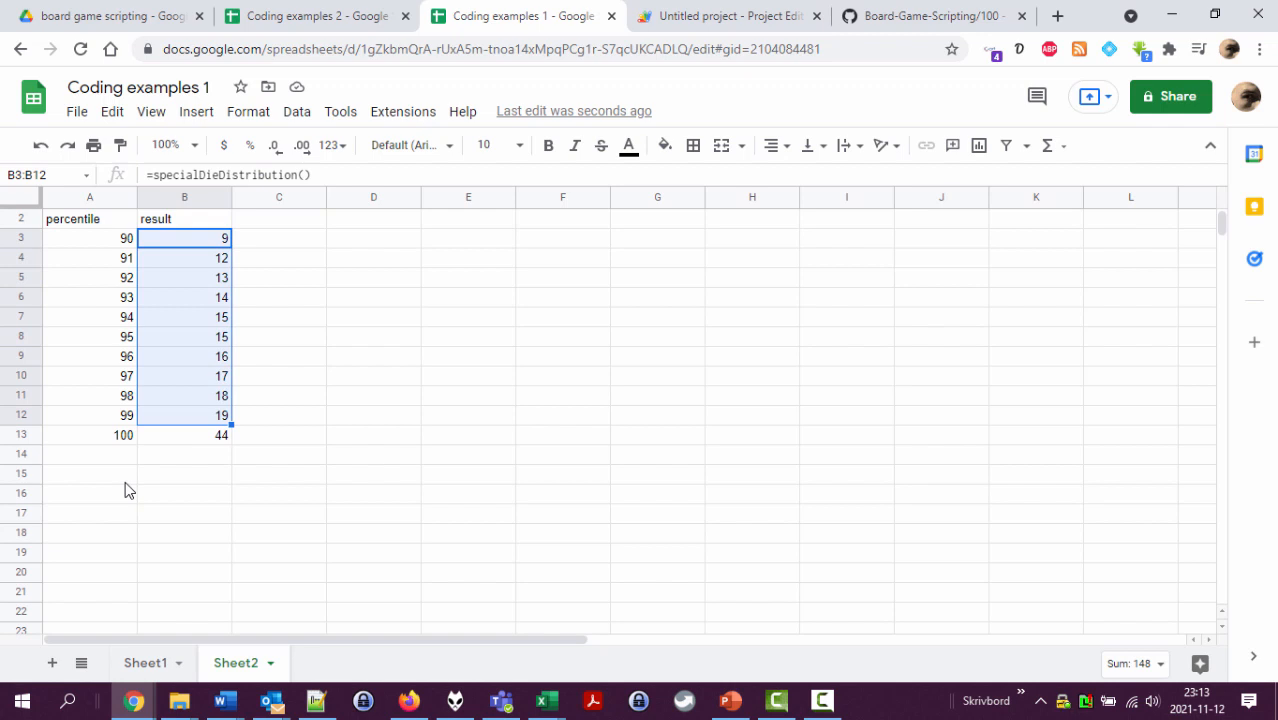
pyautogui.click(730, 16)
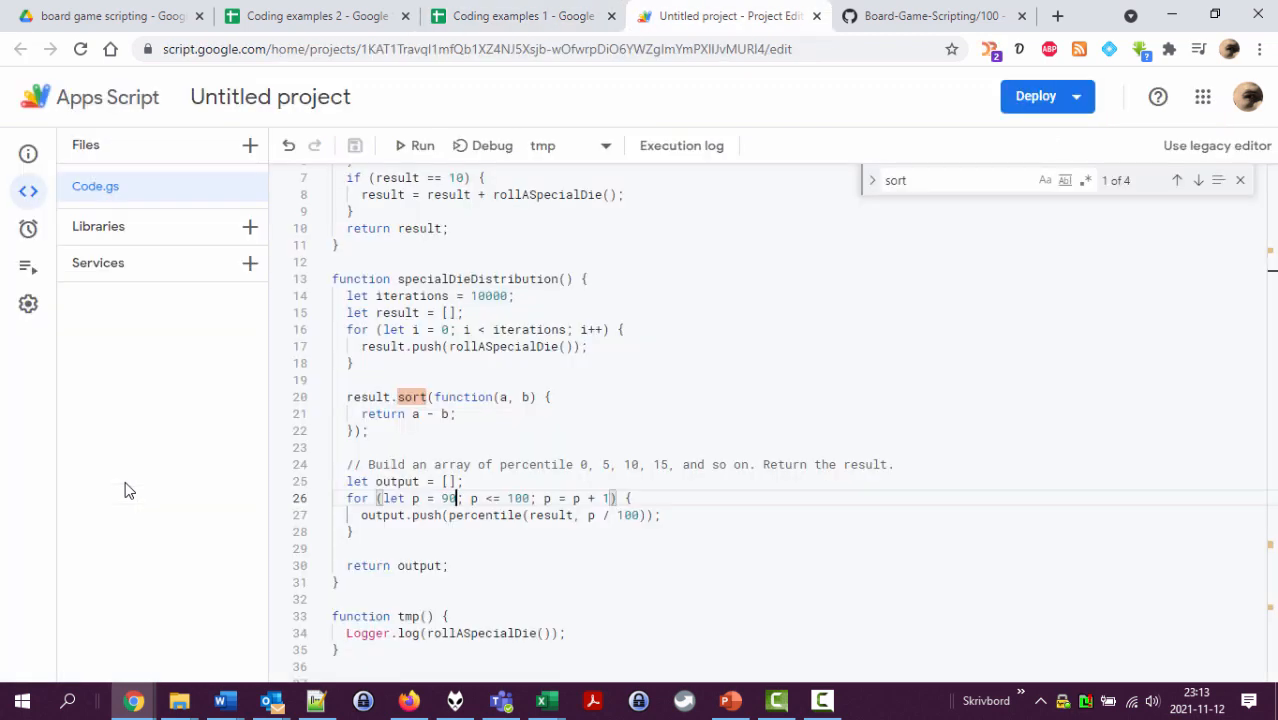
# Step: Change line 8 to 'result += rollASpecialDie();' replacing the repeated 'result +' with the += shorthand
pyautogui.scroll(3)
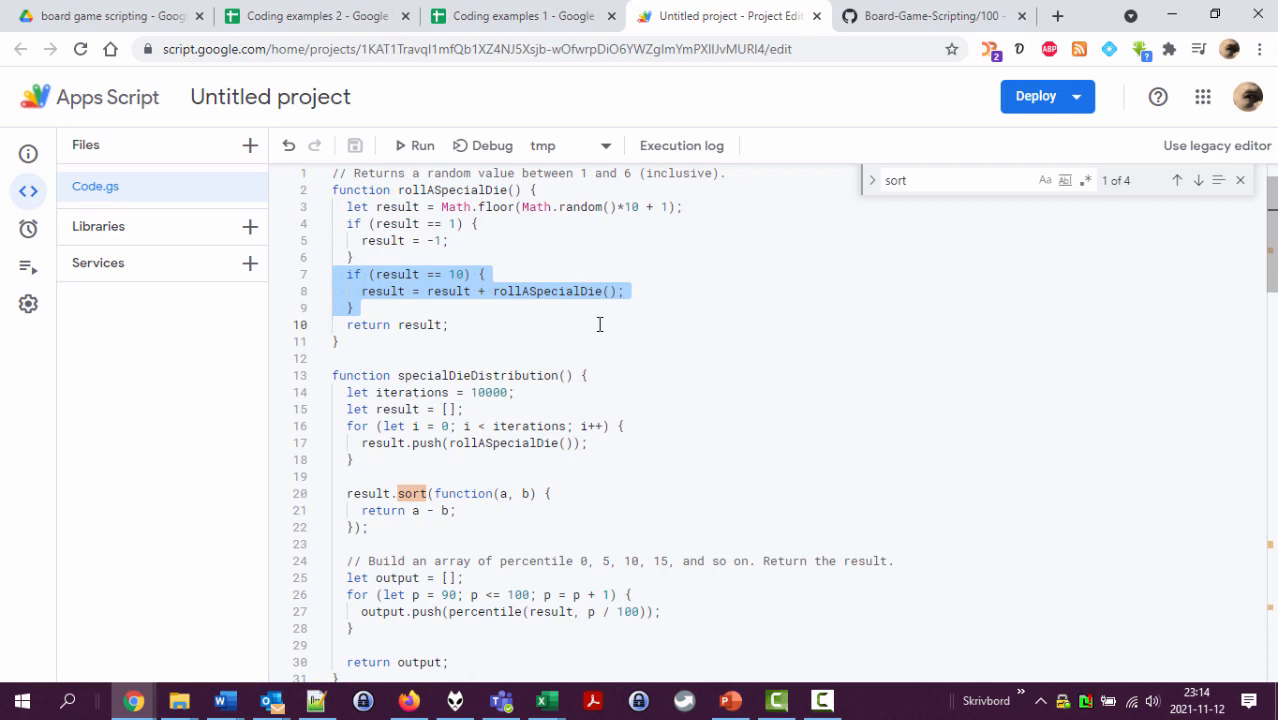
pyautogui.click(512, 292)
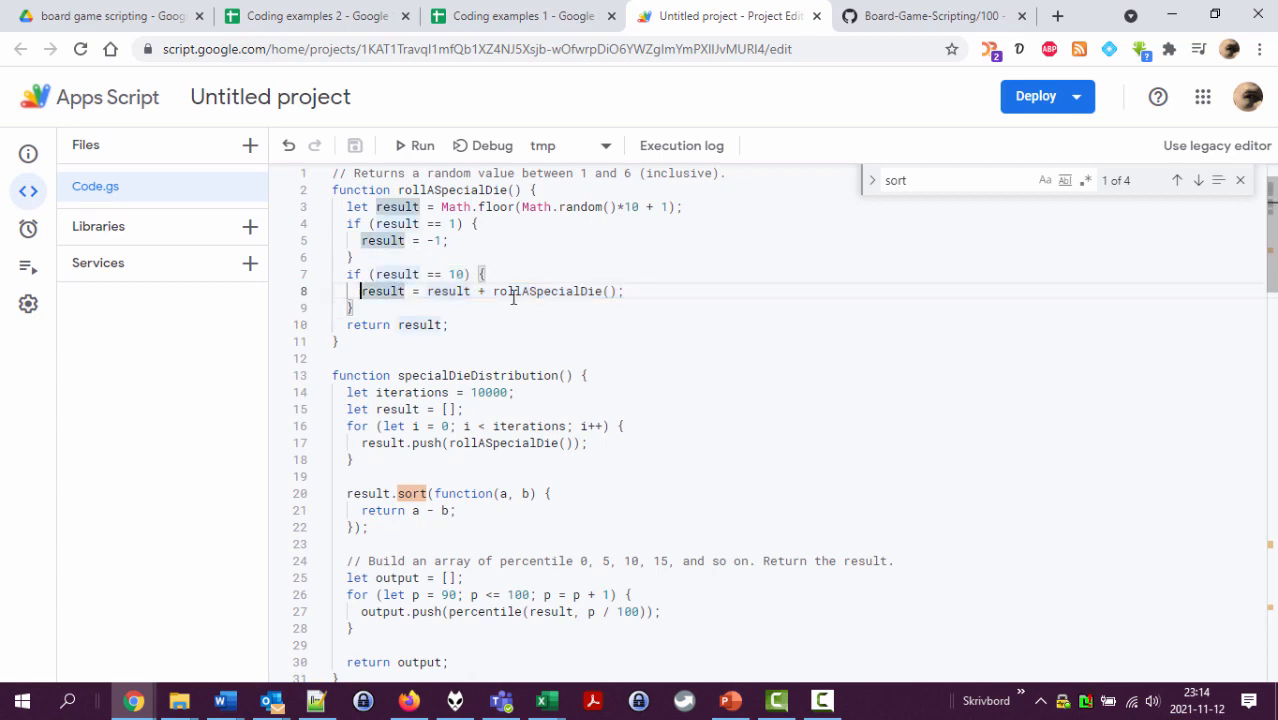
pyautogui.doubleClick(380, 292)
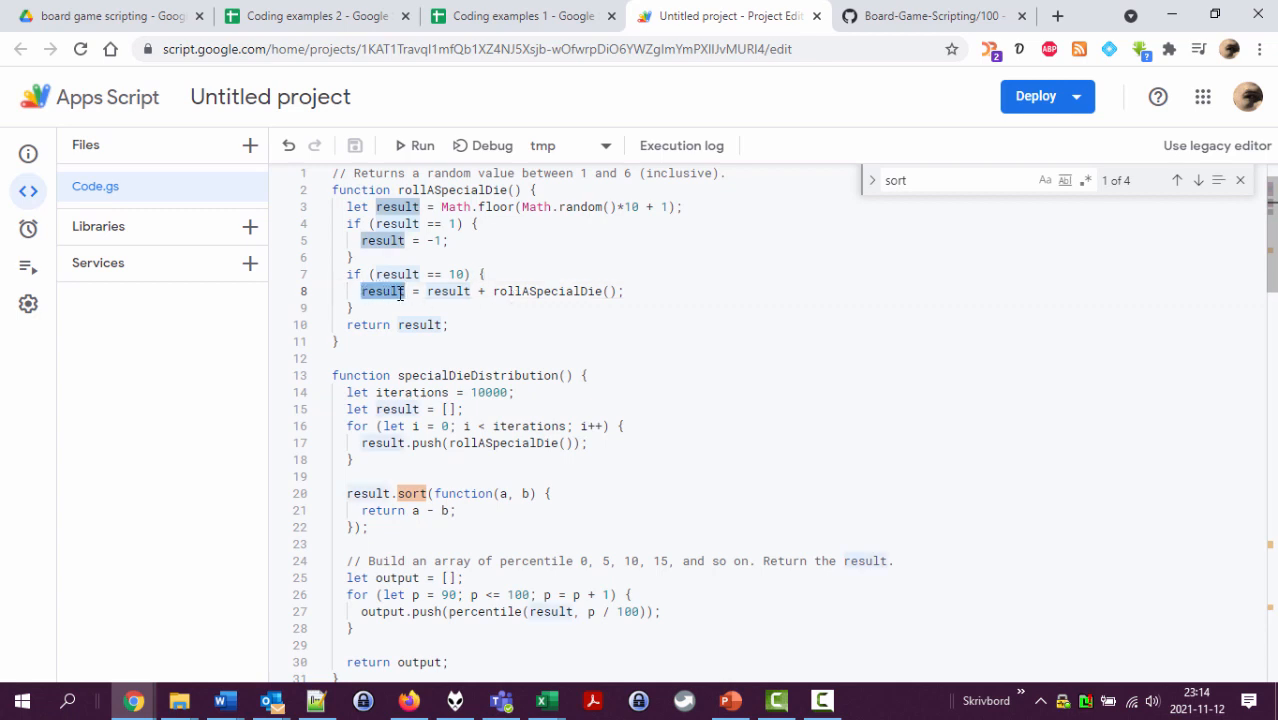
pyautogui.moveTo(660, 284)
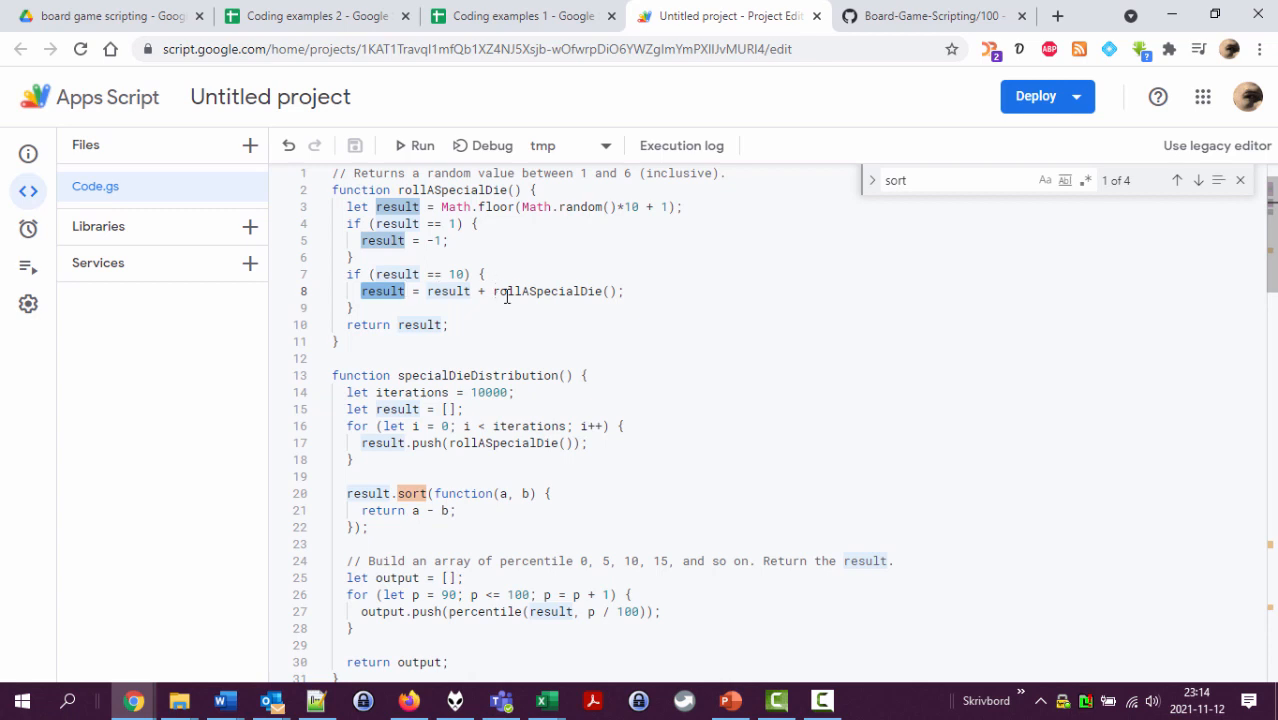
pyautogui.click(458, 292)
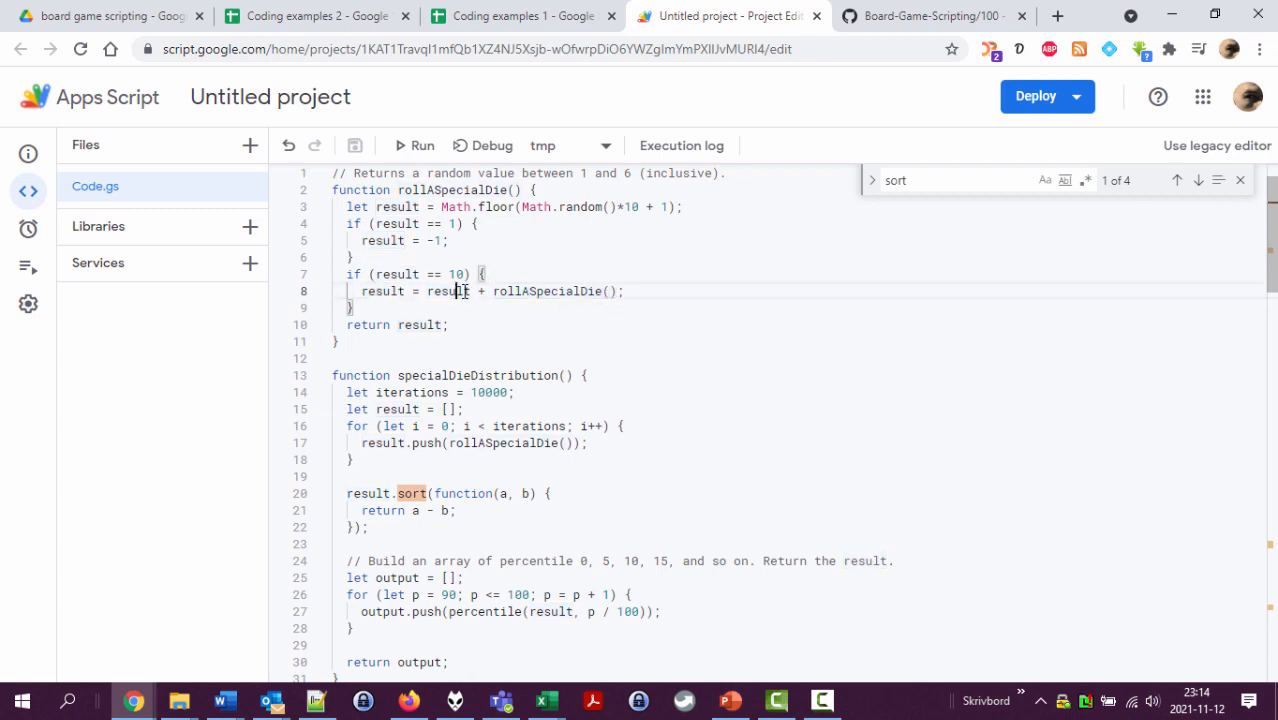
pyautogui.press('Backspace')
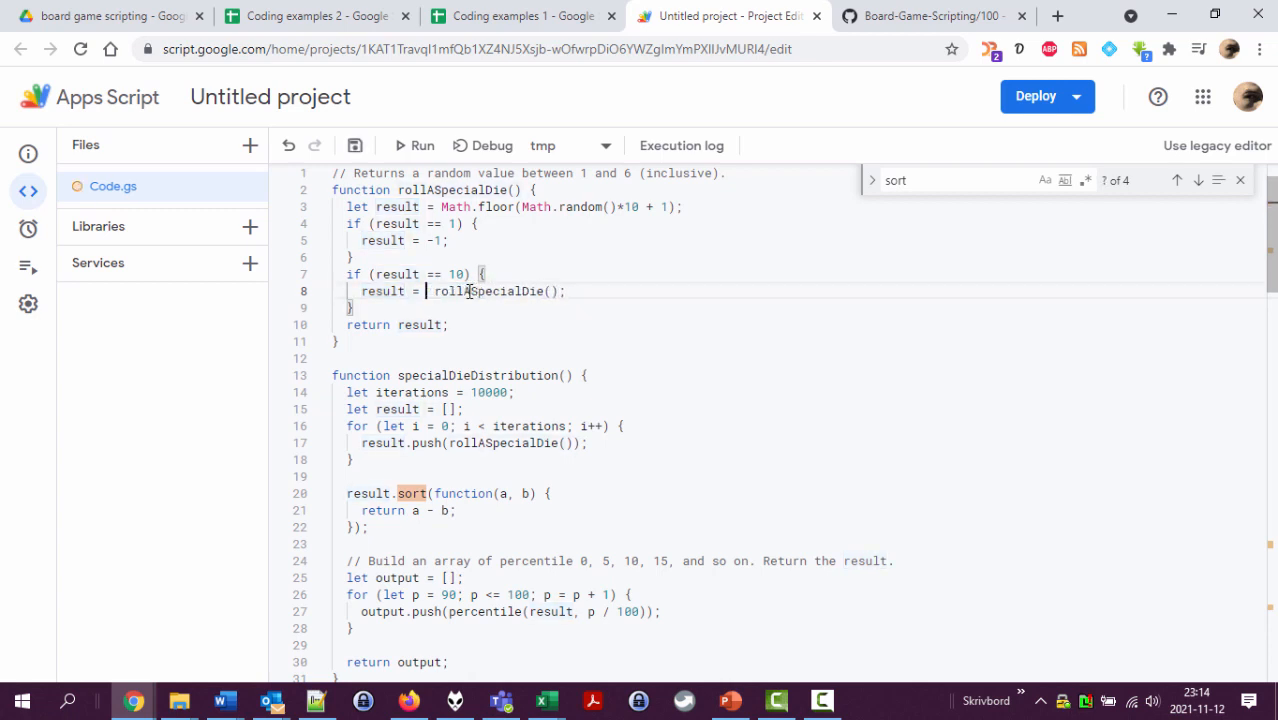
pyautogui.write('+')
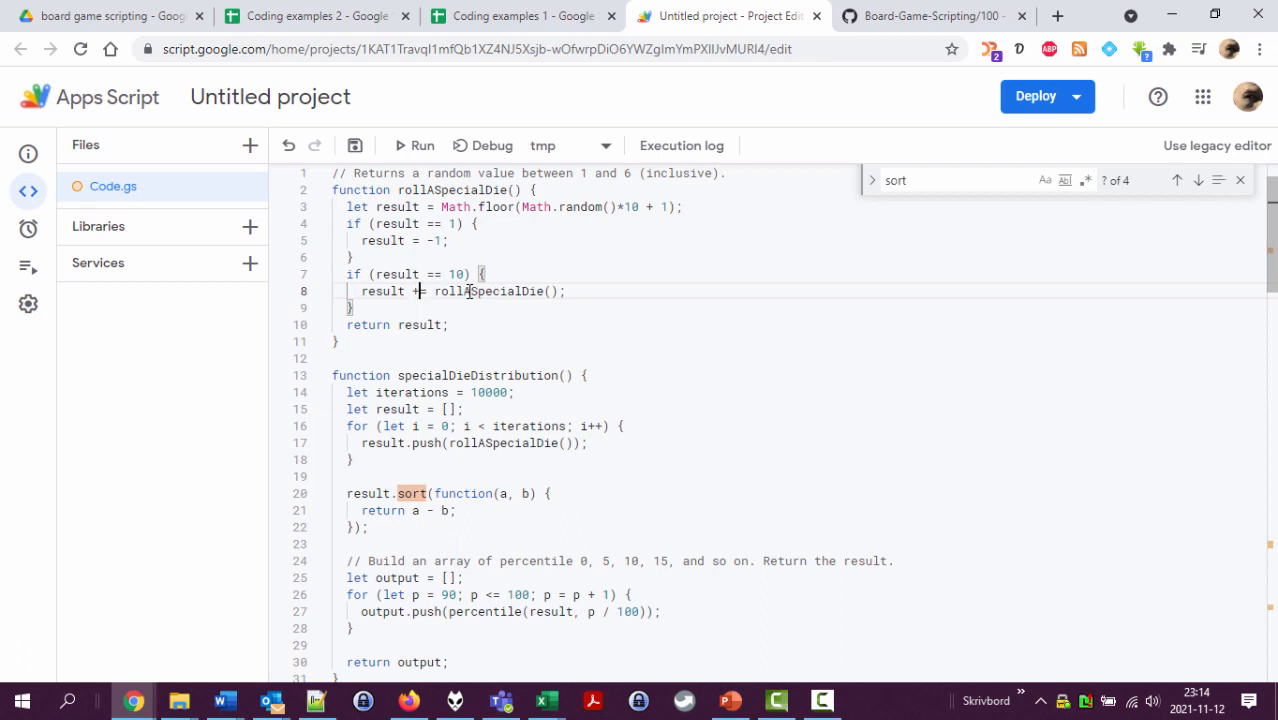
pyautogui.moveTo(594, 288)
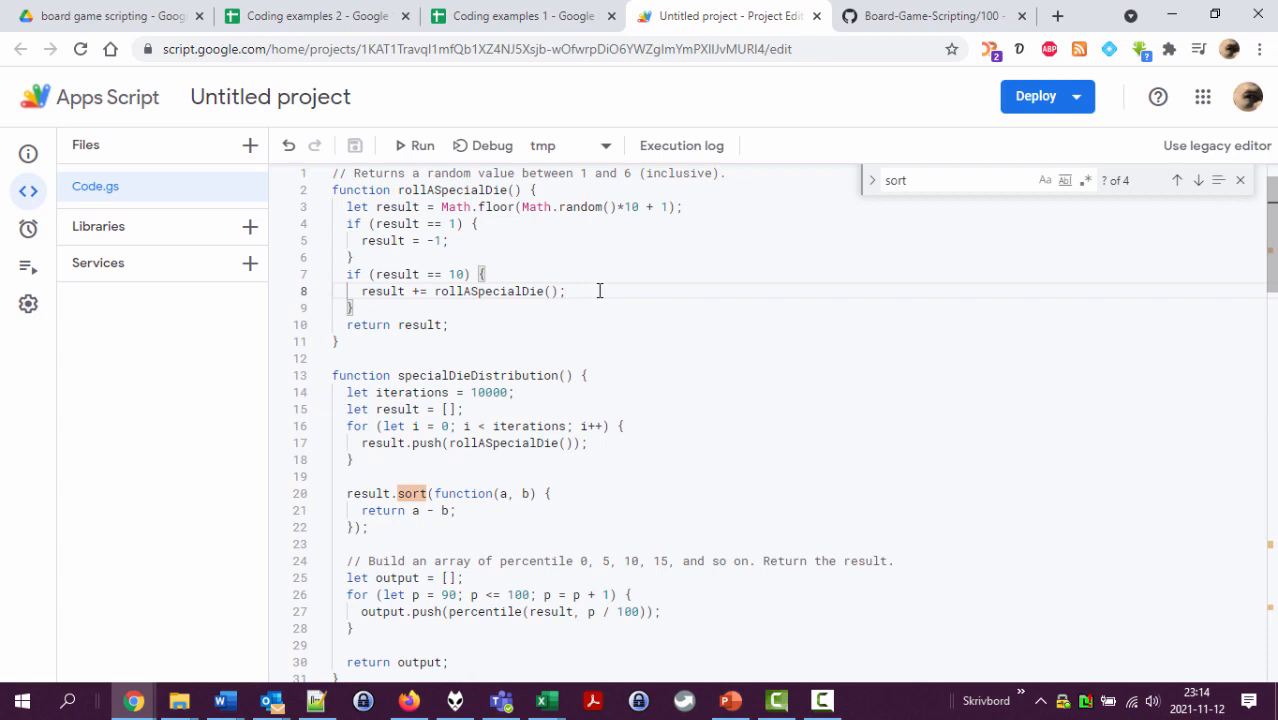
pyautogui.click(316, 16)
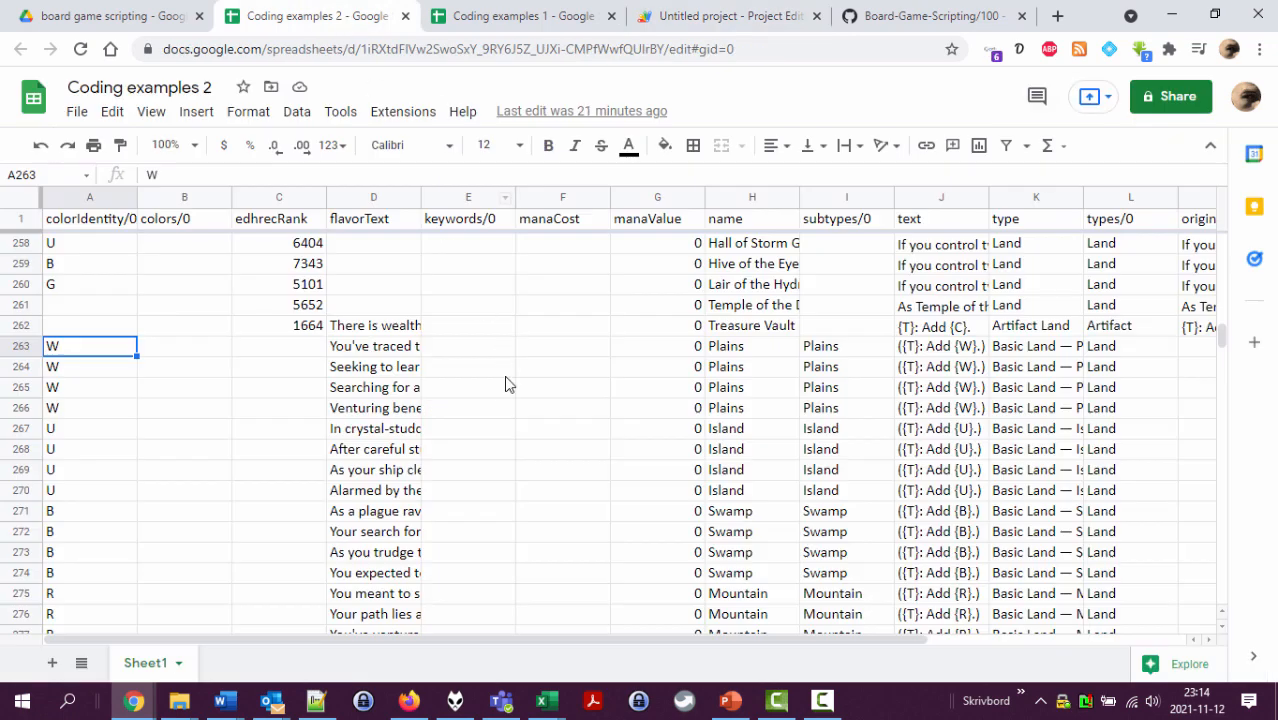